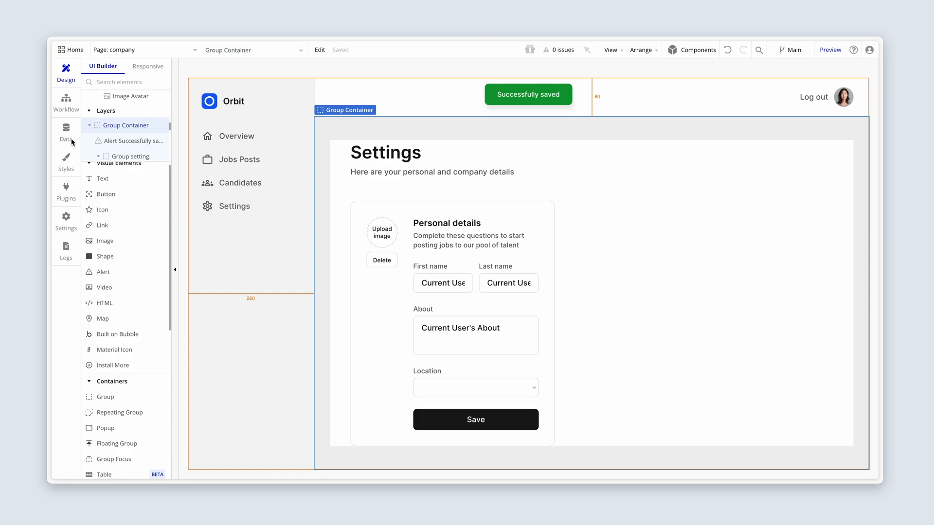
Step: Create a new data type named Company in the app's database
left_click(65, 131)
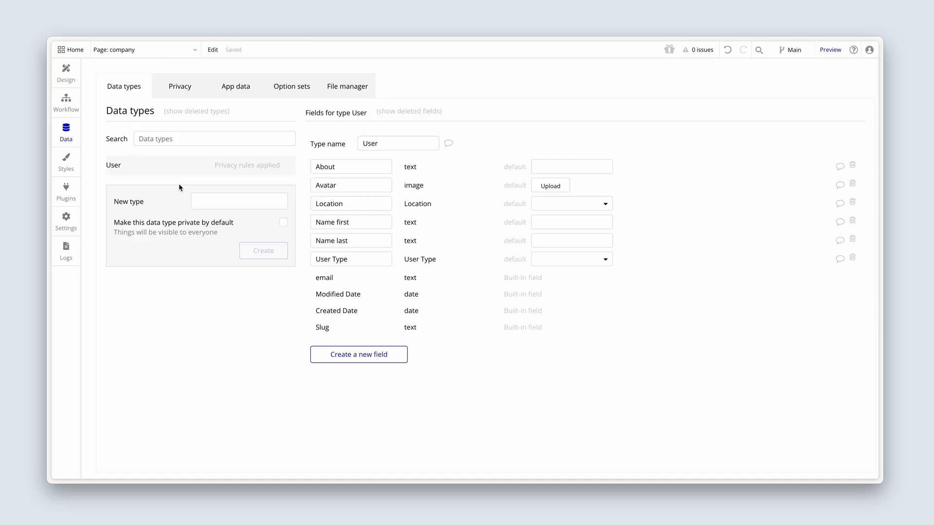
mouse_move(175, 171)
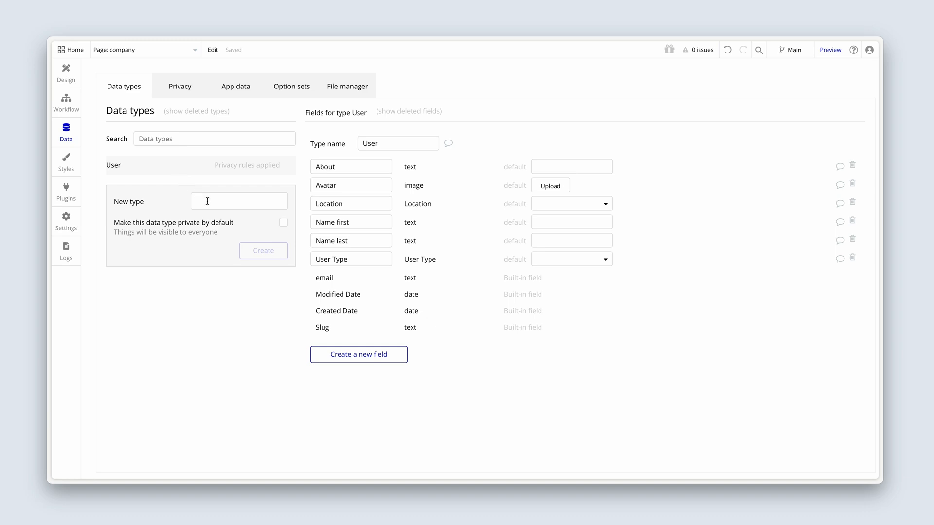
type("C")
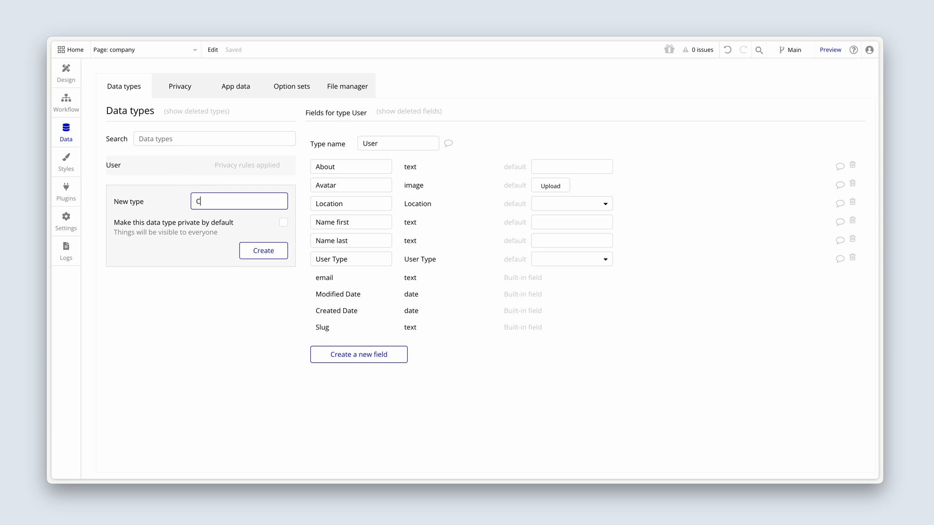
type("ompany")
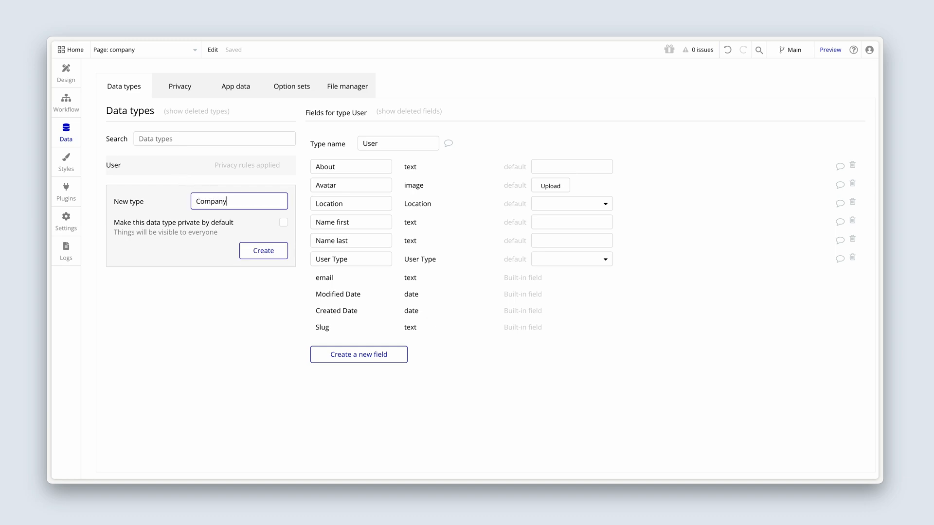
mouse_move(190, 225)
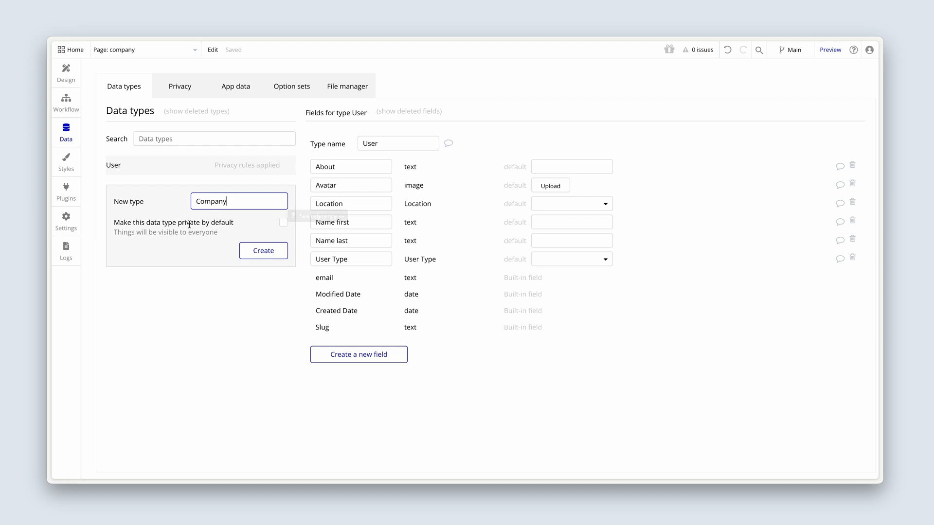
mouse_move(263, 219)
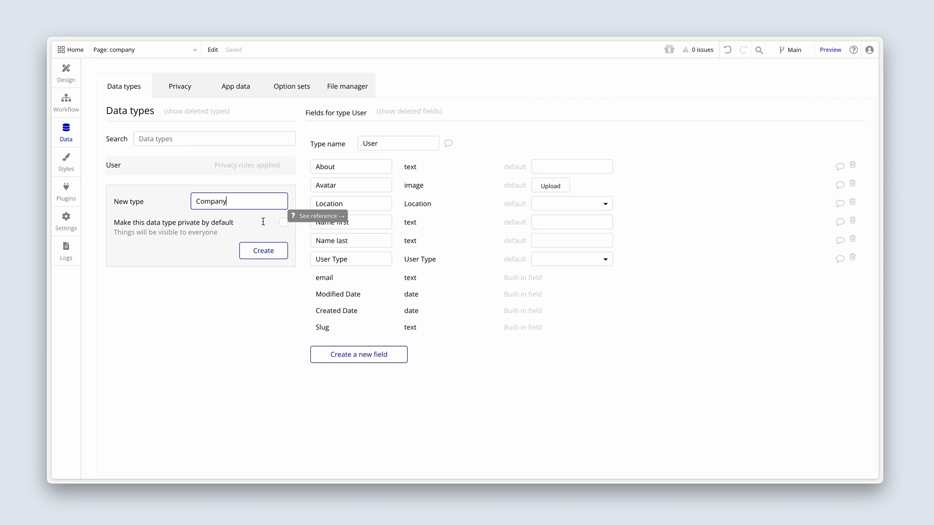
left_click(263, 251)
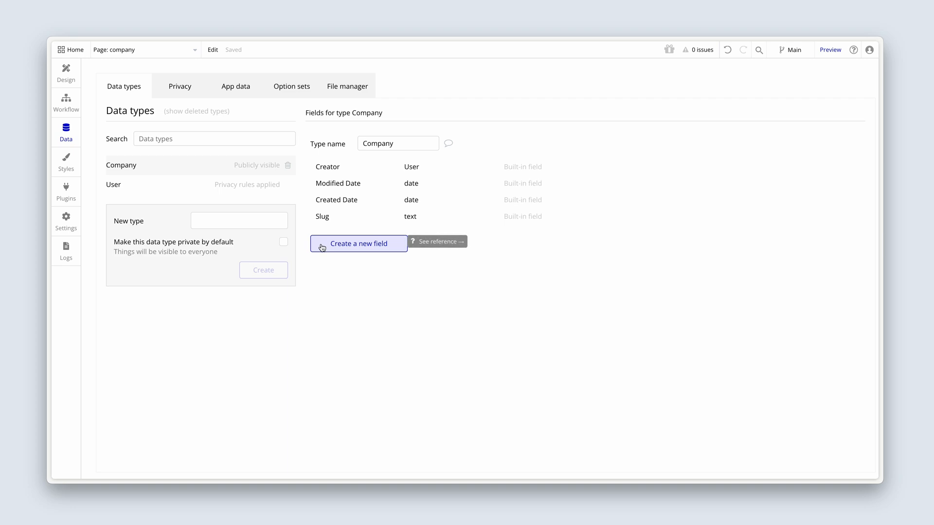
Step: Add a Logo image field and a Name text field to Company
left_click(357, 243)
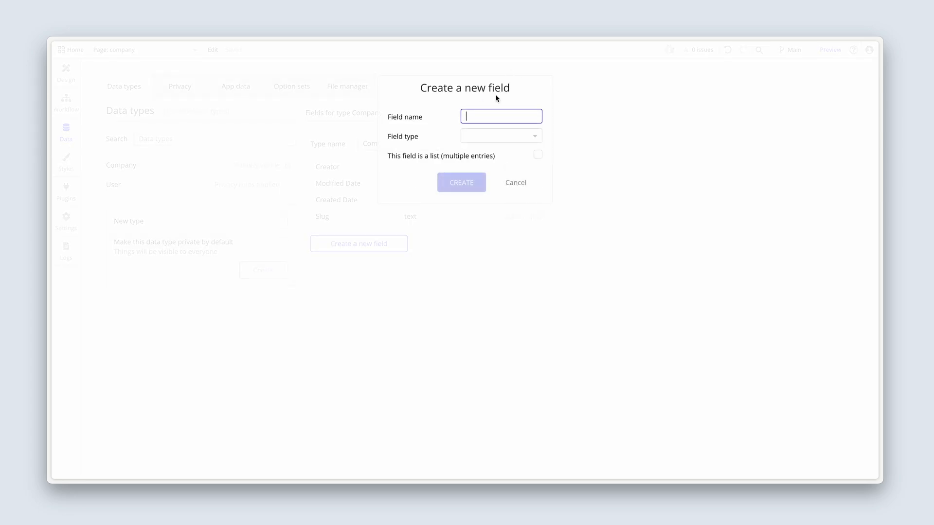
type("Log")
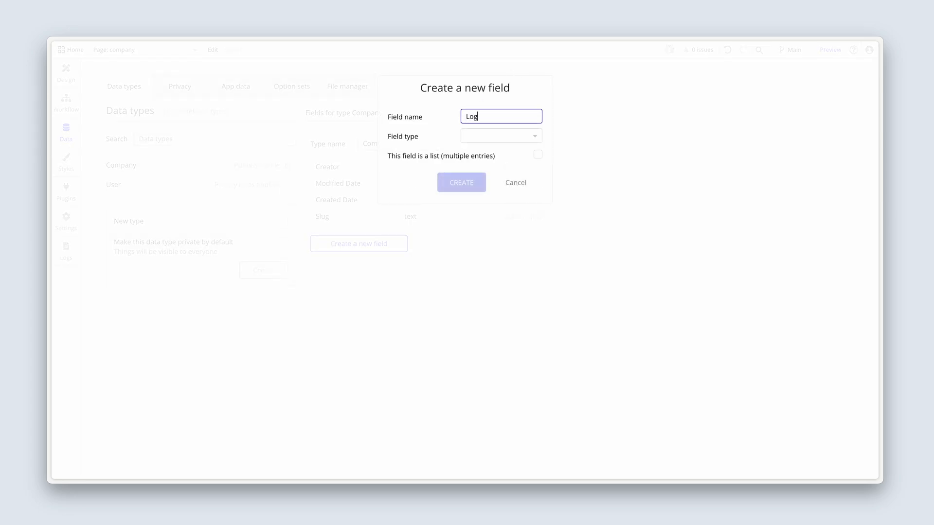
left_click(500, 136)
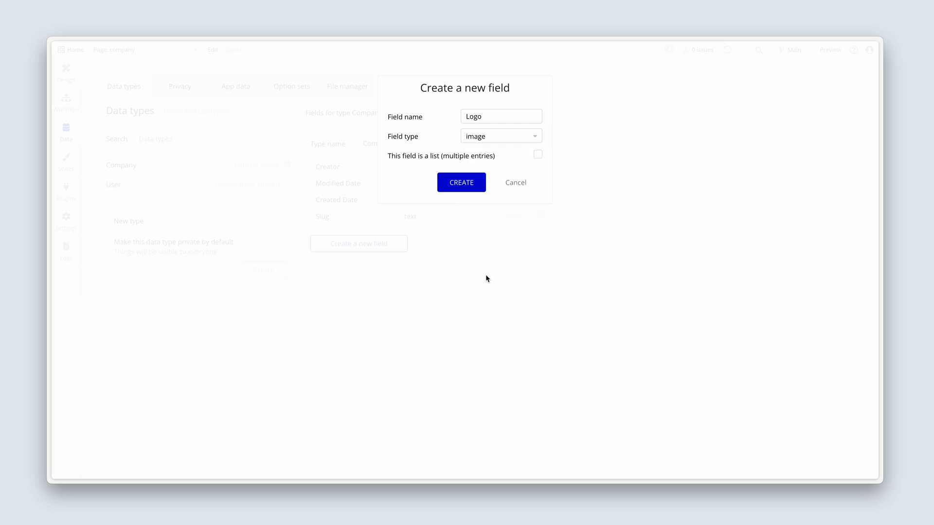
left_click(461, 182)
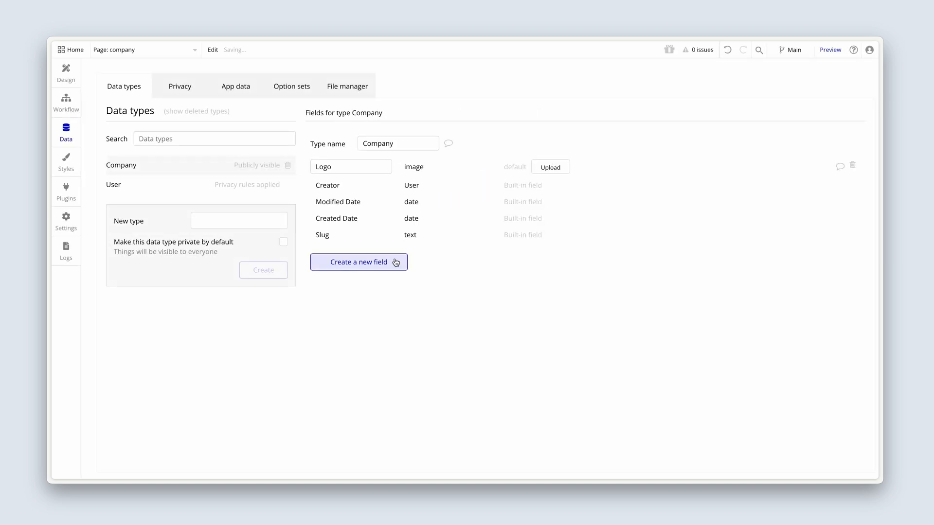
left_click(358, 262)
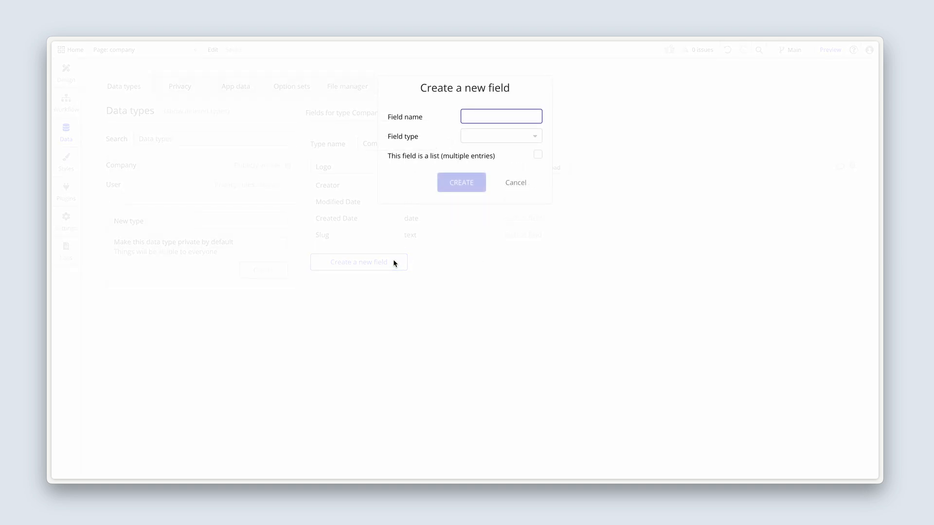
type("Name")
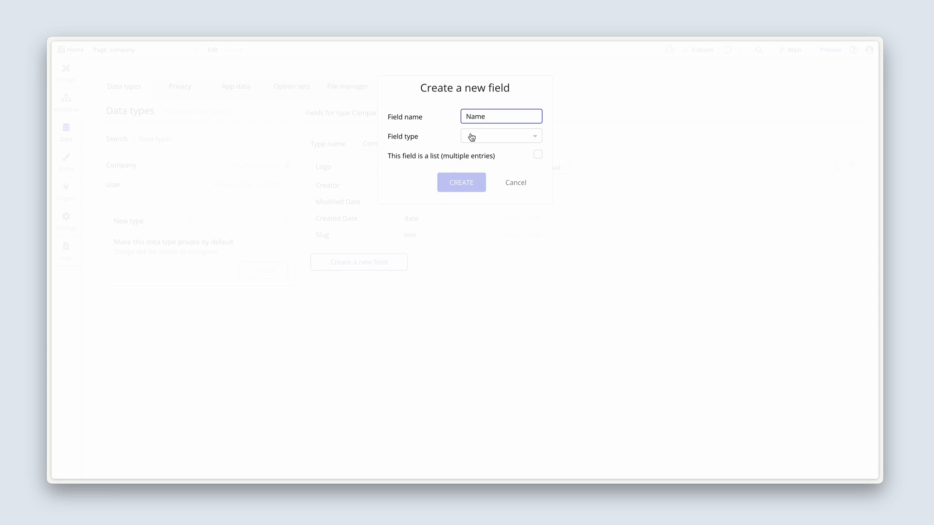
left_click(500, 136)
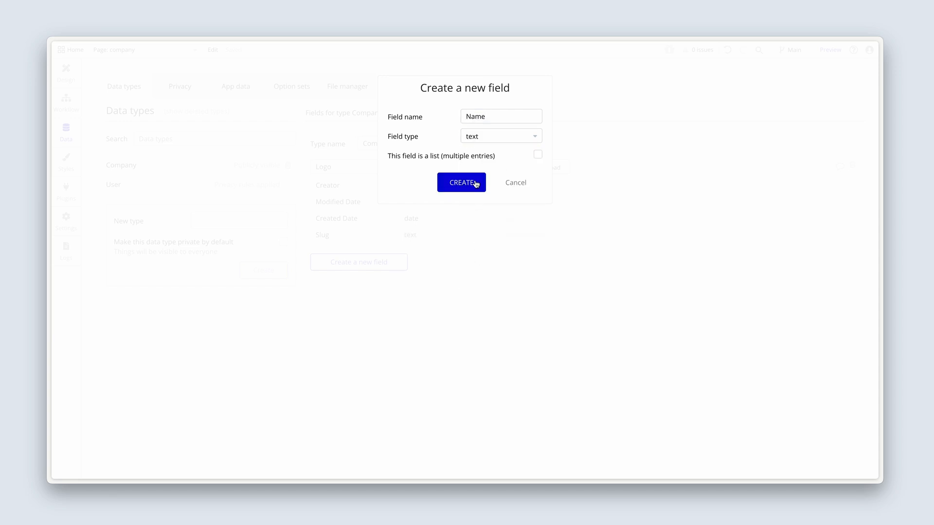
left_click(461, 182)
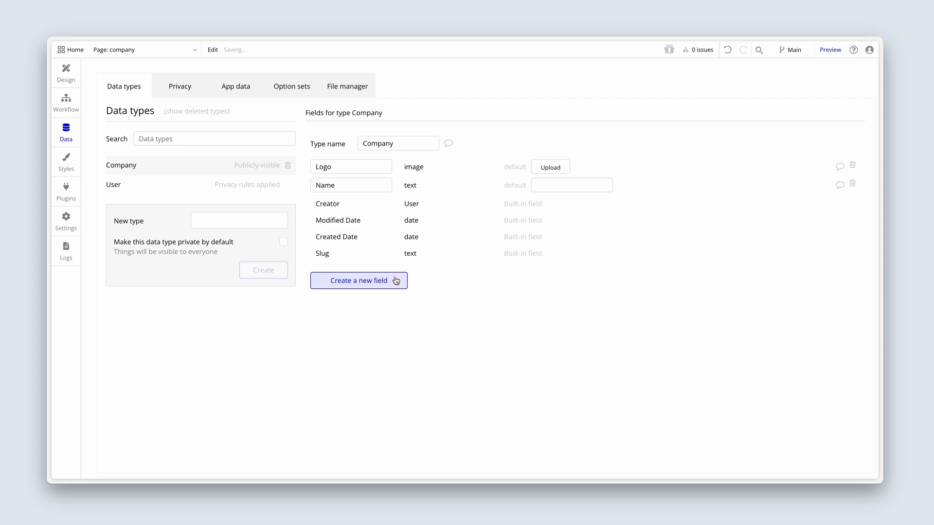
Step: Add a Description text field and a Location field using the Location option set
left_click(358, 280)
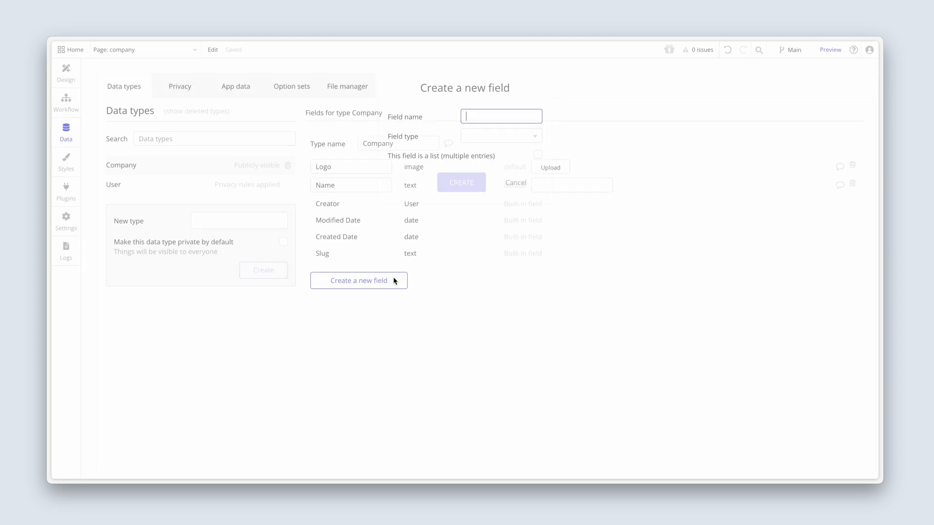
type("Description")
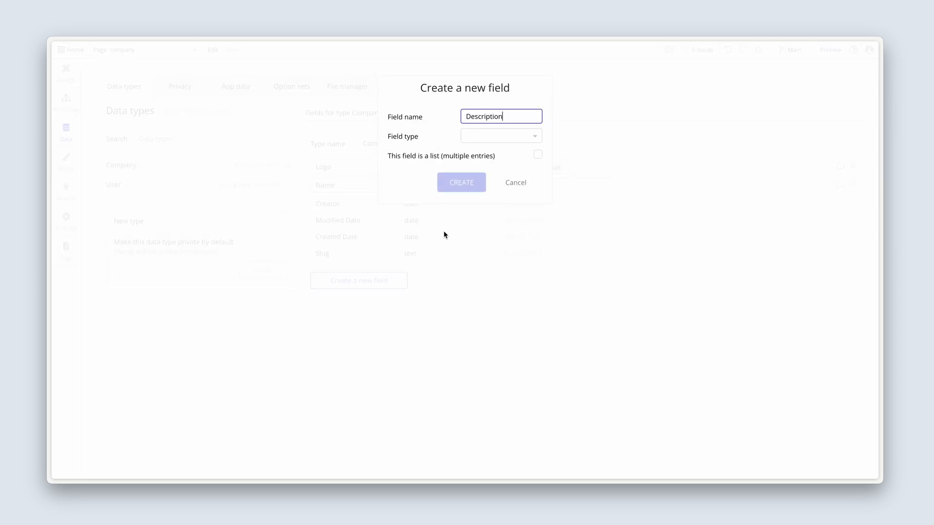
left_click(500, 136)
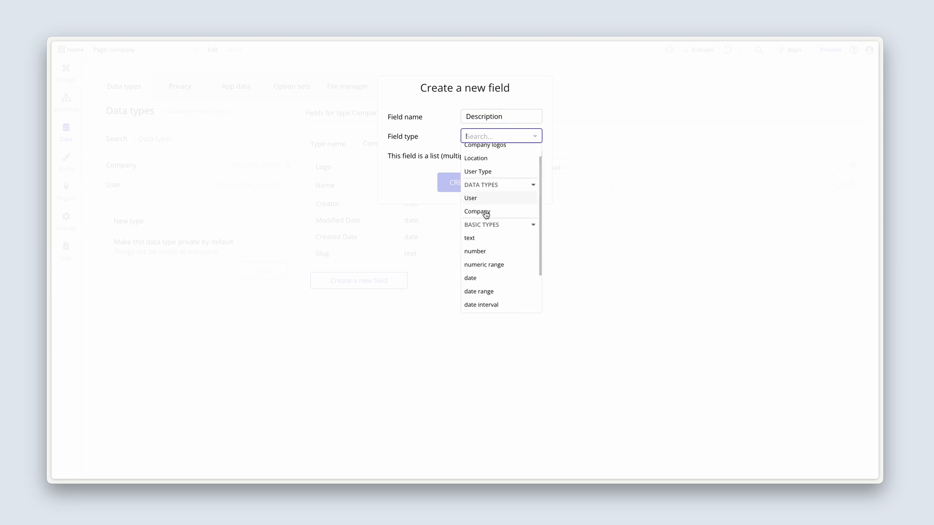
left_click(469, 237)
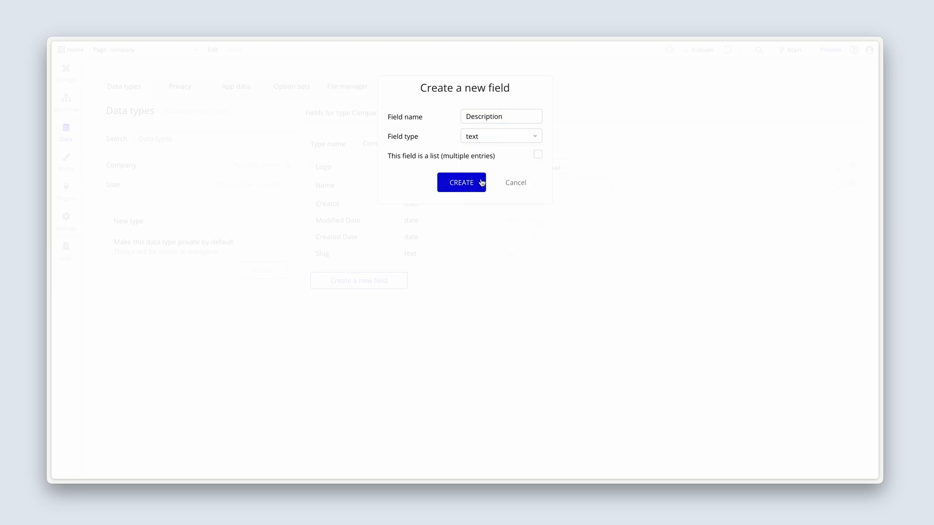
left_click(461, 182)
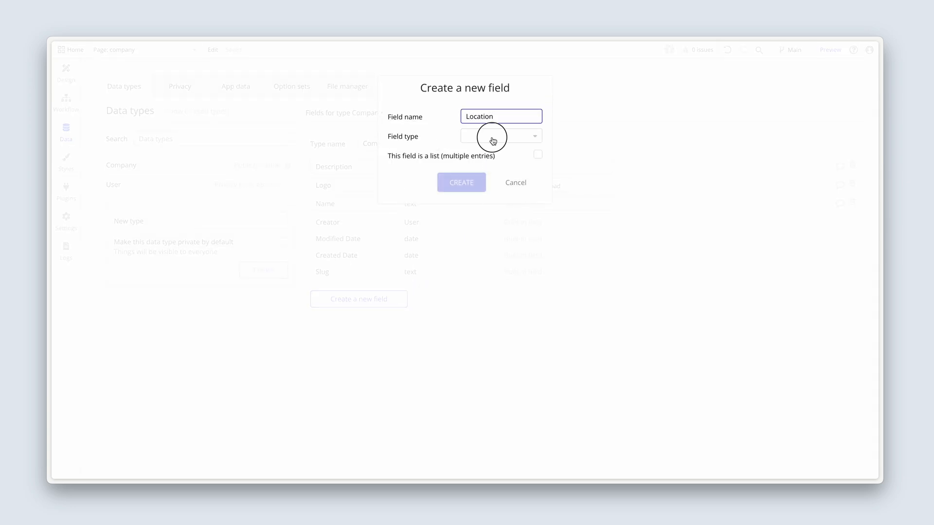
left_click(499, 136)
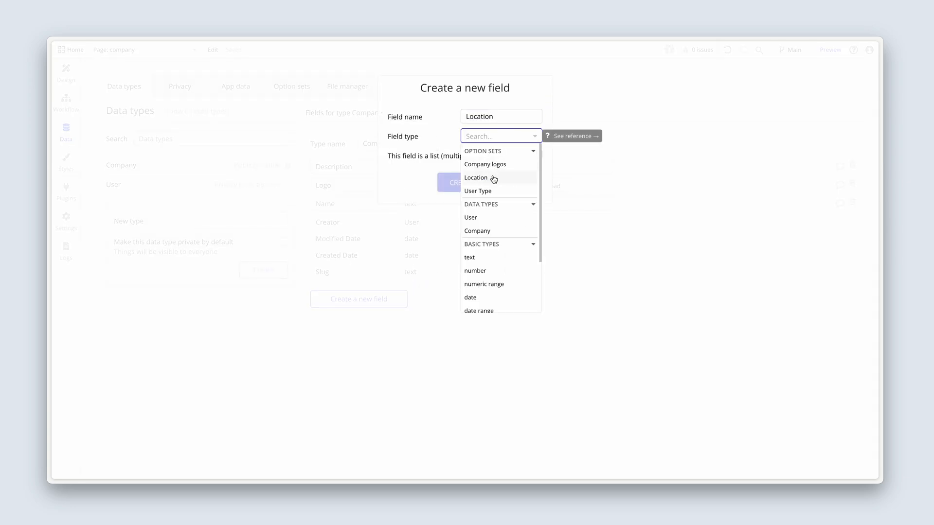
left_click(475, 177)
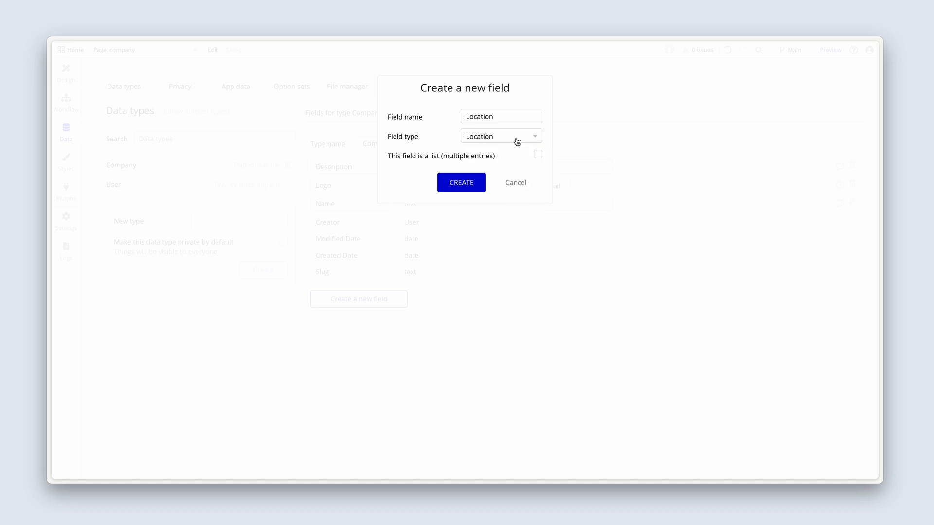
left_click(500, 136)
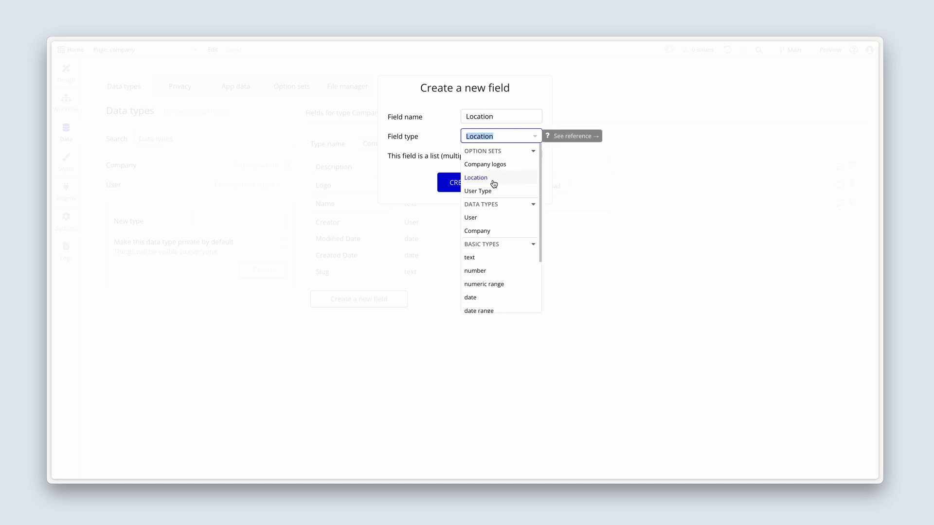
left_click(476, 177)
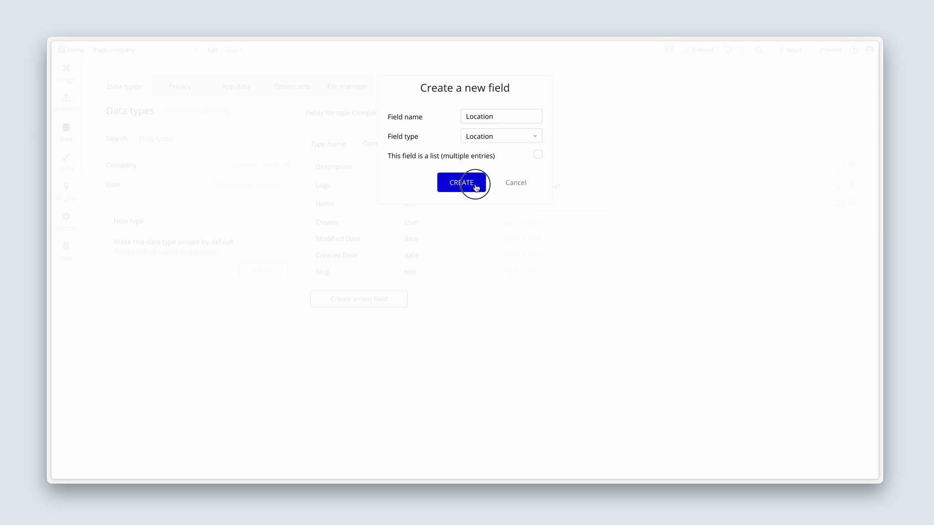
left_click(463, 183)
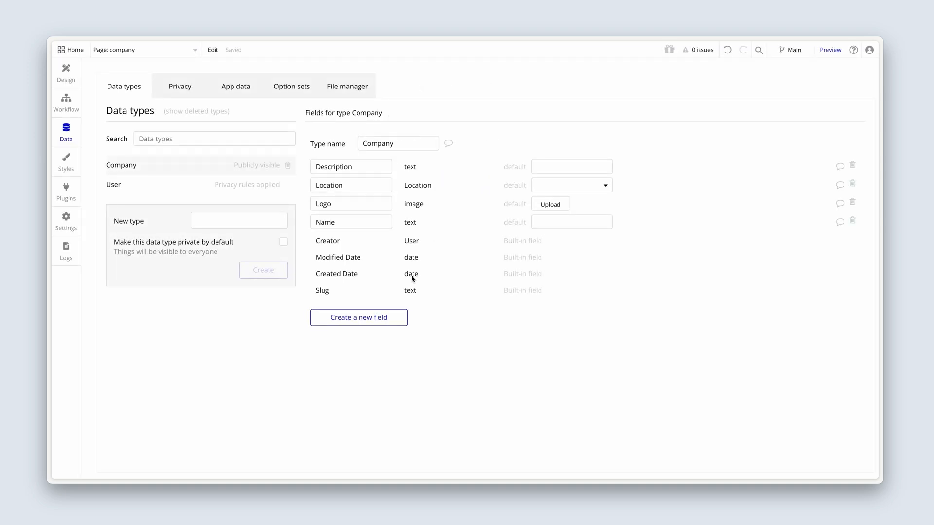
Step: Add an Employees field to Company holding a list of Users
left_click(358, 317)
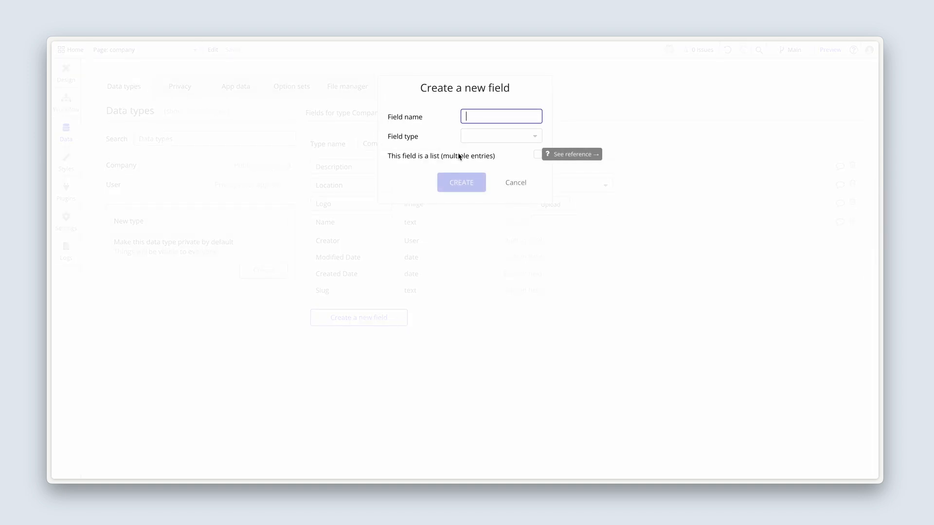
type("Emp")
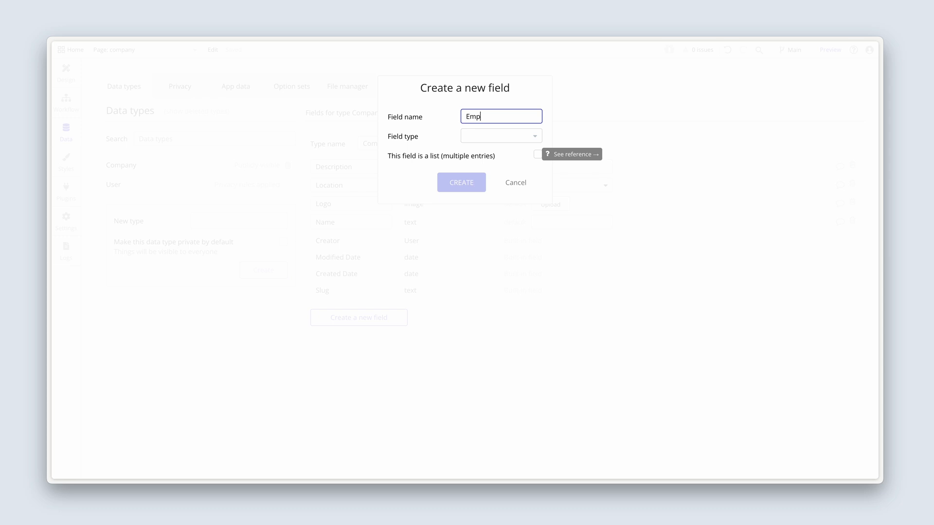
type("loyees")
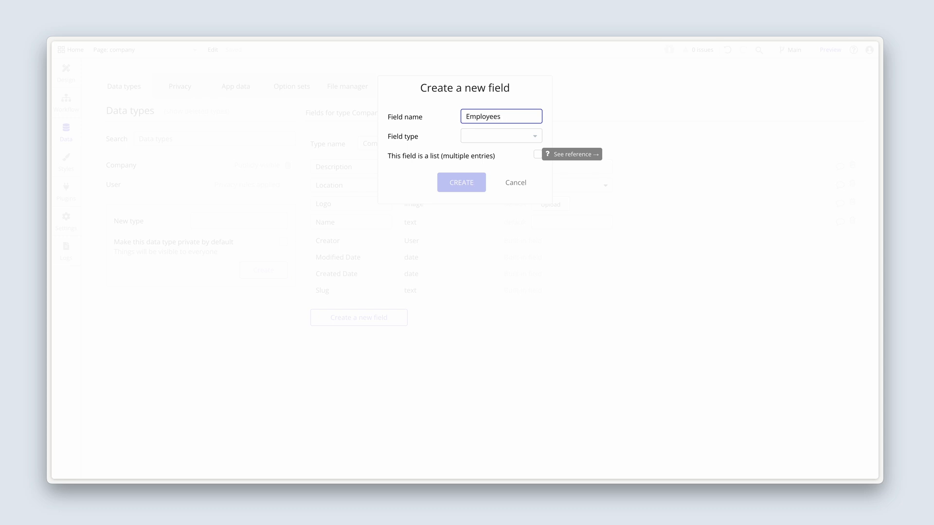
mouse_move(434, 146)
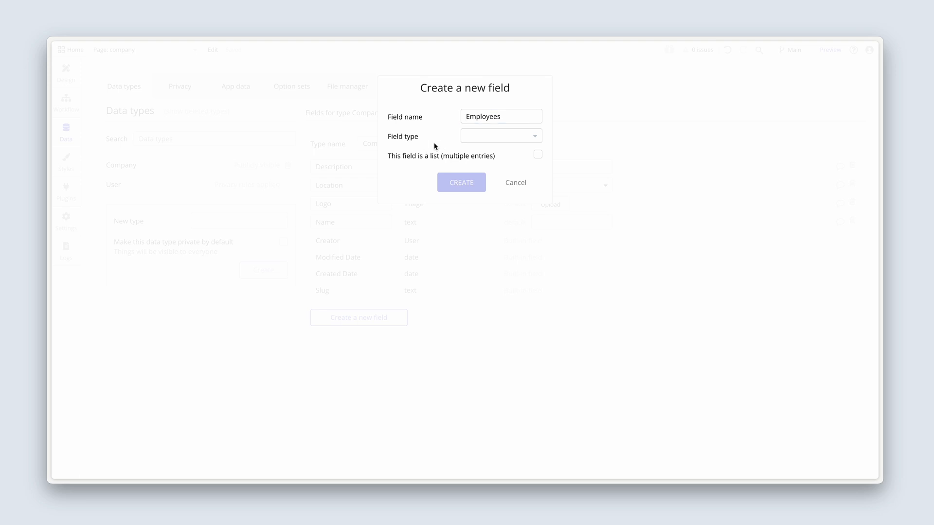
mouse_move(470, 140)
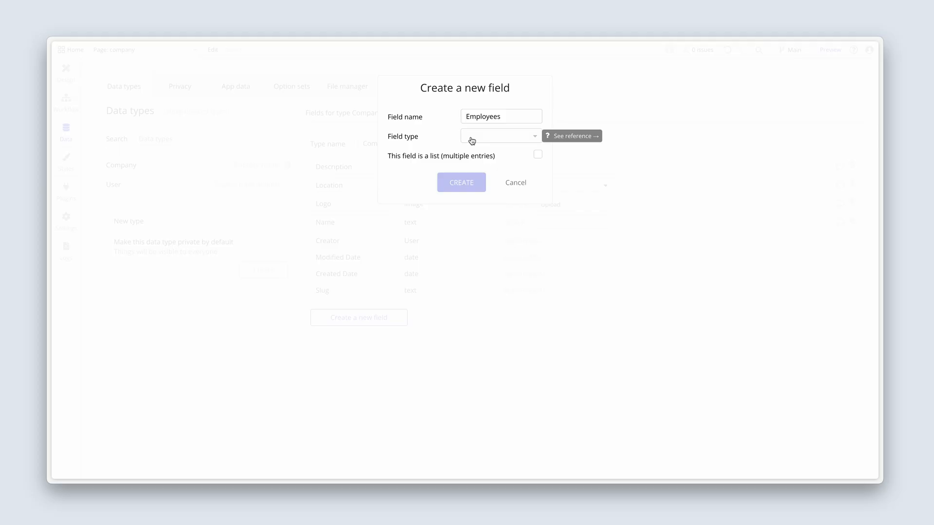
left_click(499, 136)
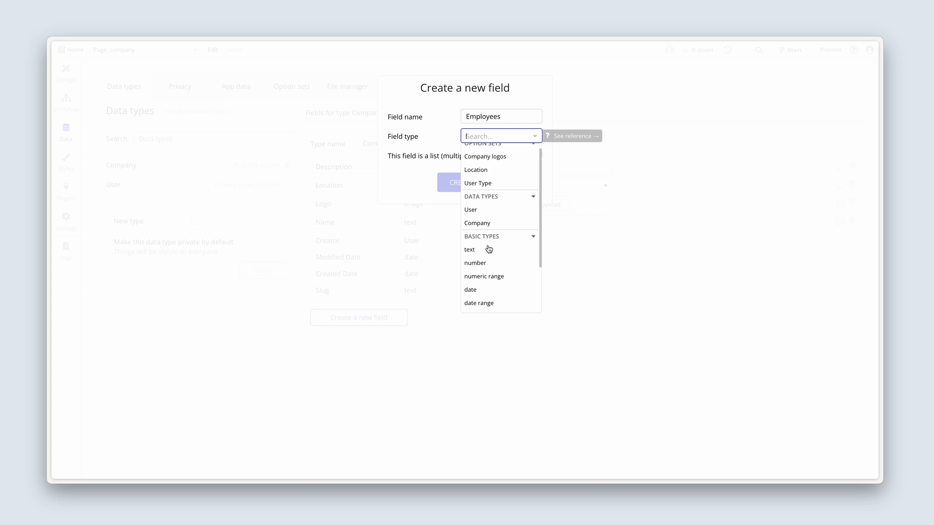
left_click(470, 210)
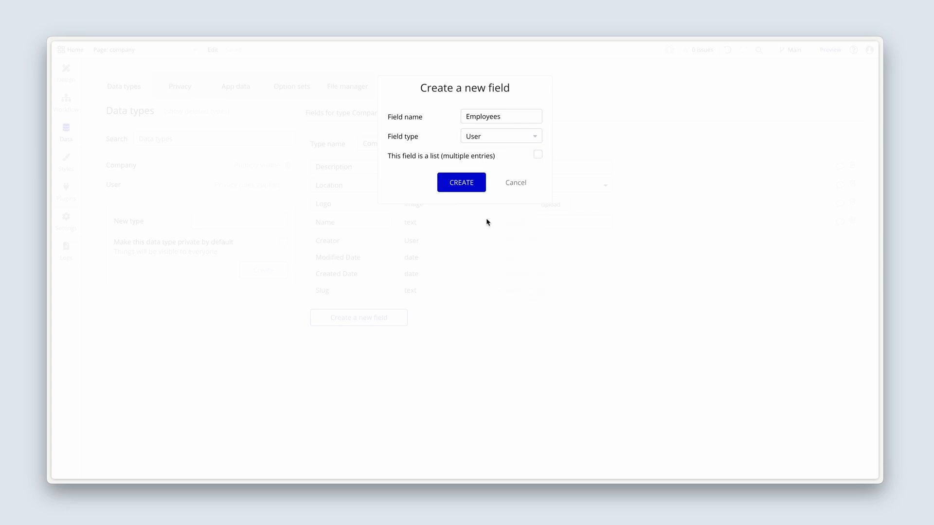
left_click(538, 155)
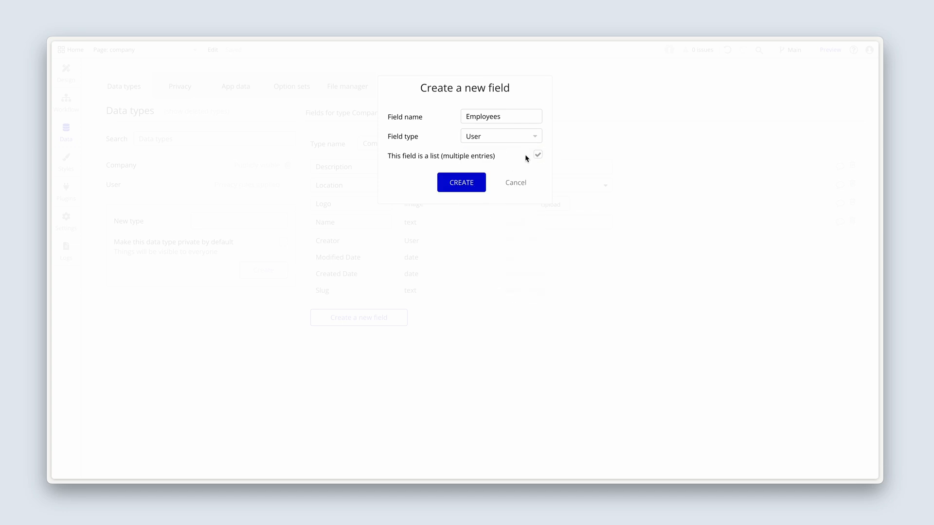
mouse_move(442, 162)
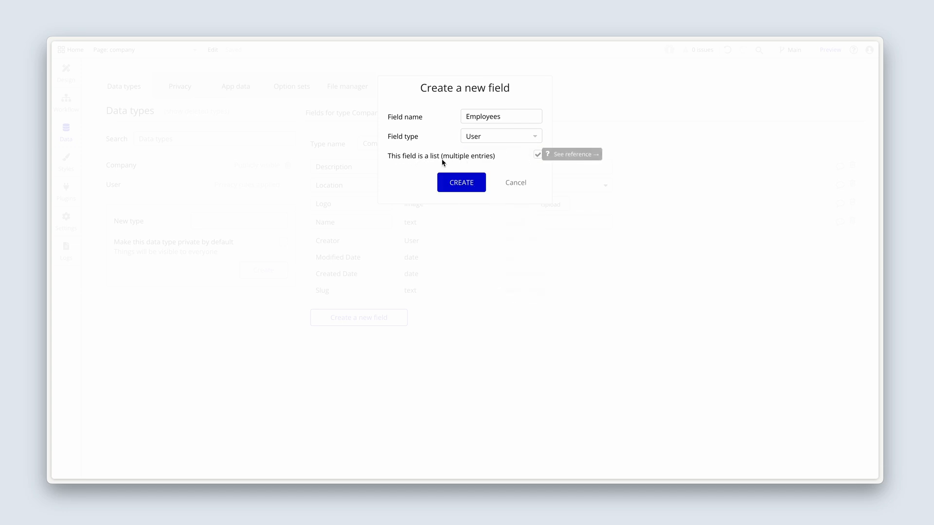
mouse_move(507, 159)
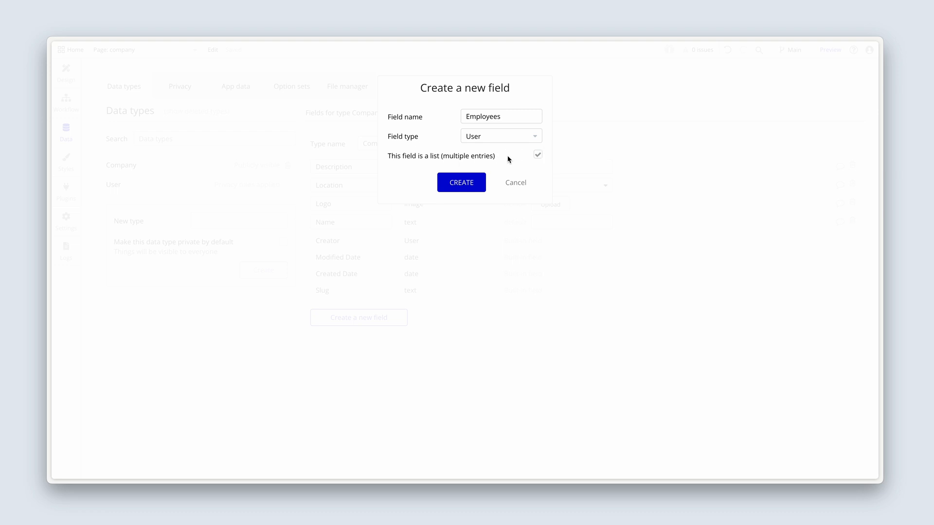
left_click(461, 182)
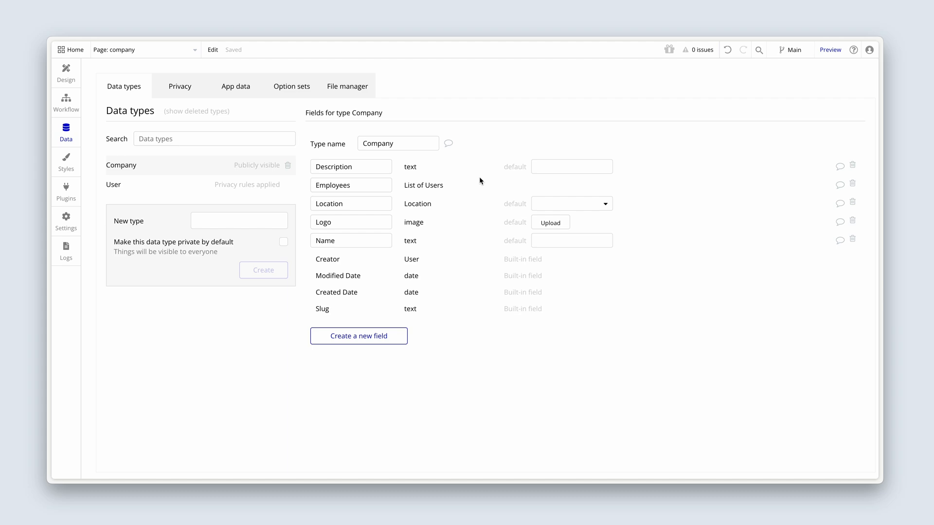
mouse_move(160, 181)
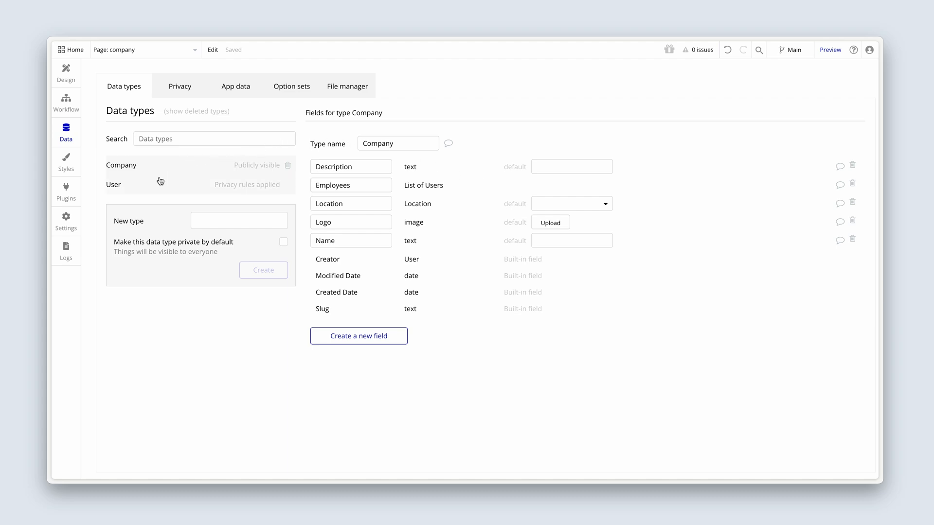
Step: Add a Company field of type Company to the User data type
left_click(113, 185)
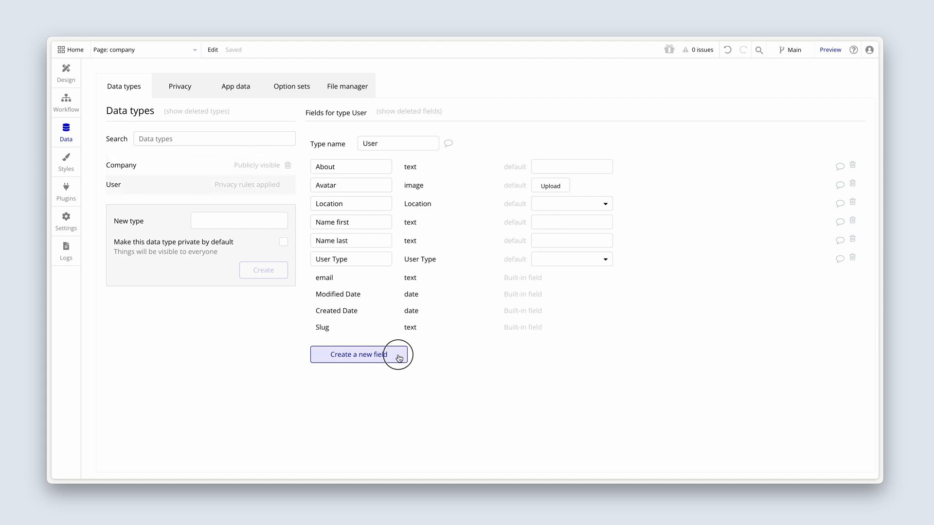
left_click(359, 354)
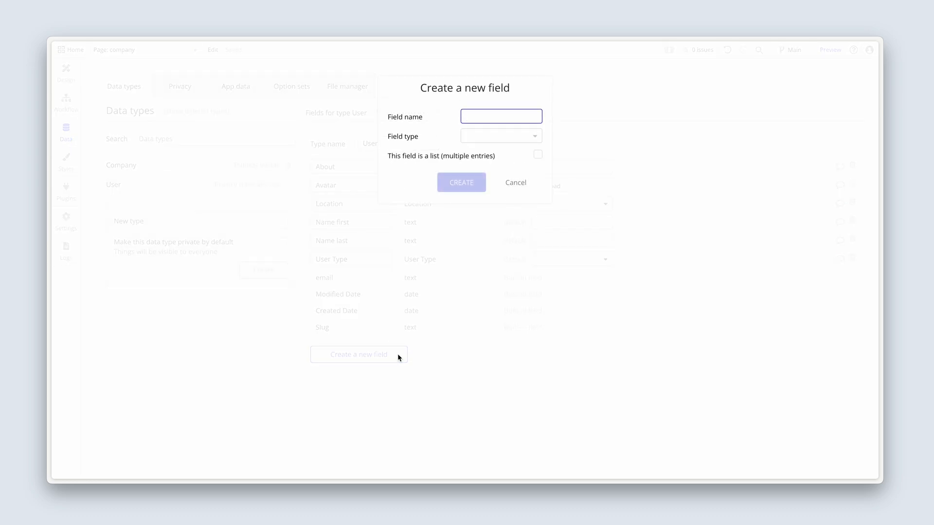
type("Co")
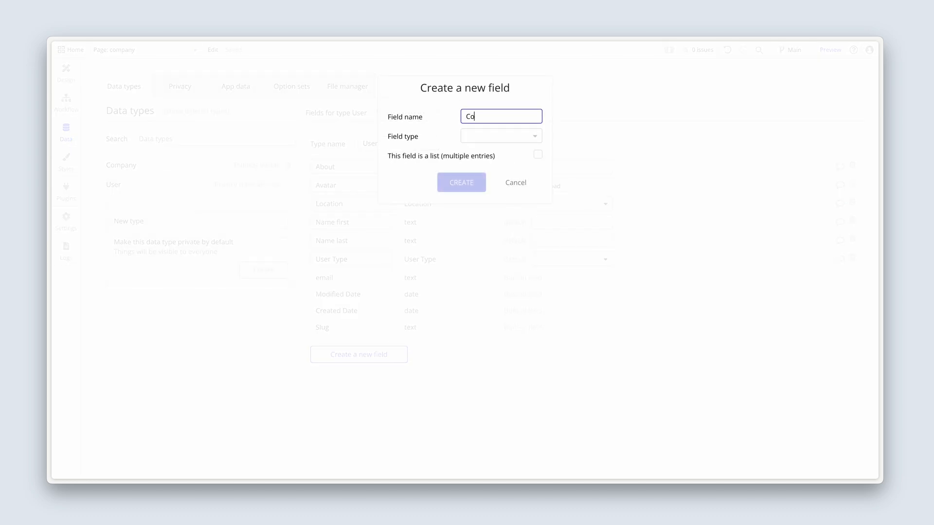
type("mpany")
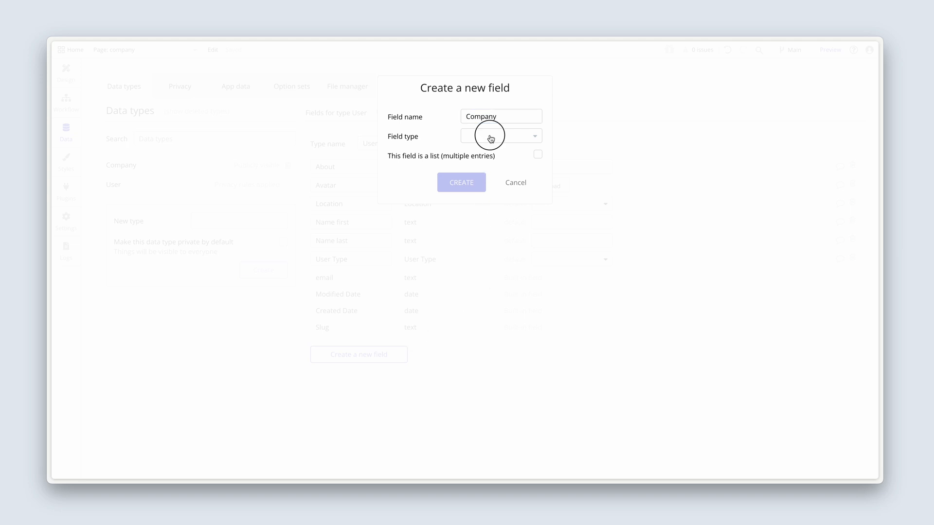
left_click(499, 135)
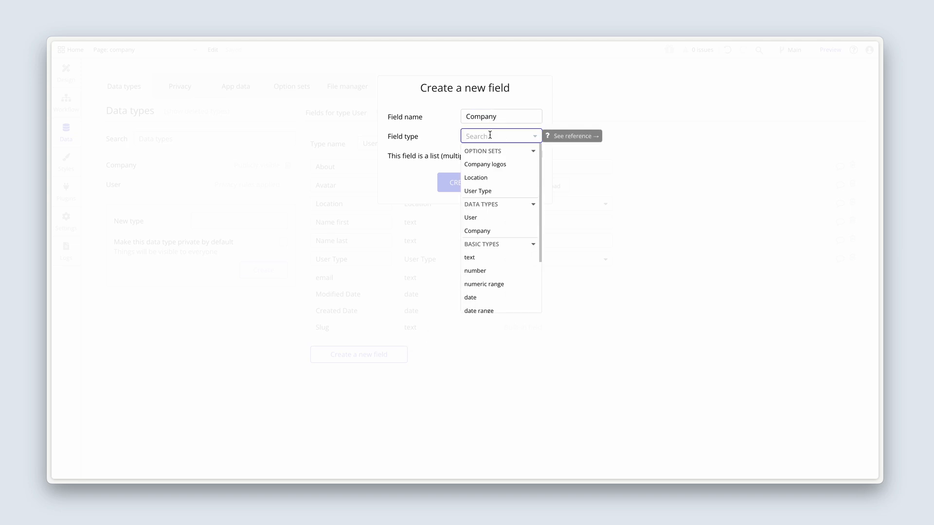
mouse_move(485, 164)
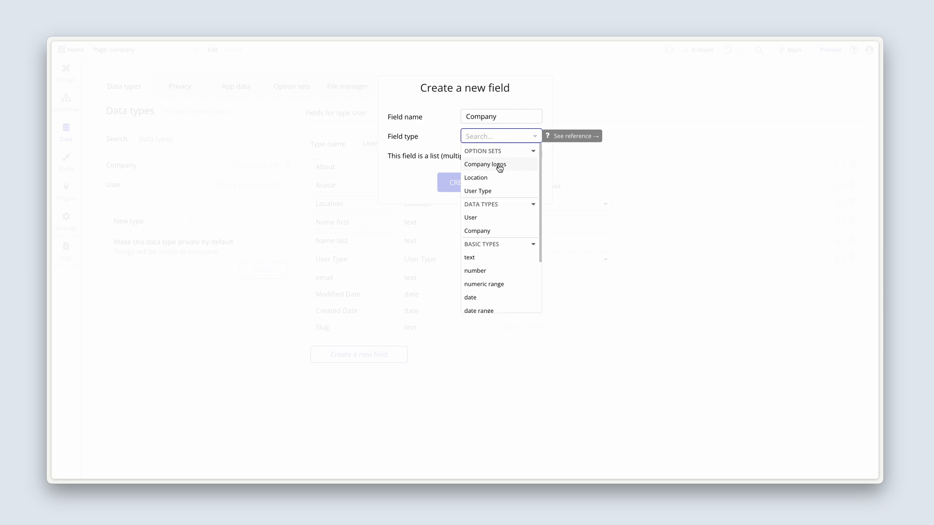
scroll("down", 3)
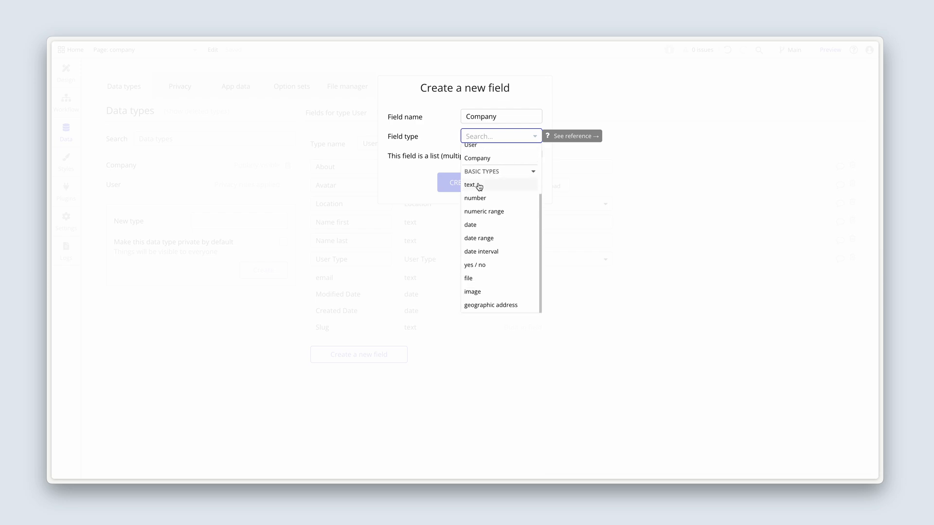
mouse_move(480, 279)
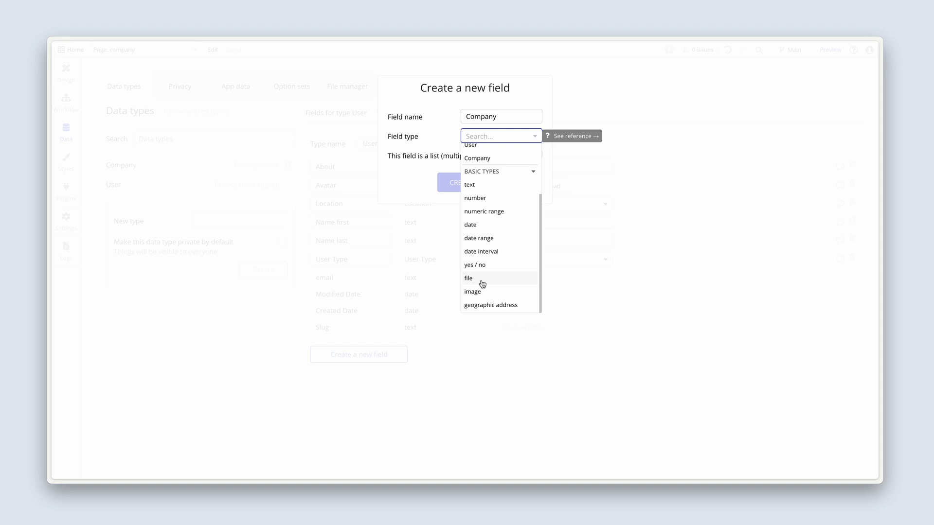
scroll("up", 3)
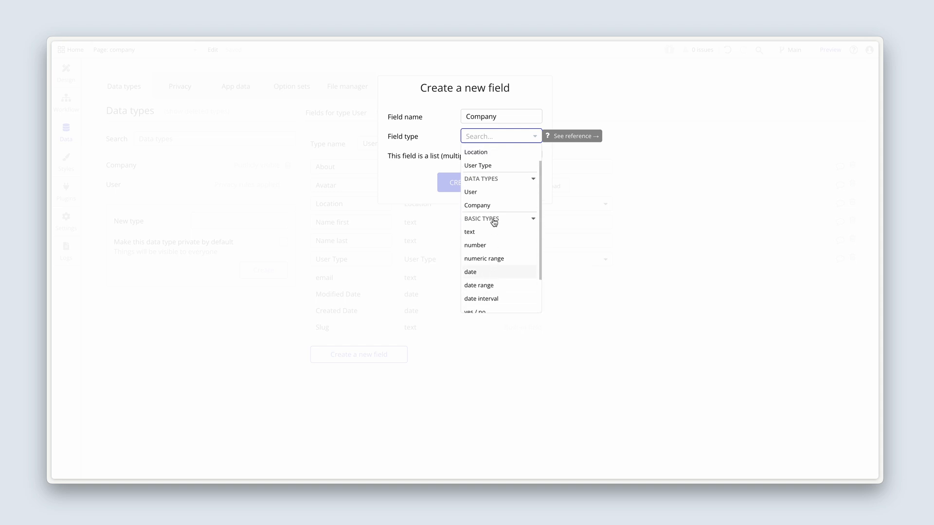
scroll("up", 3)
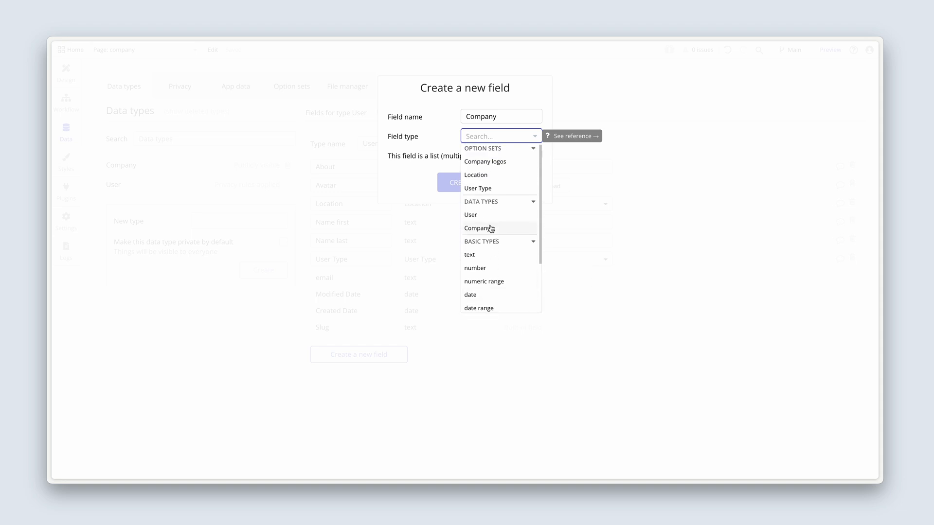
mouse_move(501, 231)
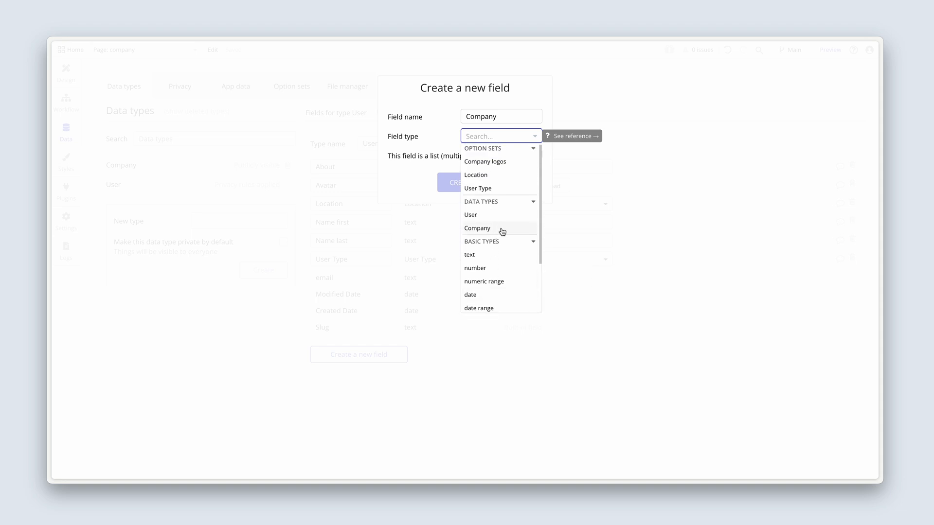
left_click(476, 227)
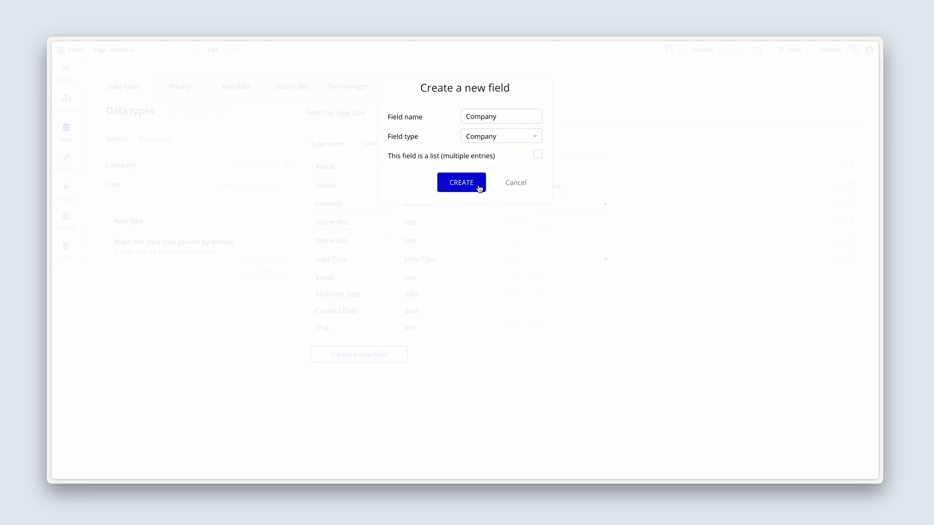
left_click(461, 182)
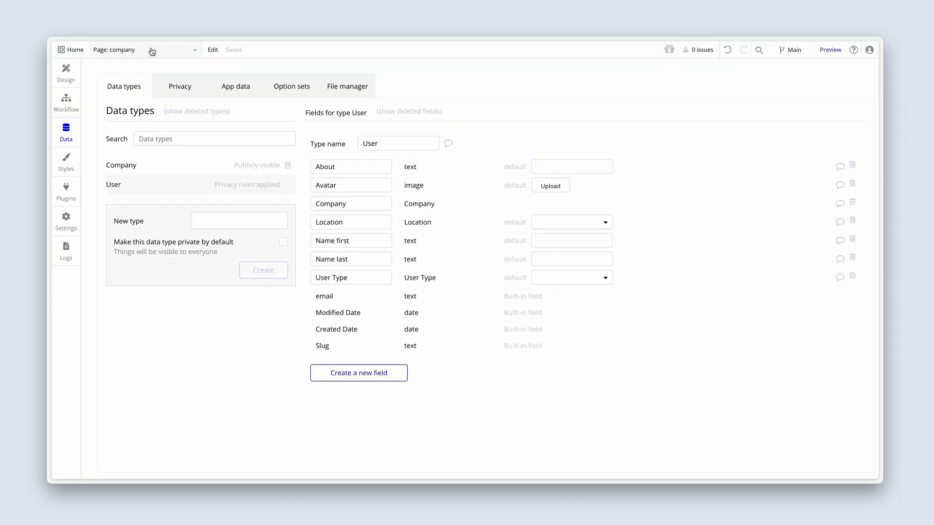
Step: Review the Sign up button's workflow and its Sign the user up step
left_click(65, 73)
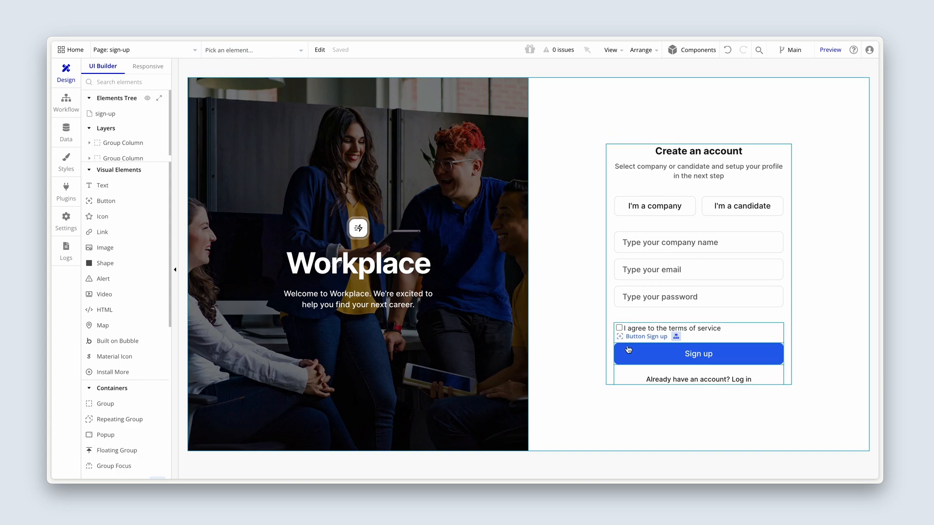
left_click(697, 353)
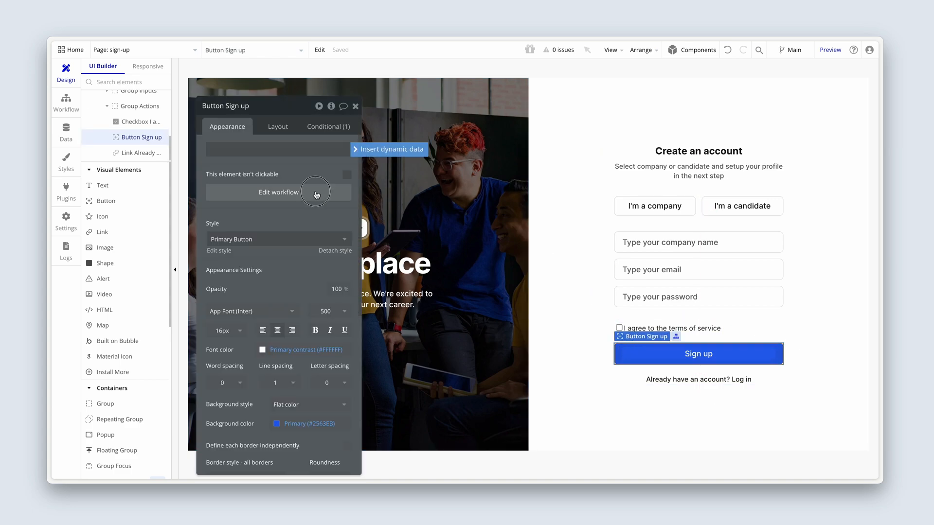
left_click(278, 191)
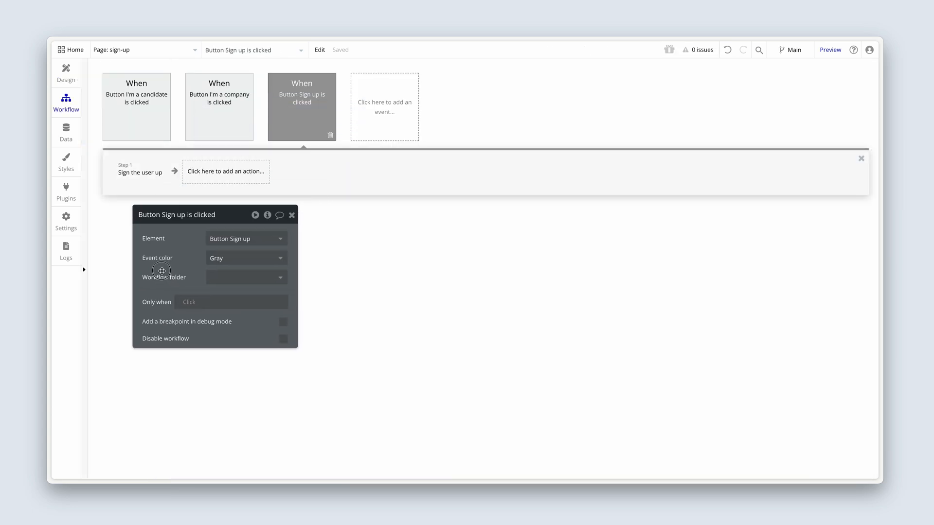
left_click_drag(196, 214, 265, 169)
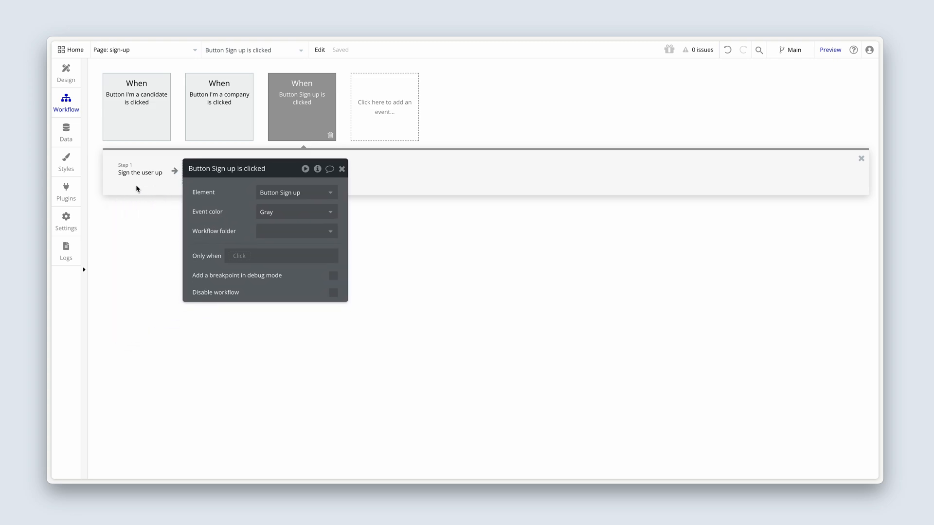
left_click(140, 172)
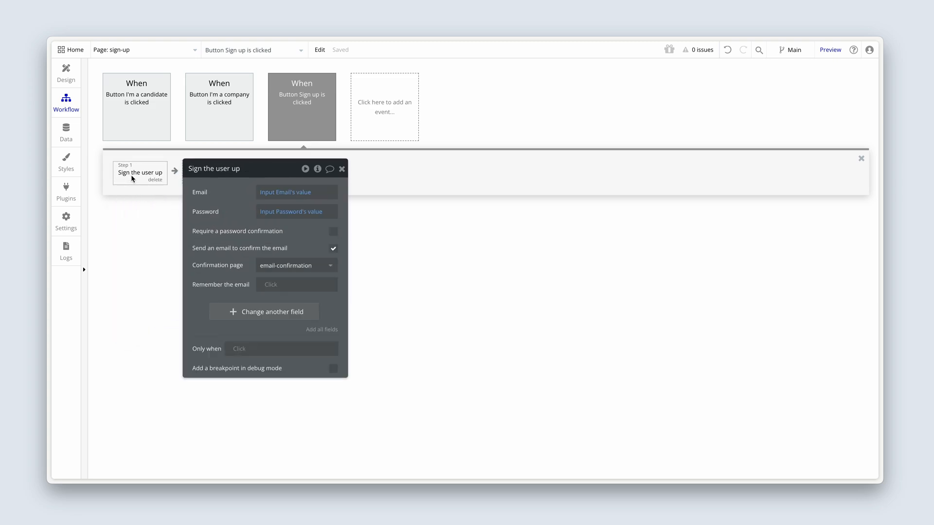
mouse_move(66, 69)
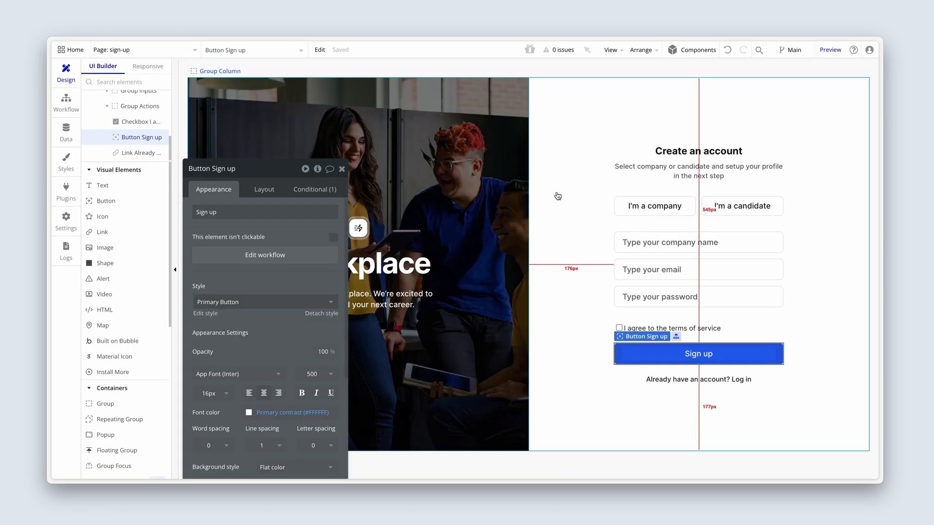
Step: Back in Design, inspect the I'm a company, I'm a candidate and Sign up buttons
left_click(653, 205)
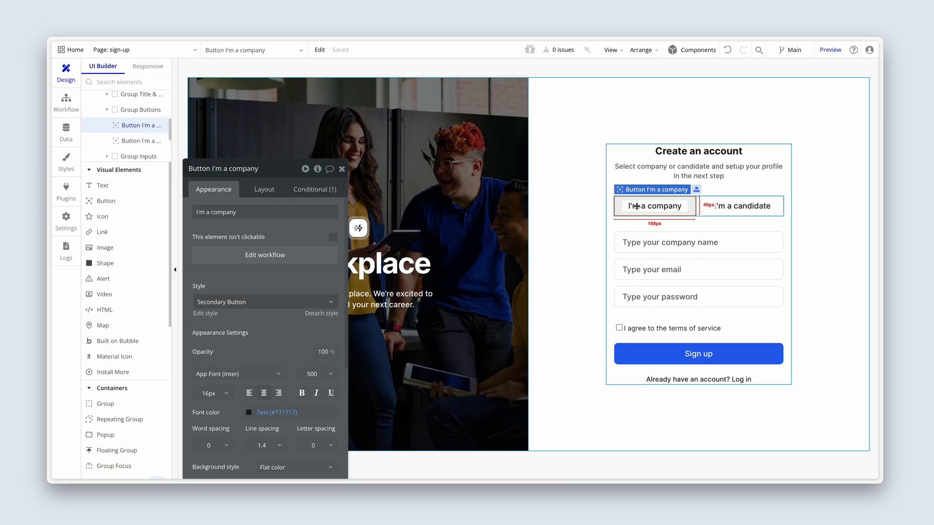
left_click(741, 206)
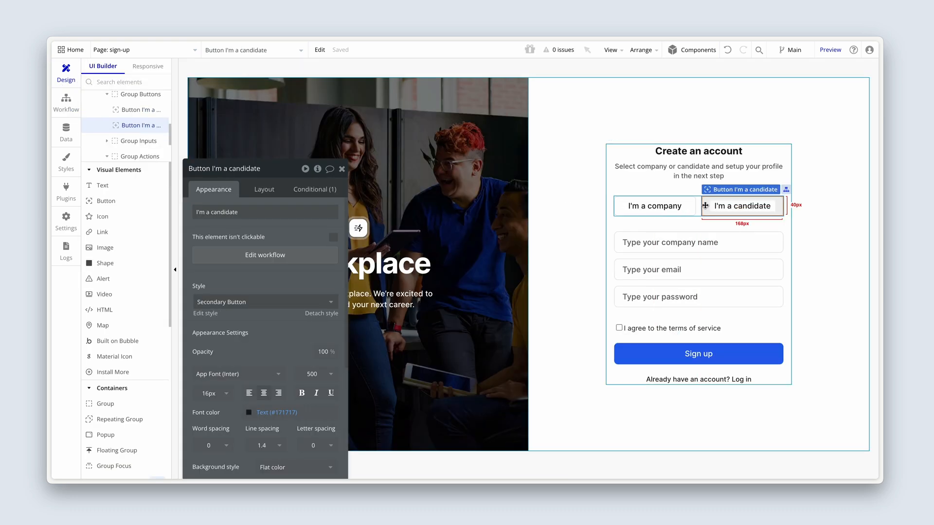
left_click(697, 353)
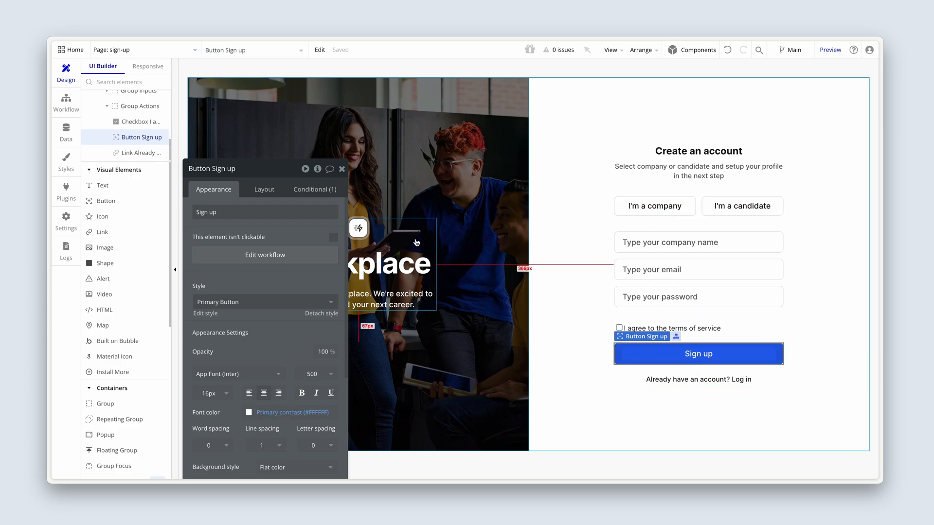
Step: Set User Type = sign-up page's User Type custom state in the sign-up action
left_click(264, 254)
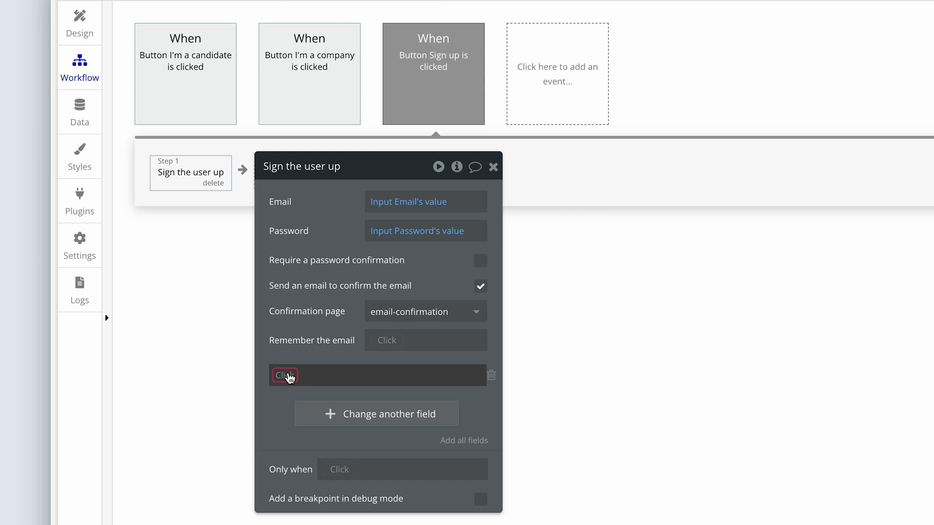
left_click(285, 375)
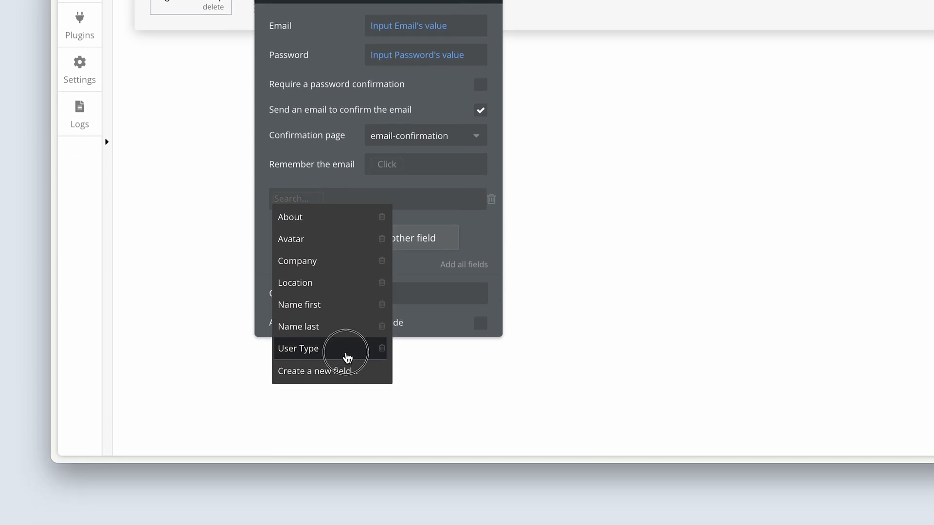
left_click(299, 348)
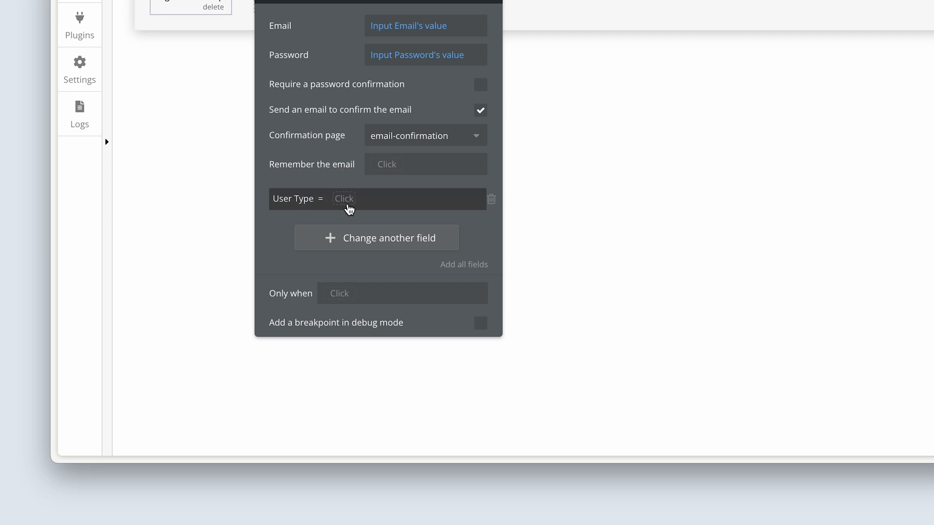
type("sign")
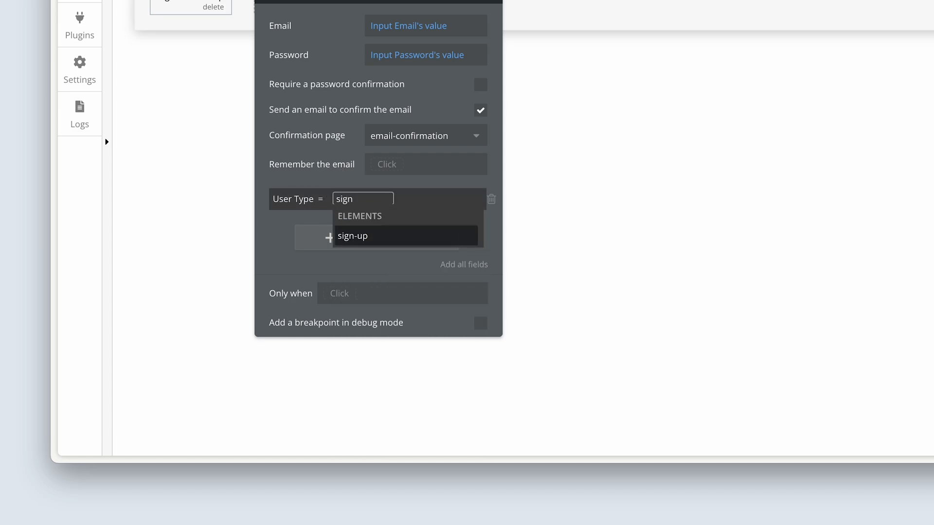
left_click(352, 236)
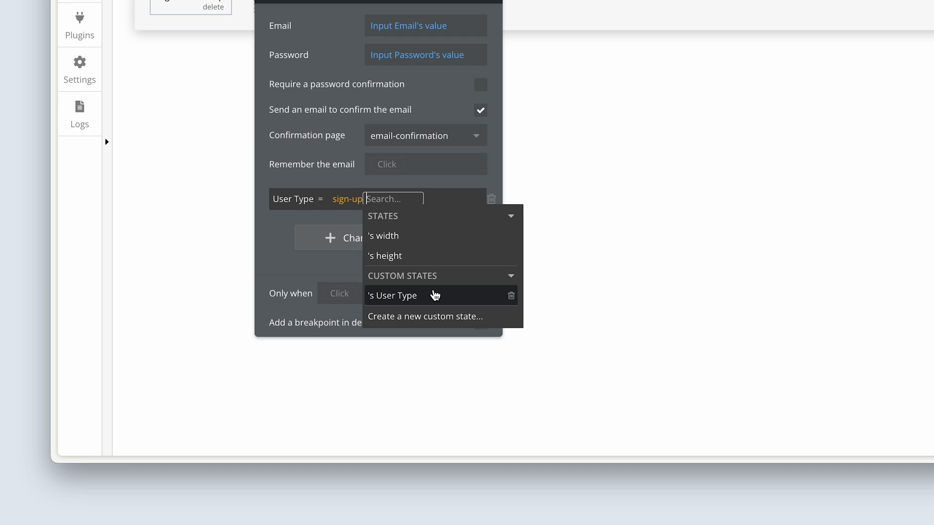
left_click(392, 295)
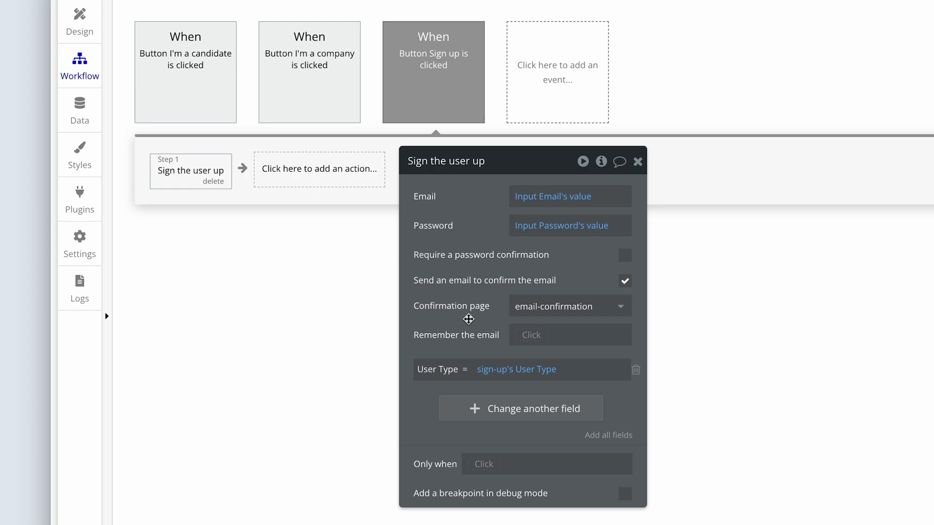
mouse_move(462, 310)
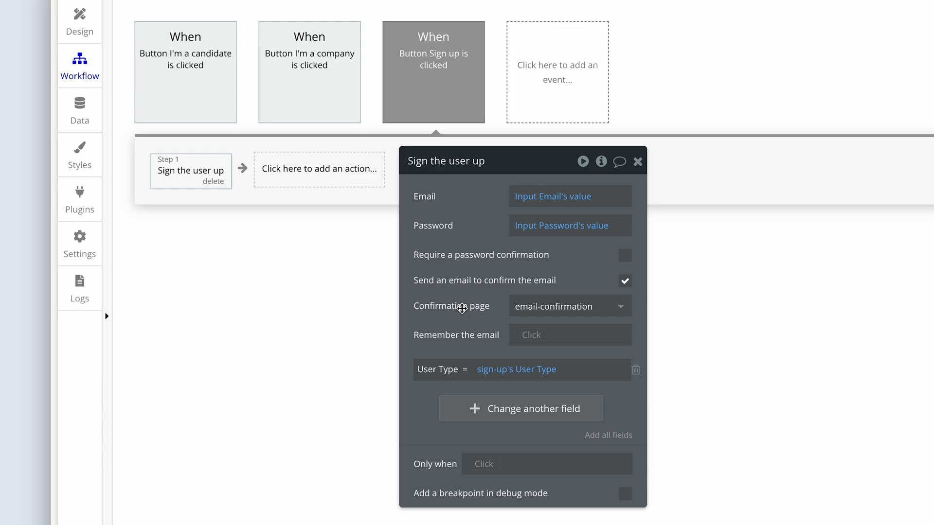
mouse_move(296, 180)
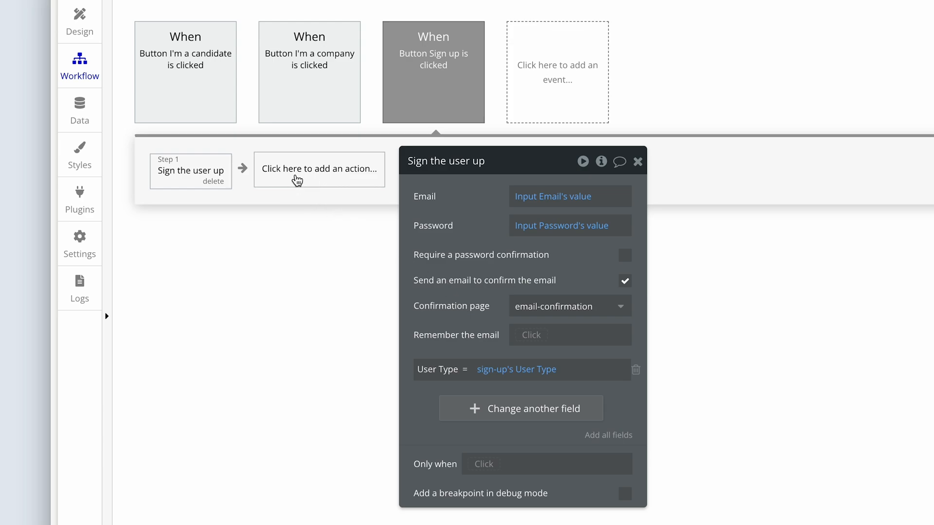
Step: Add a second workflow step creating a new thing of type Company
left_click(319, 169)
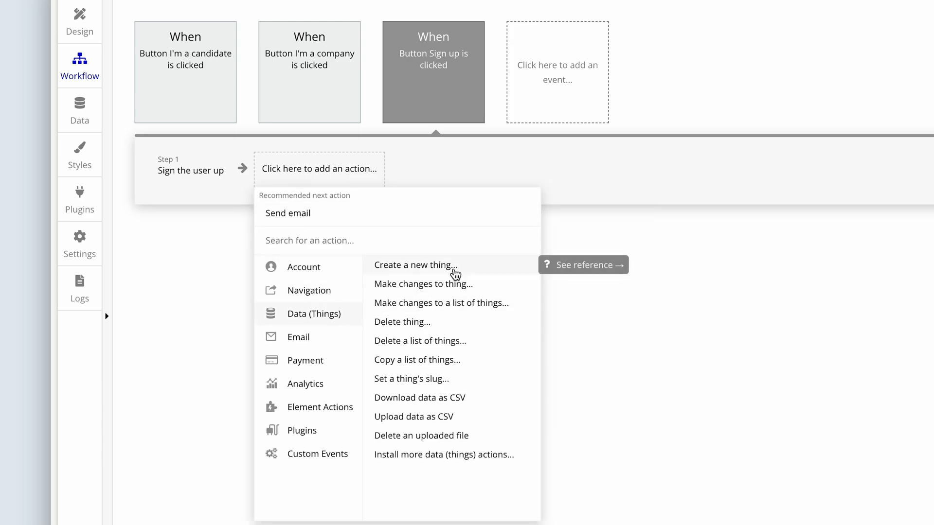
left_click(416, 264)
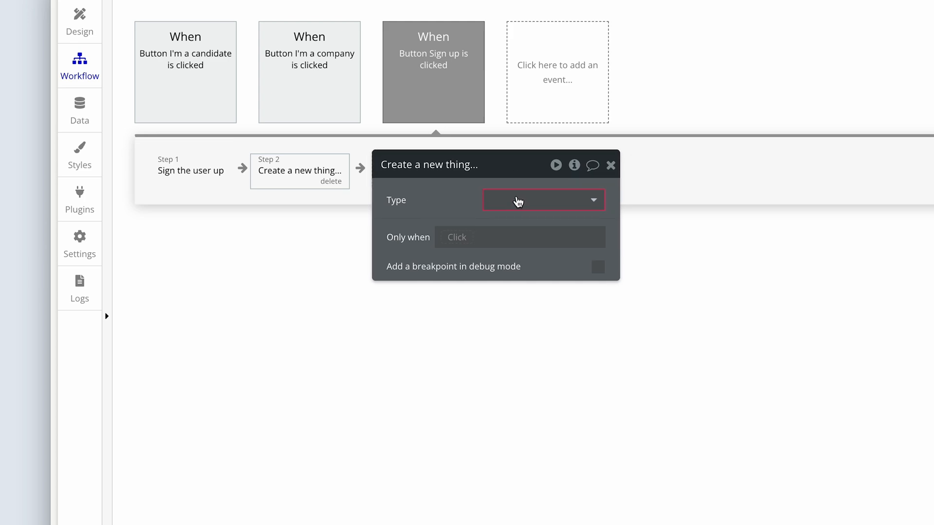
left_click(541, 201)
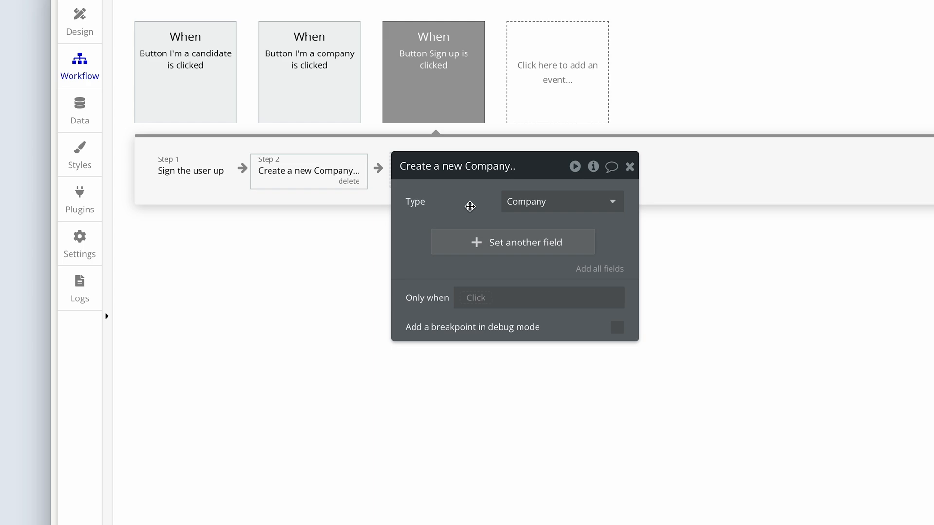
Step: Set the new Company's Name to Input Company name's value, then review the page inputs
left_click(511, 242)
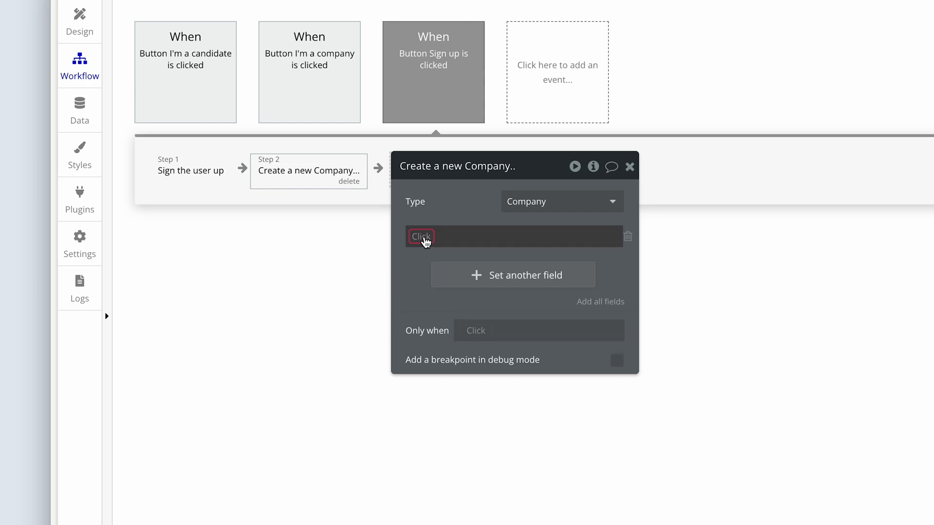
left_click(421, 236)
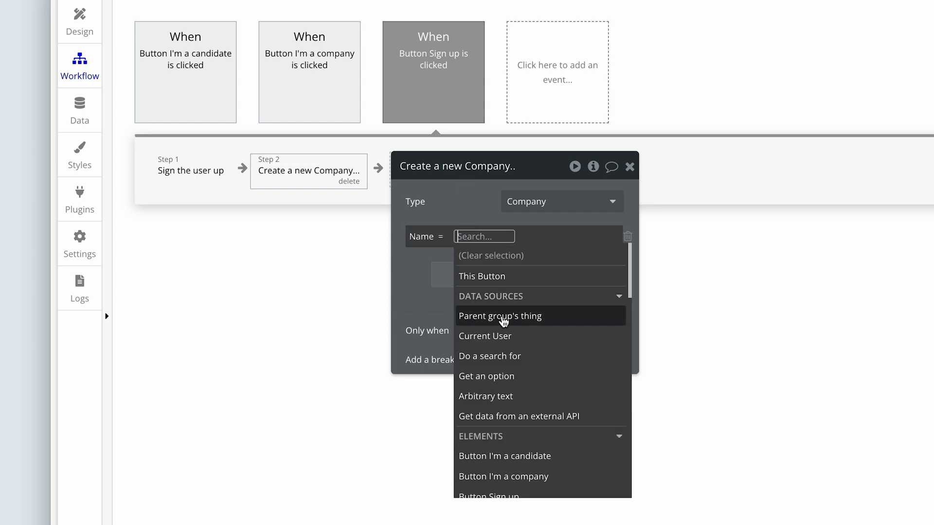
type("input")
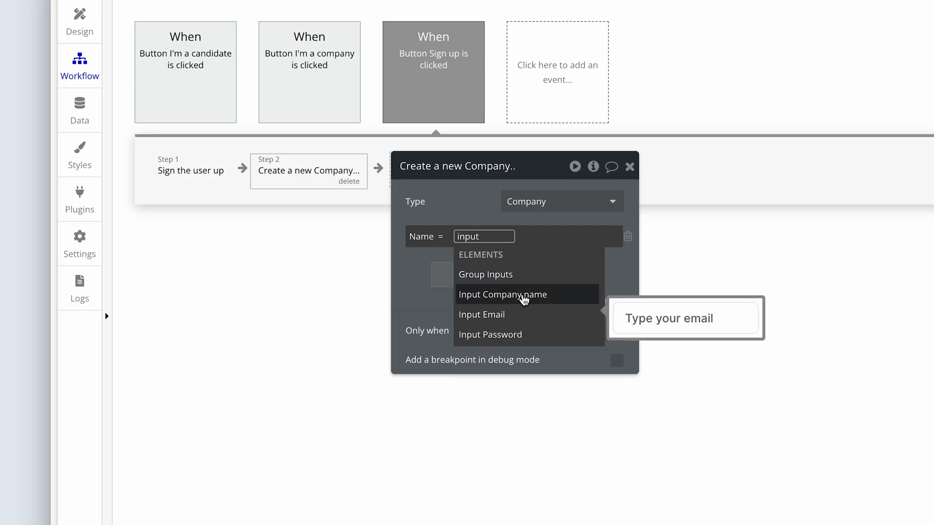
left_click(502, 294)
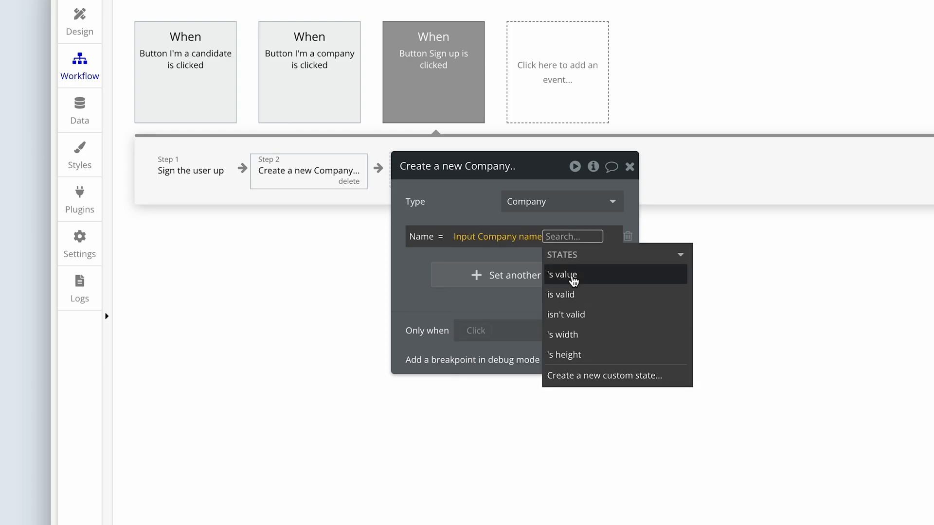
left_click(561, 275)
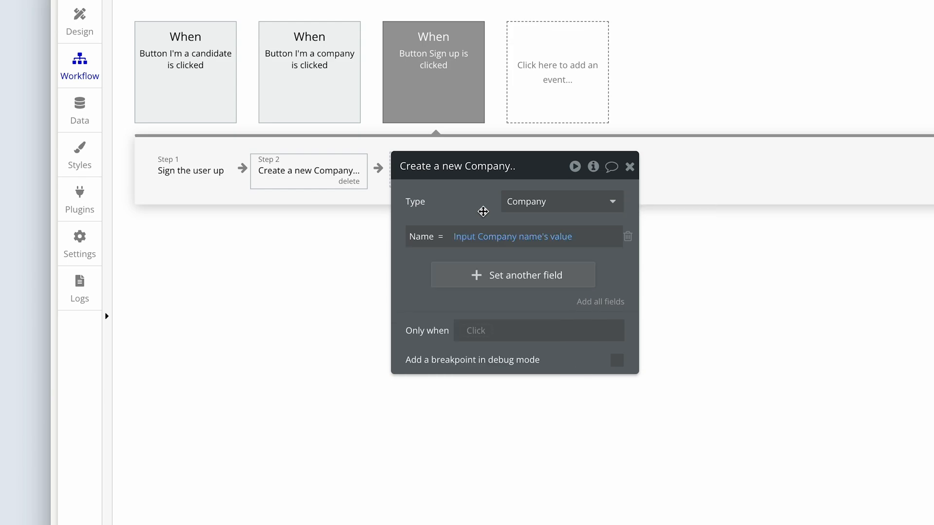
left_click(78, 23)
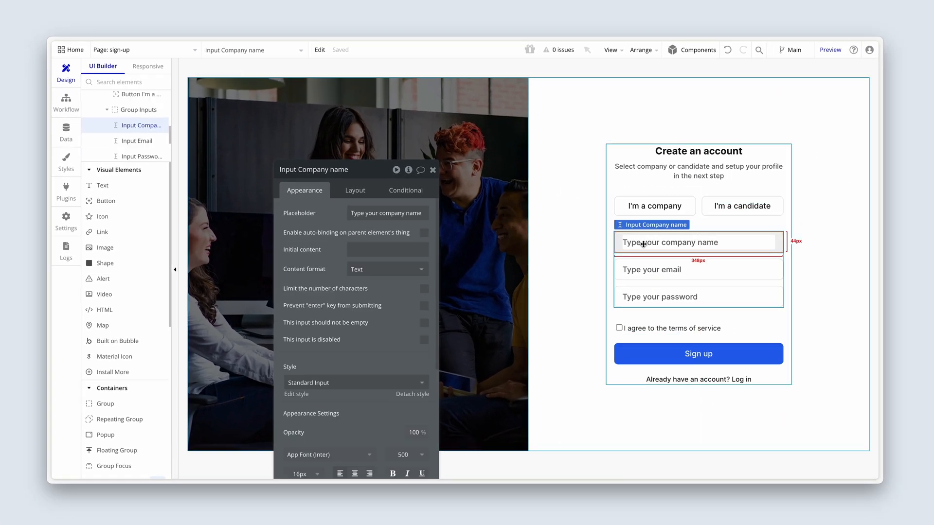
mouse_move(624, 255)
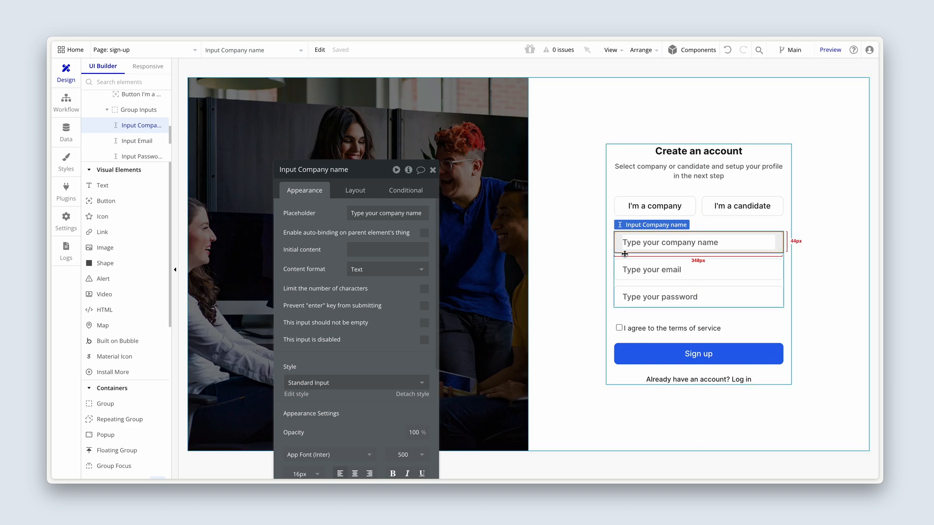
left_click(698, 270)
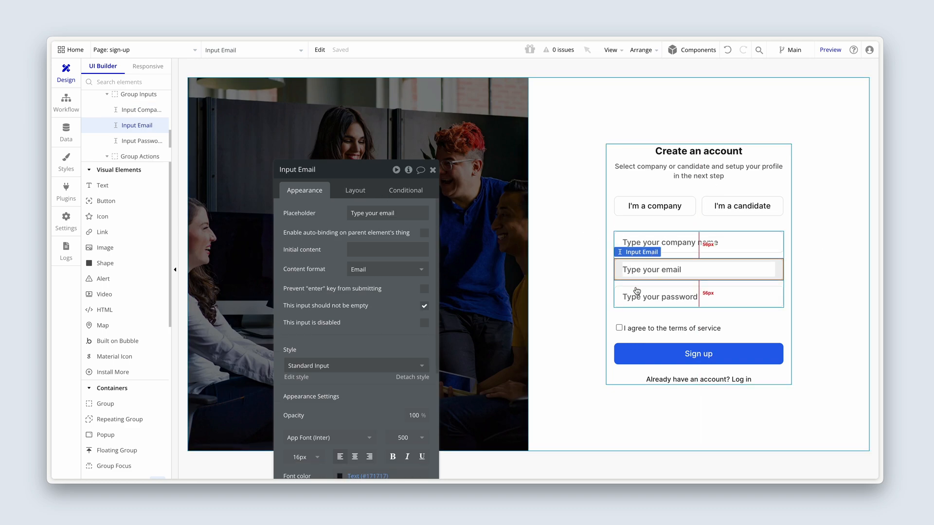
left_click(657, 297)
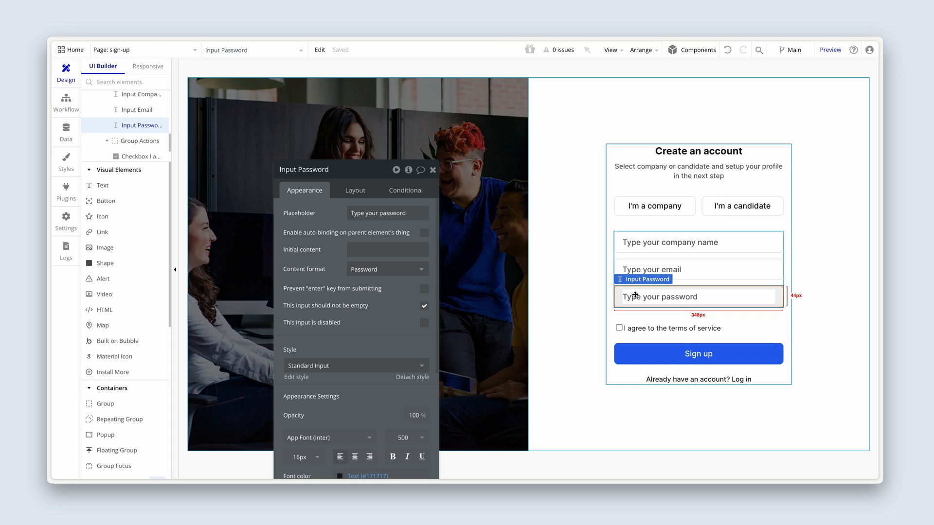
left_click(697, 242)
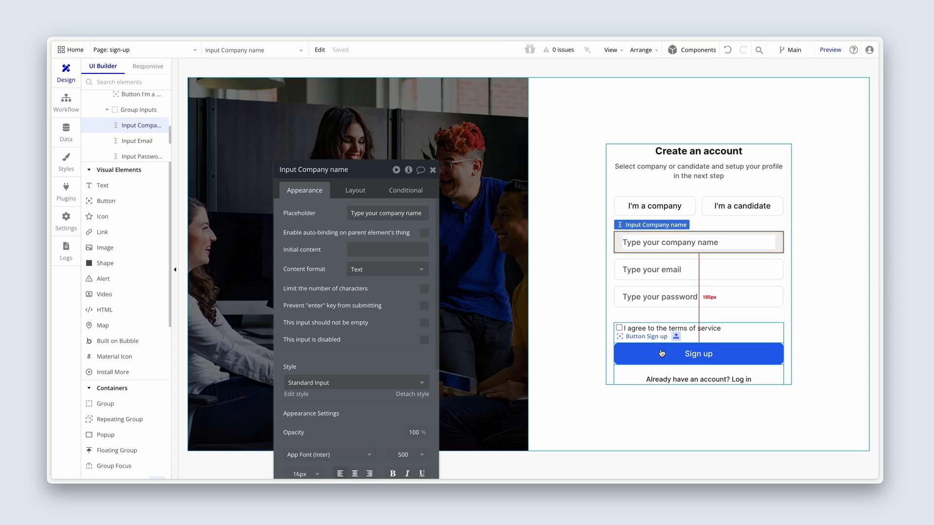
left_click(66, 102)
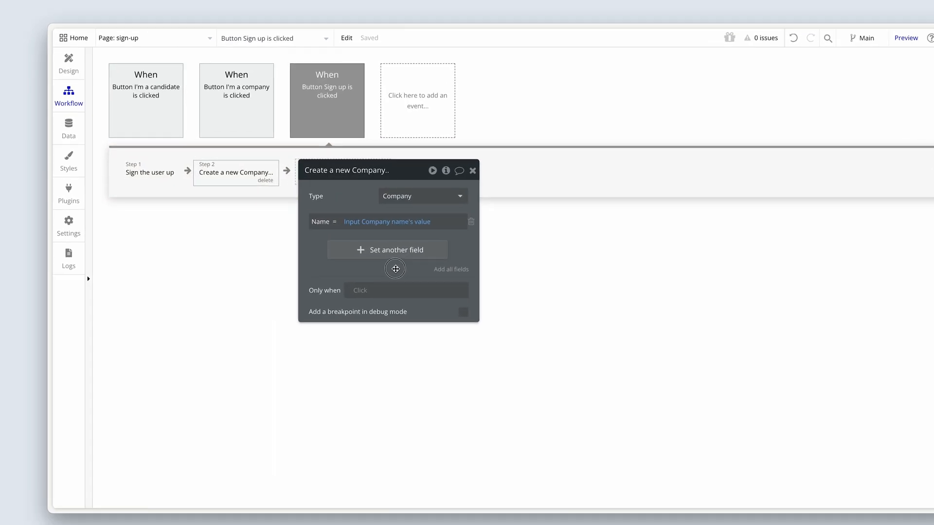
Step: Set the new Company's Employees list to add the Current User
left_click(387, 250)
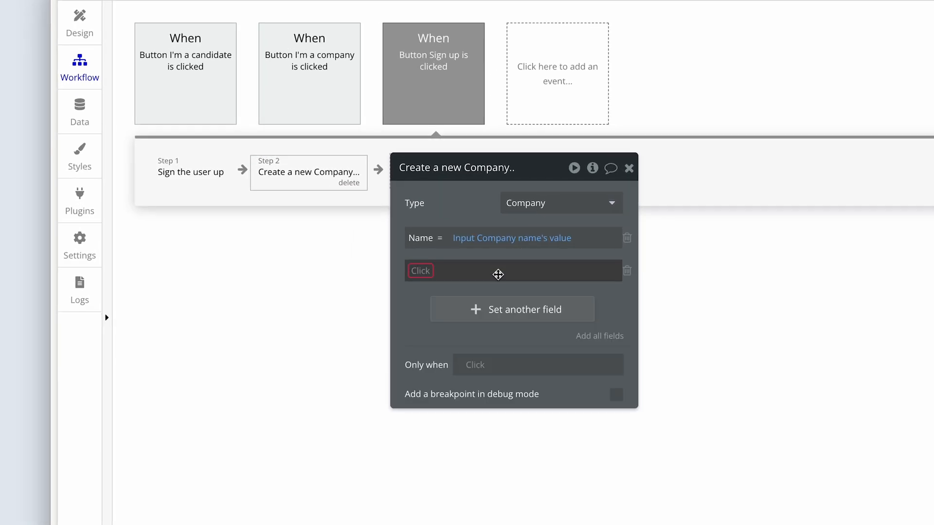
left_click(421, 270)
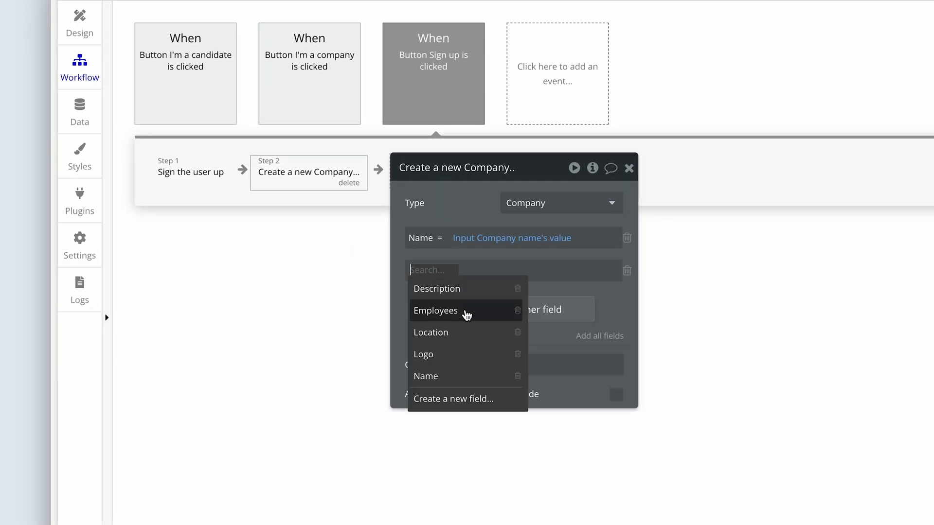
left_click(436, 311)
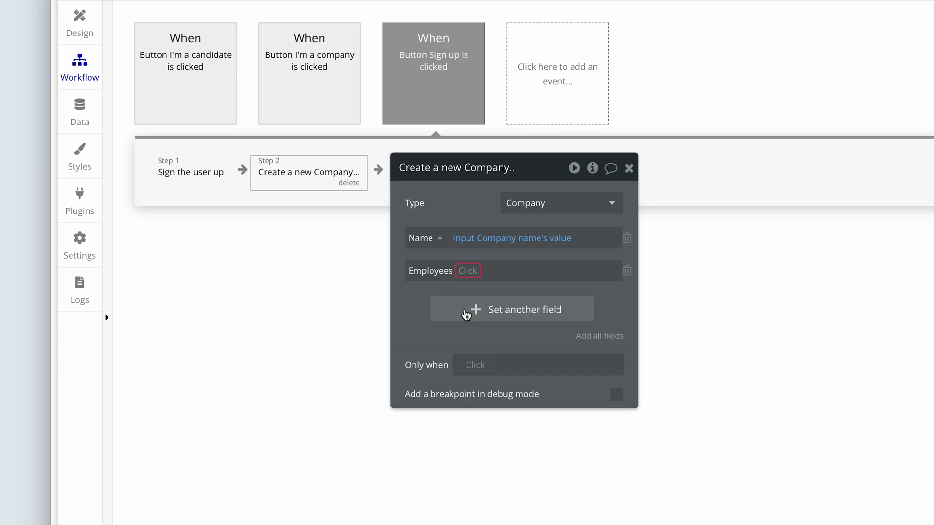
mouse_move(469, 286)
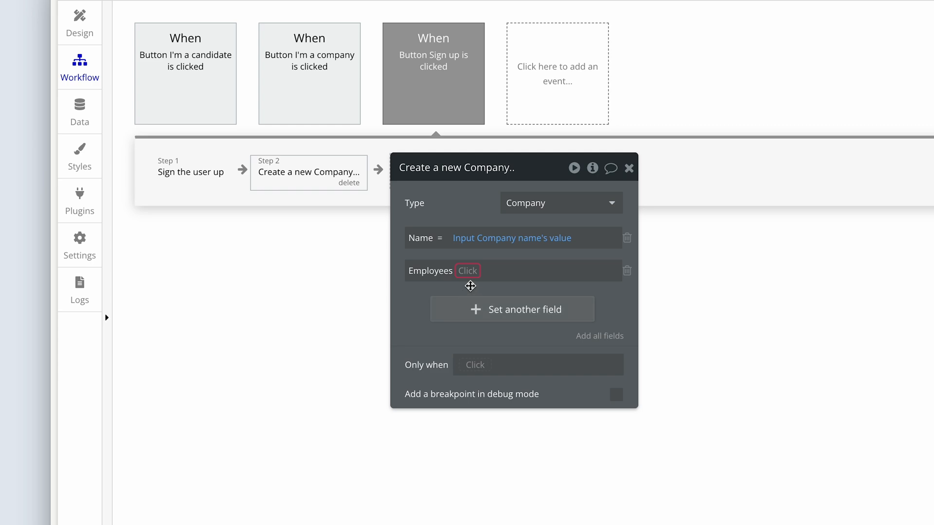
left_click(468, 271)
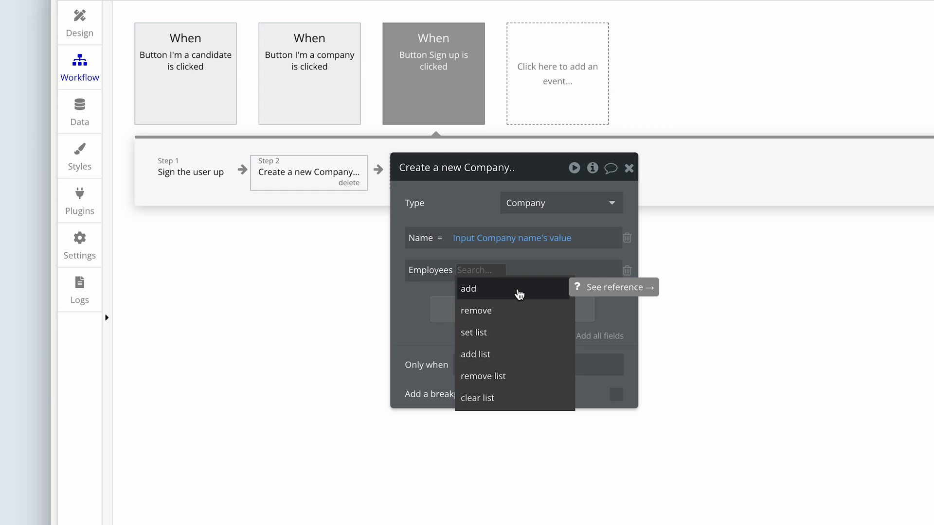
left_click(468, 288)
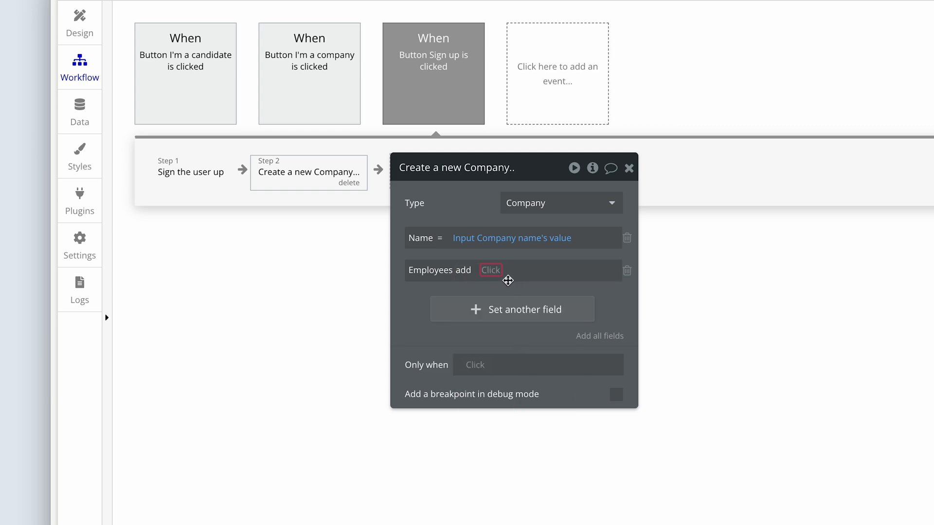
left_click(490, 269)
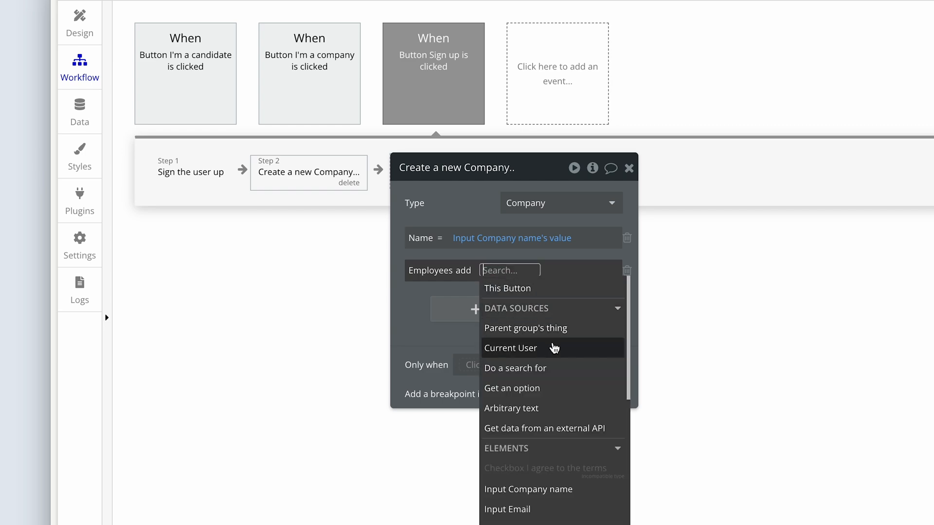
left_click(511, 348)
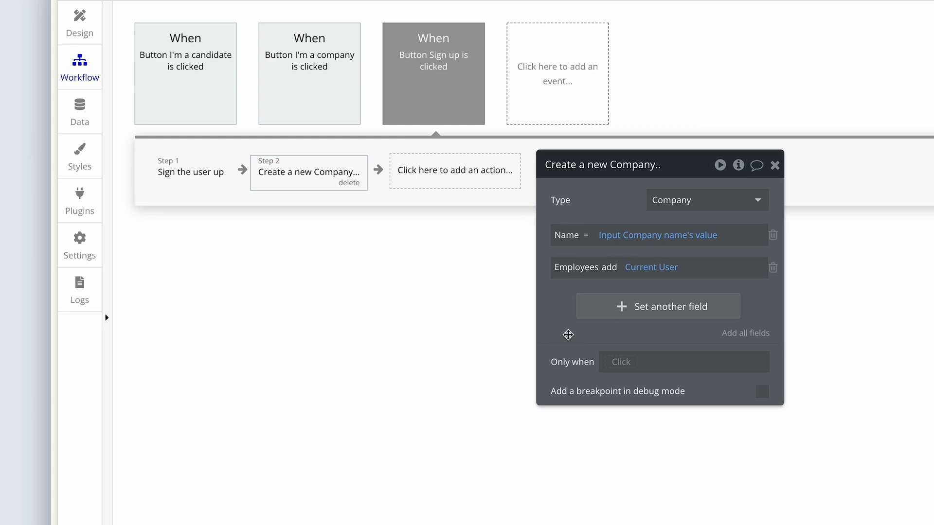
mouse_move(525, 284)
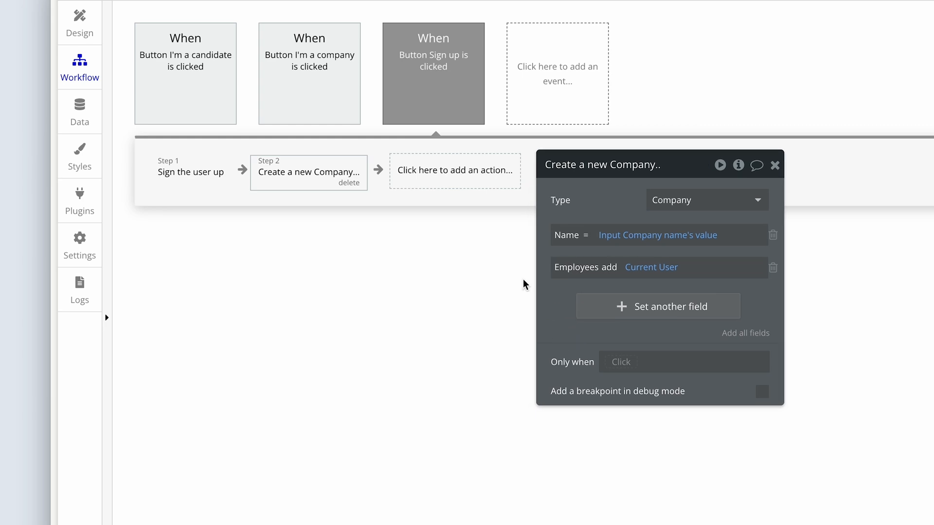
Step: Add a third step, Make changes to thing, targeting the Current User
left_click(455, 170)
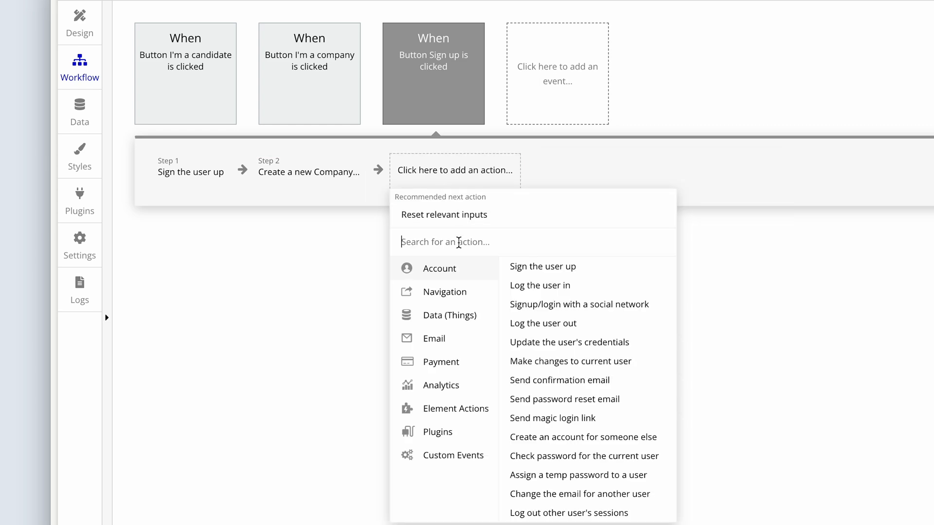
left_click(451, 315)
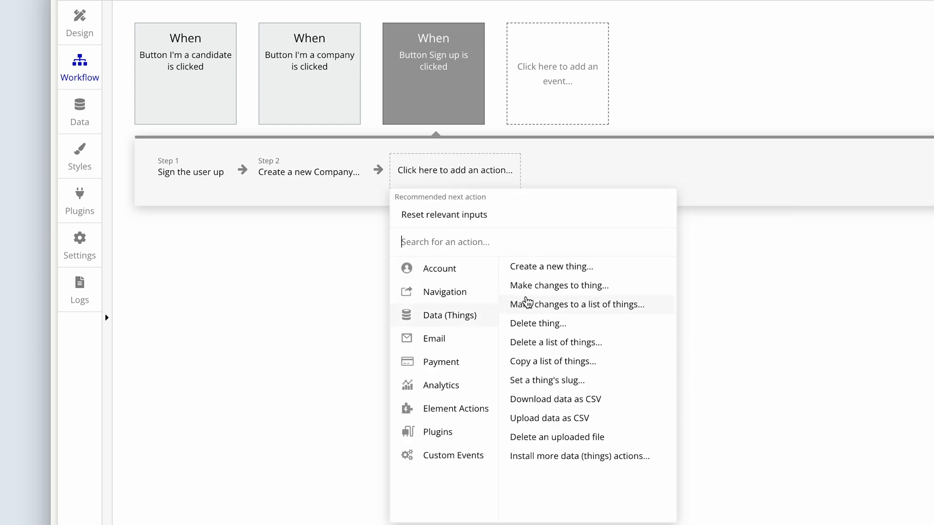
left_click(559, 285)
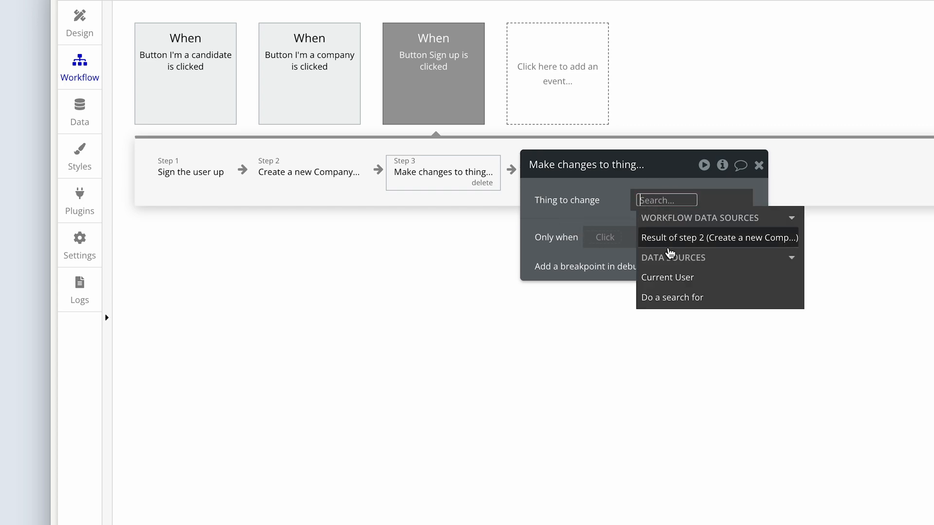
left_click(667, 277)
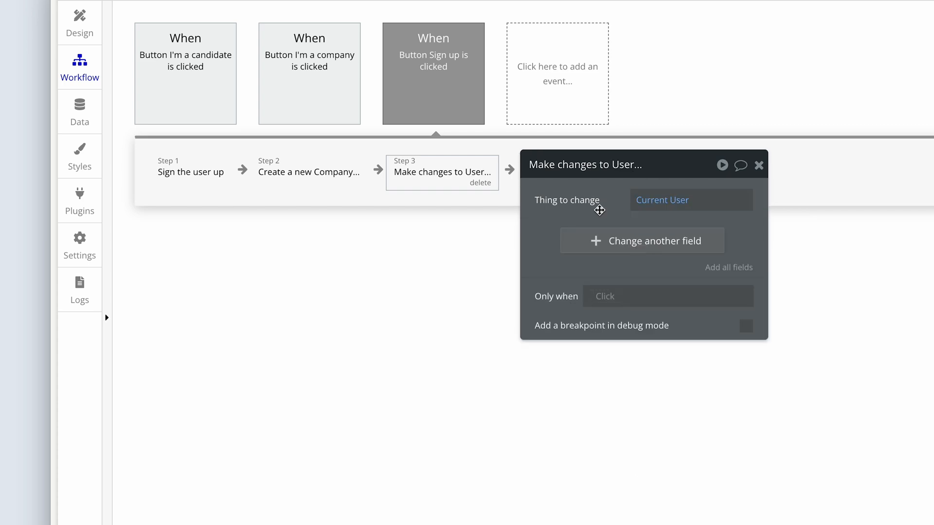
Step: Remove the empty Company field from the sign-up step after reviewing the steps
left_click(191, 172)
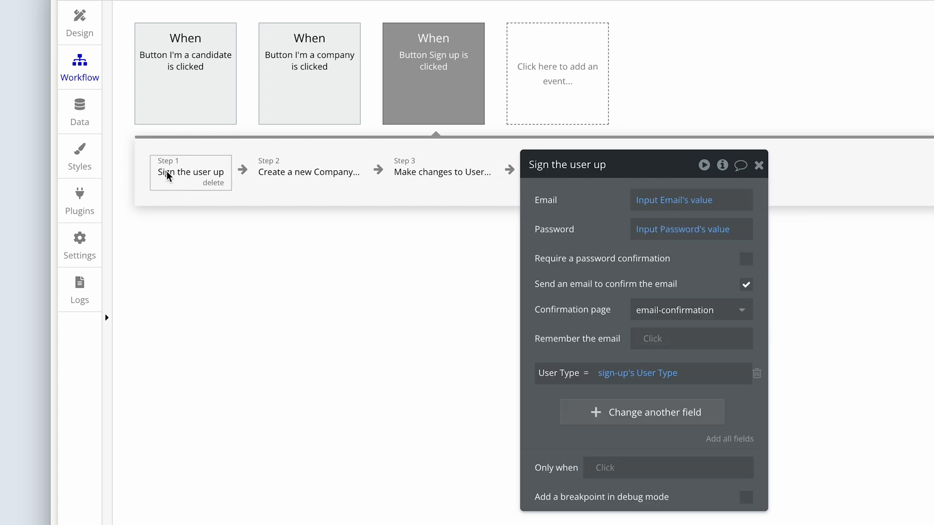
left_click(641, 412)
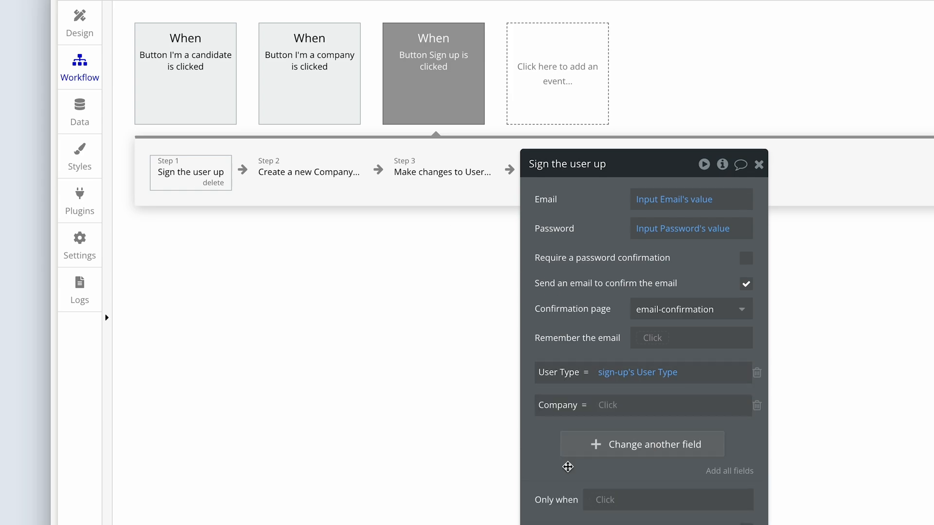
mouse_move(359, 250)
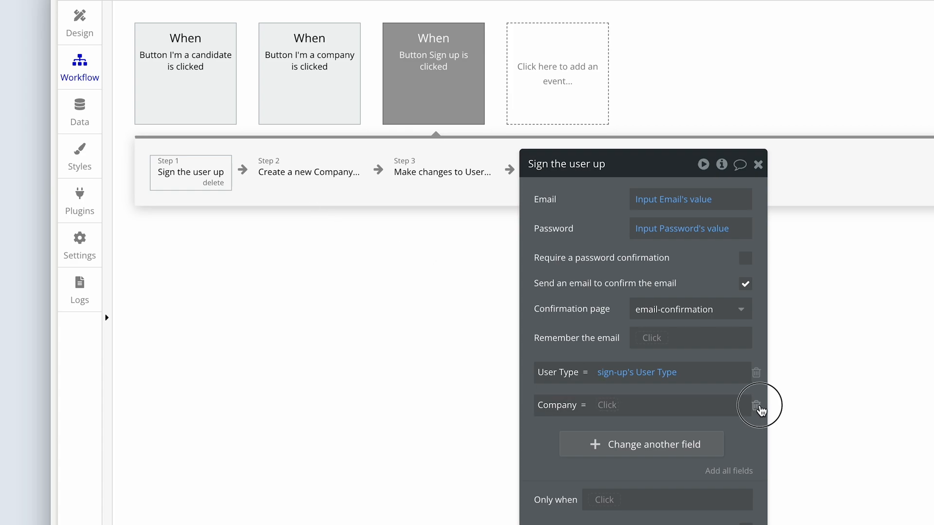
left_click(757, 405)
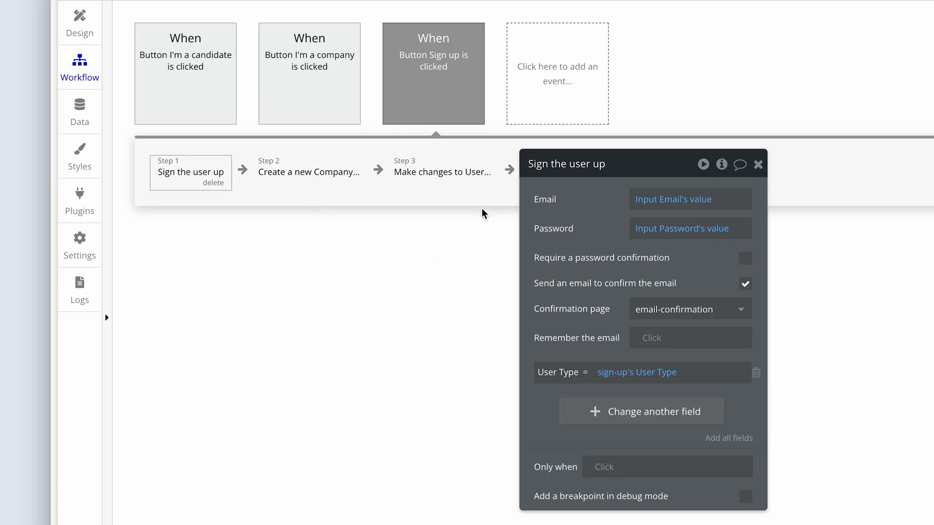
left_click(309, 172)
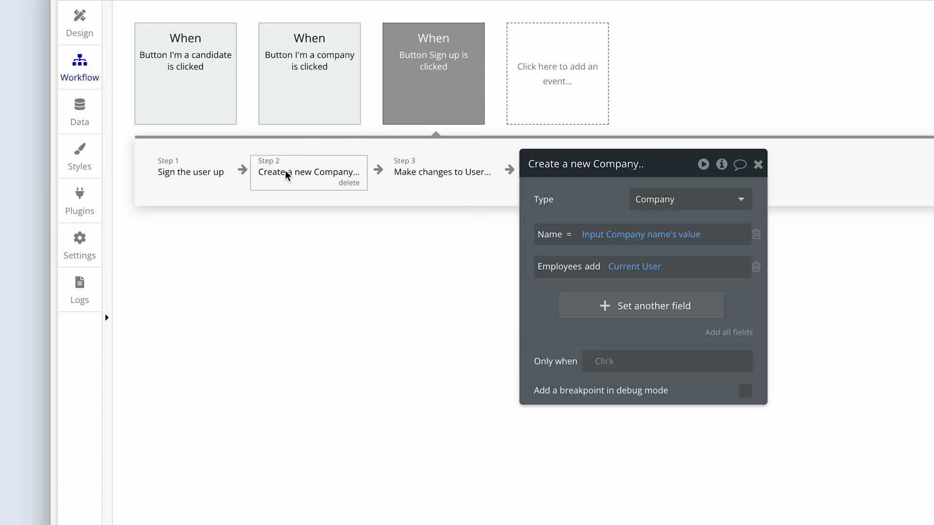
left_click(442, 172)
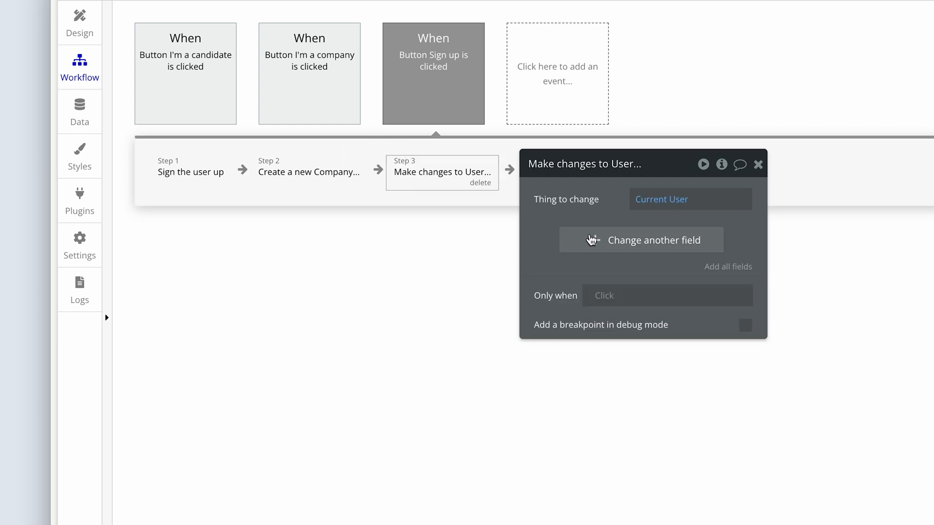
Step: Set the user's Company to the Result of step 2
left_click(641, 240)
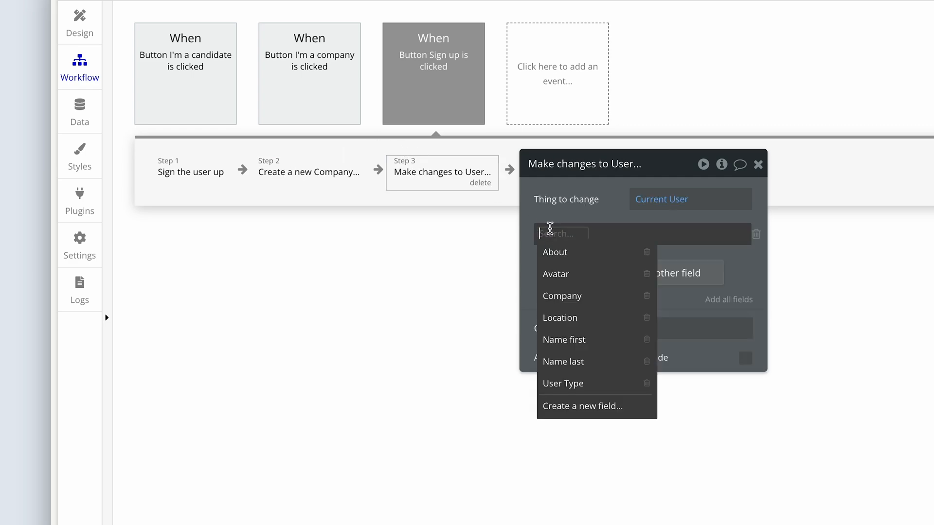
left_click(561, 295)
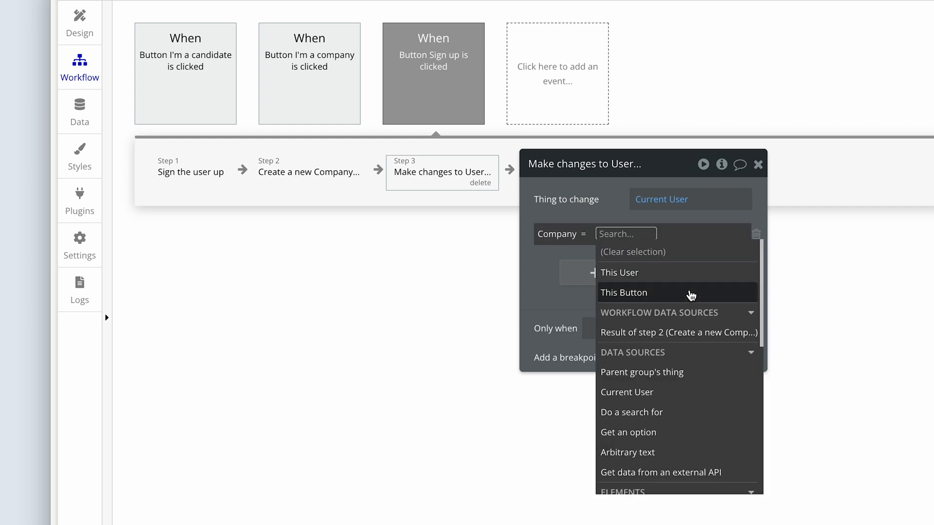
mouse_move(678, 332)
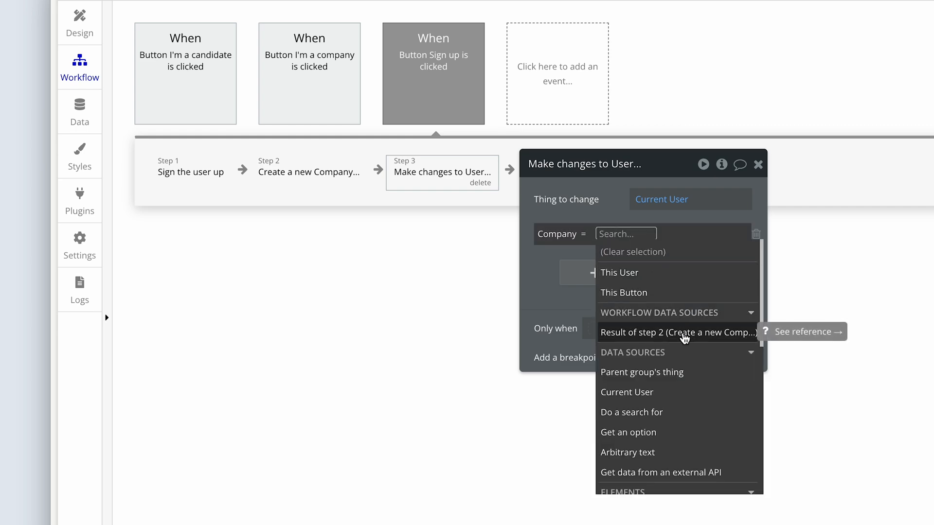
left_click(678, 332)
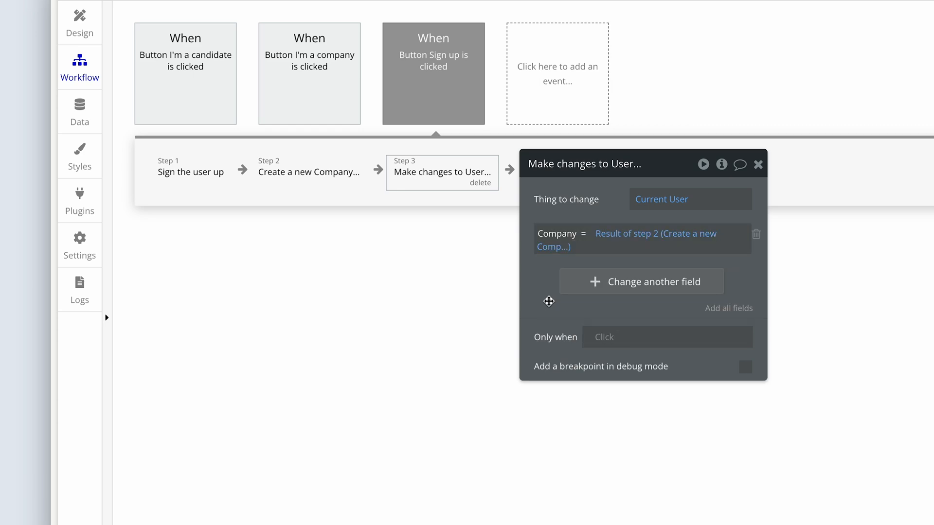
mouse_move(597, 246)
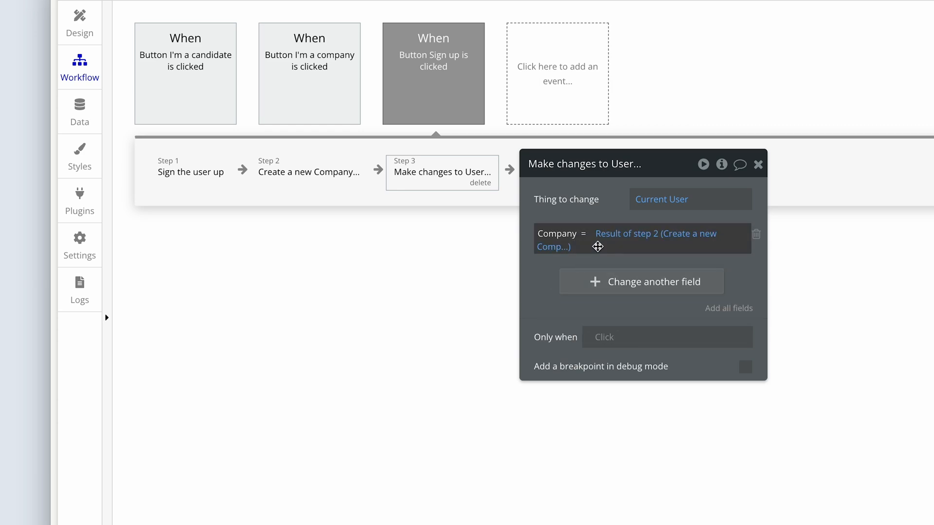
mouse_move(607, 241)
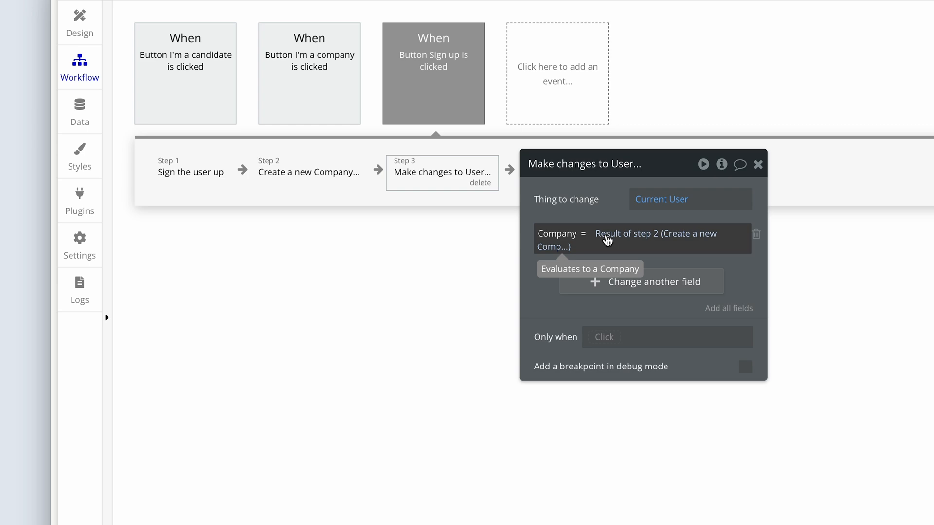
mouse_move(308, 173)
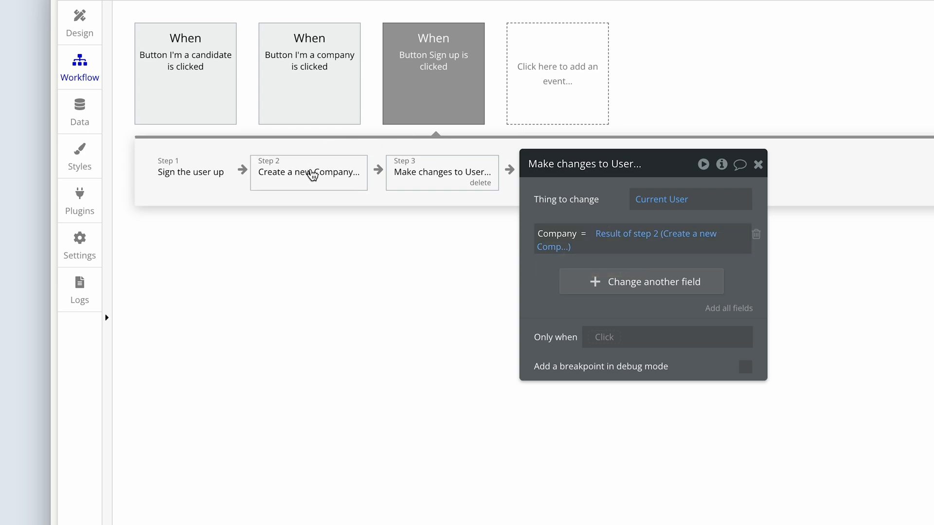
left_click(309, 172)
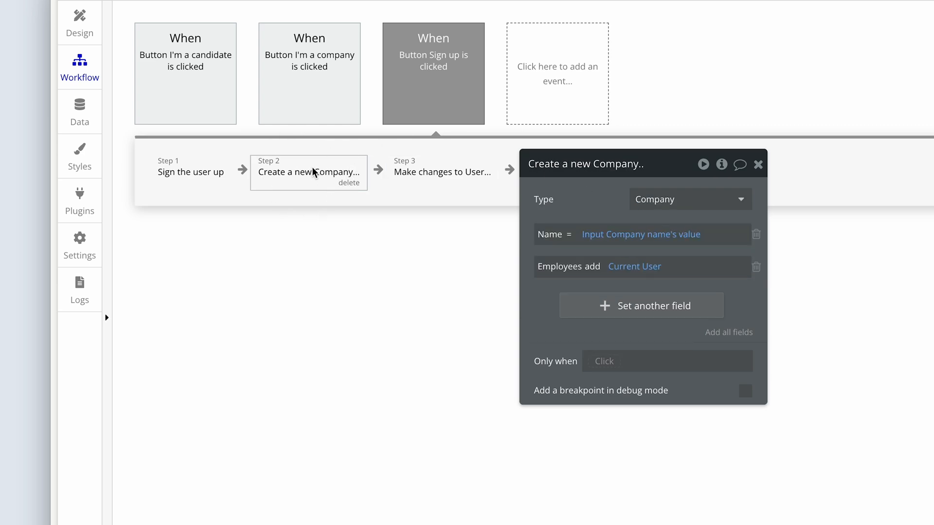
left_click(441, 172)
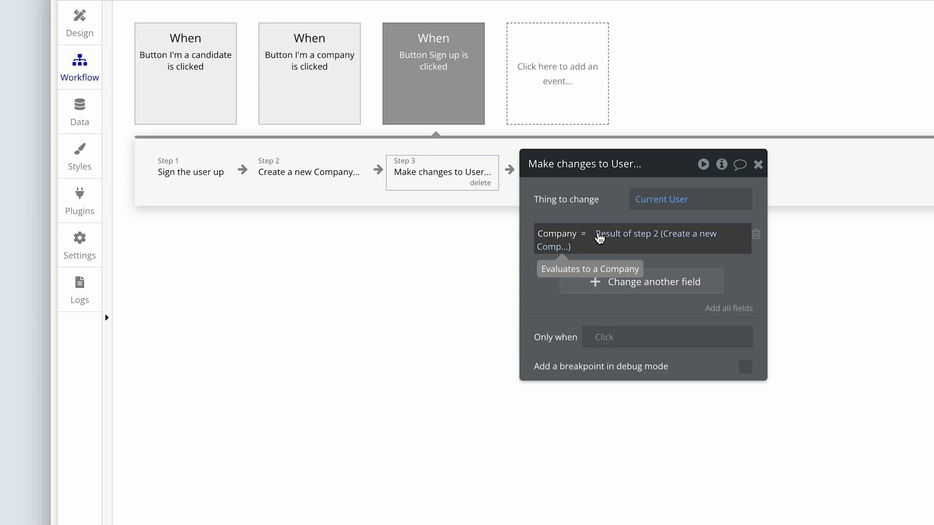
mouse_move(646, 245)
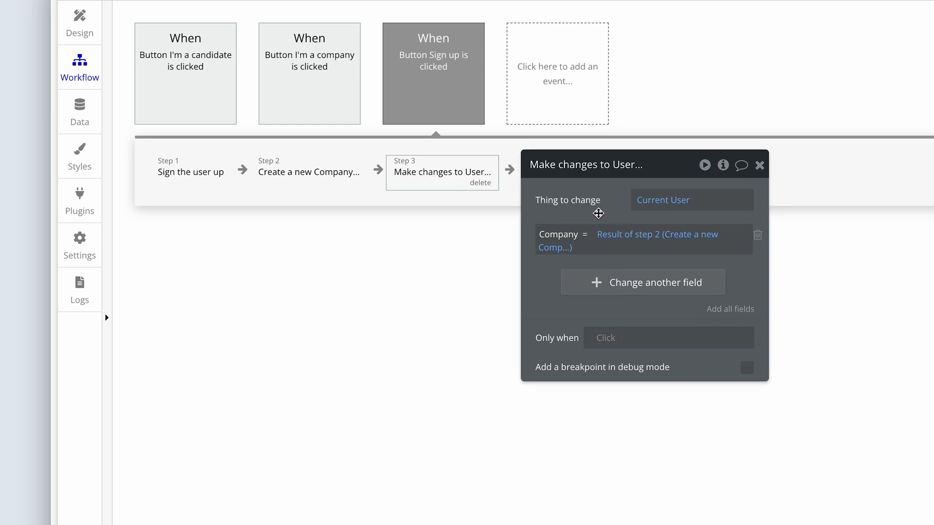
mouse_move(601, 213)
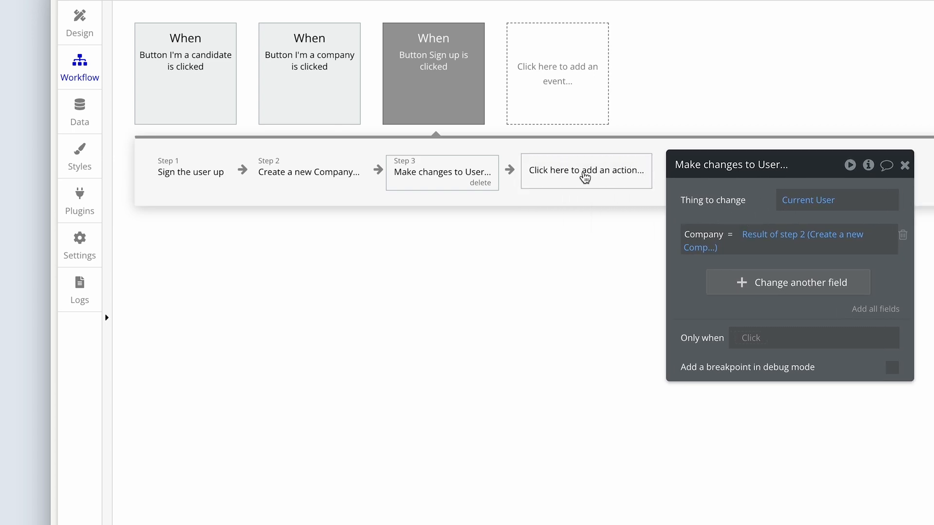
Step: Add a 'Set a thing's slug' action targeting the company created in step 2
left_click(585, 170)
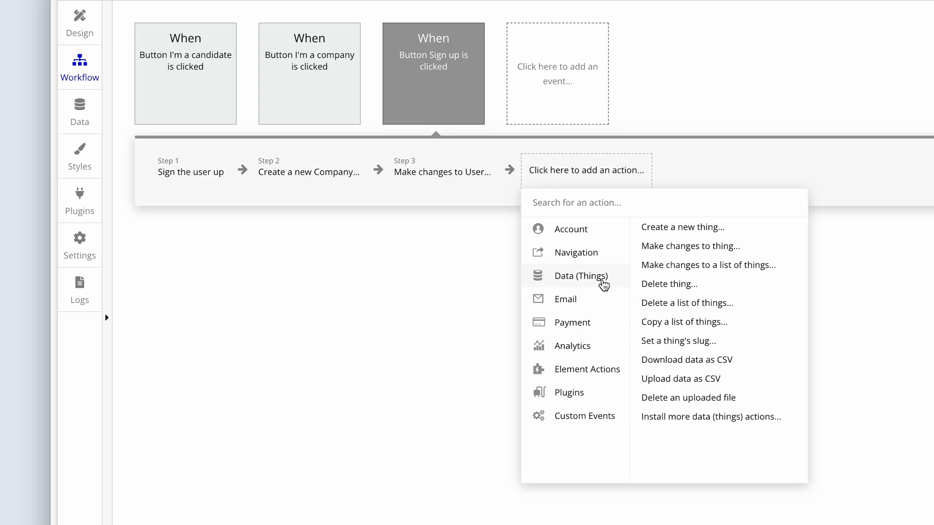
left_click(678, 341)
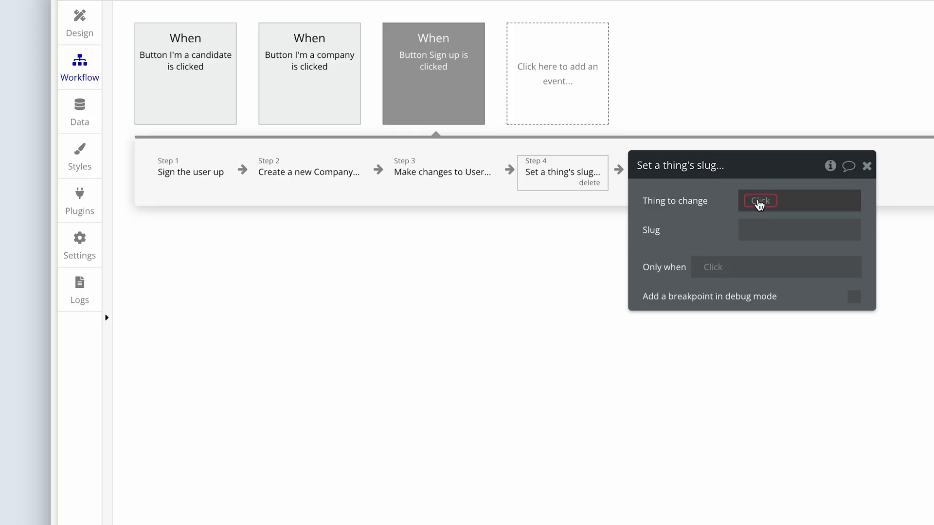
left_click(761, 200)
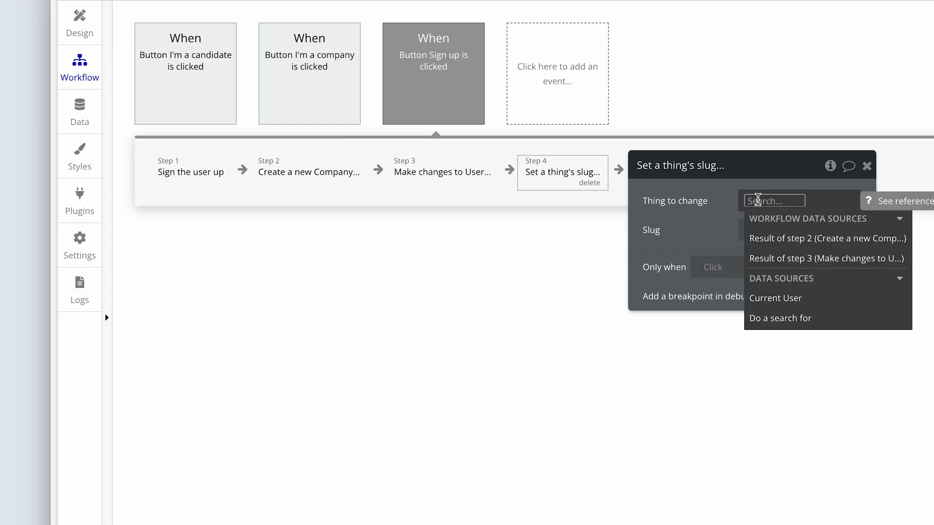
left_click(827, 238)
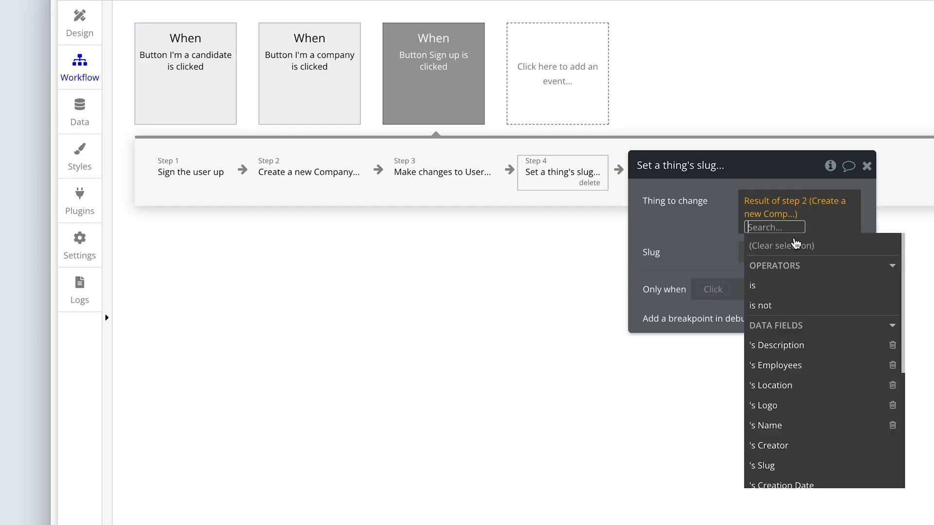
Step: Set the slug to the dynamic value of the Company name input
left_click(797, 239)
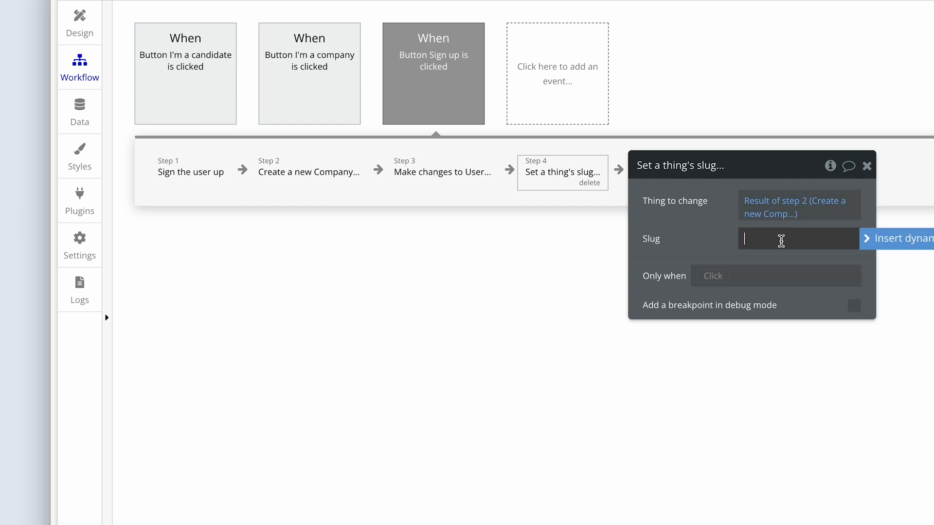
left_click(798, 240)
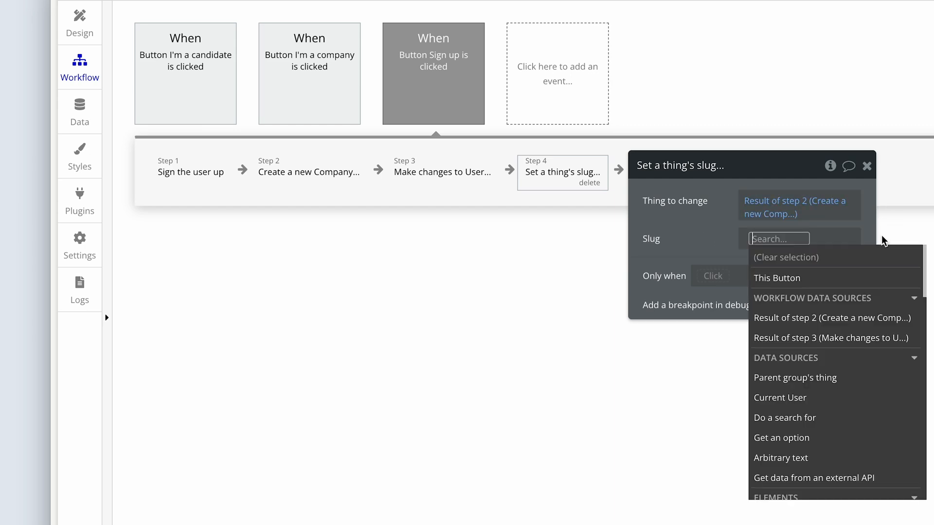
type("input")
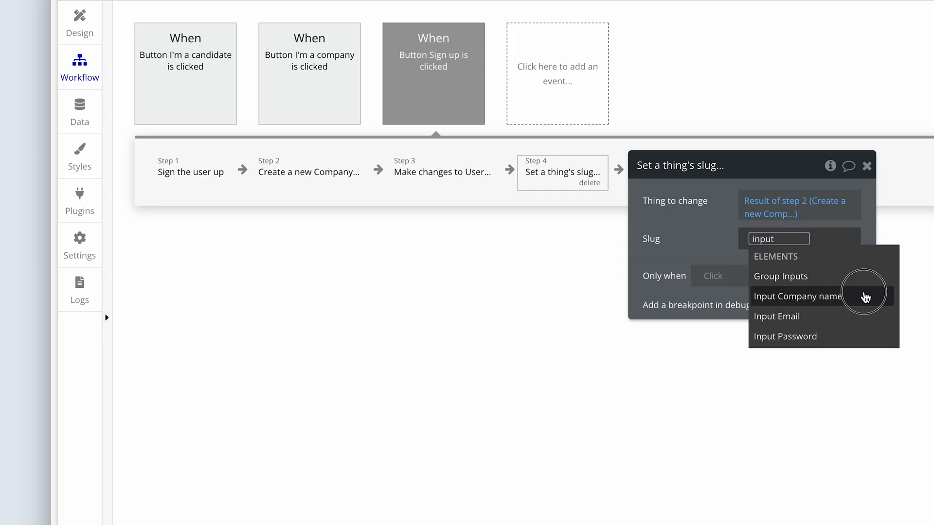
left_click(798, 295)
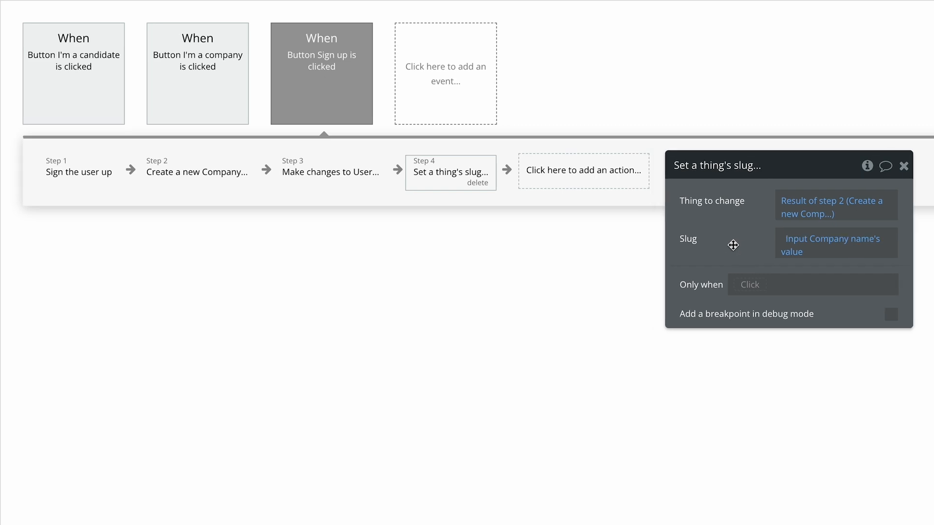
Step: Add a Go to page action with destination set to the company page
left_click(583, 170)
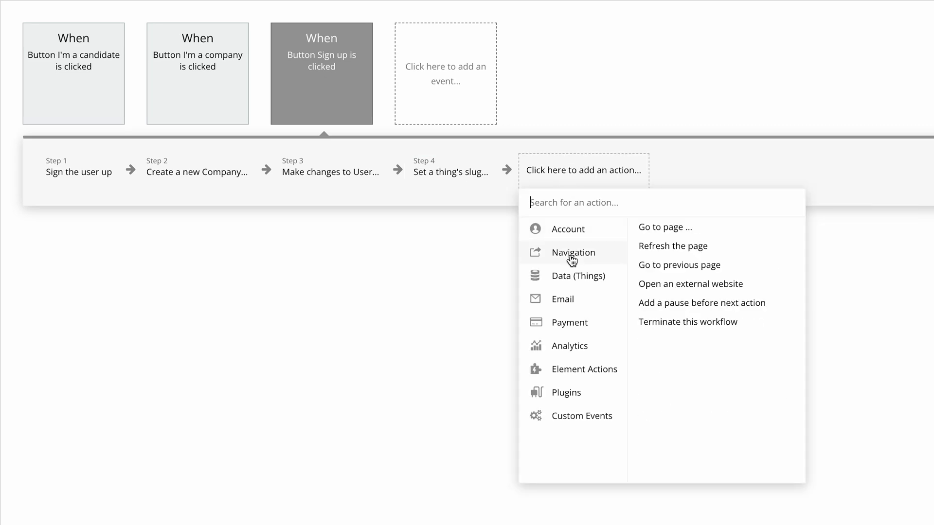
left_click(664, 227)
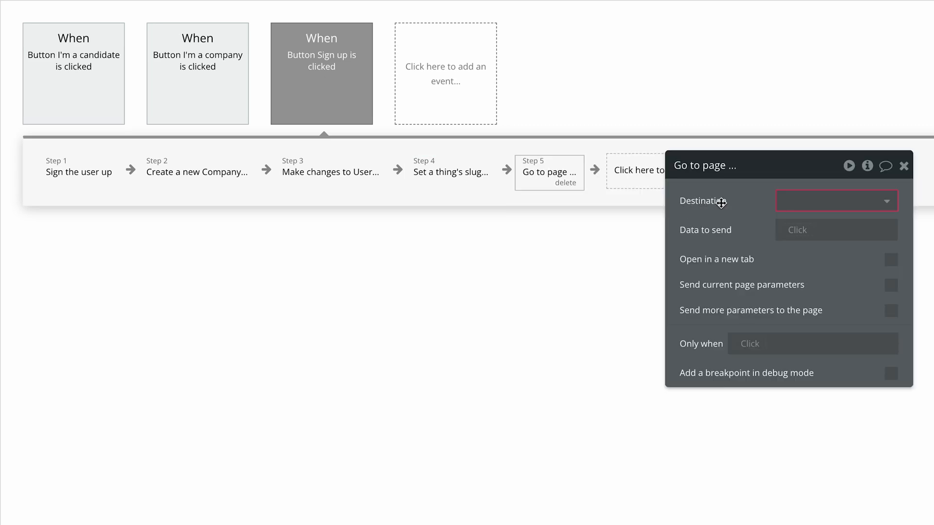
left_click(834, 200)
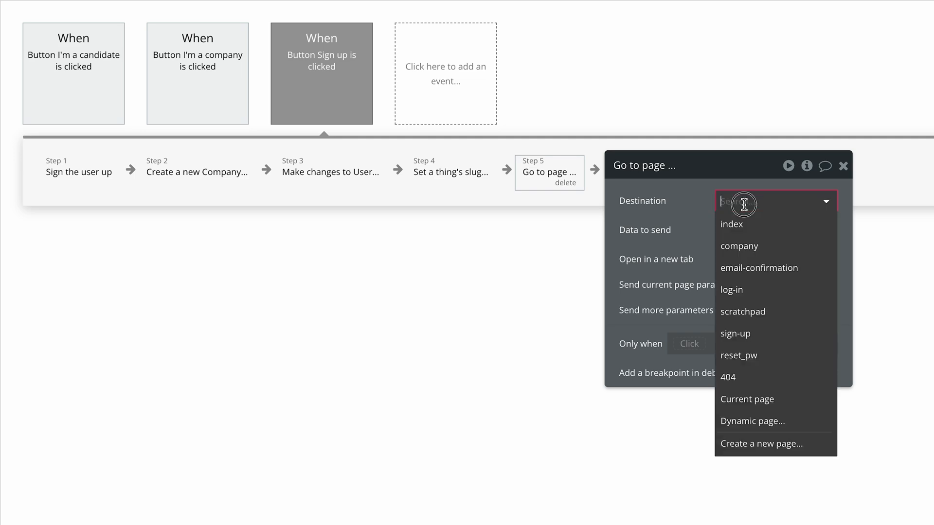
left_click(738, 246)
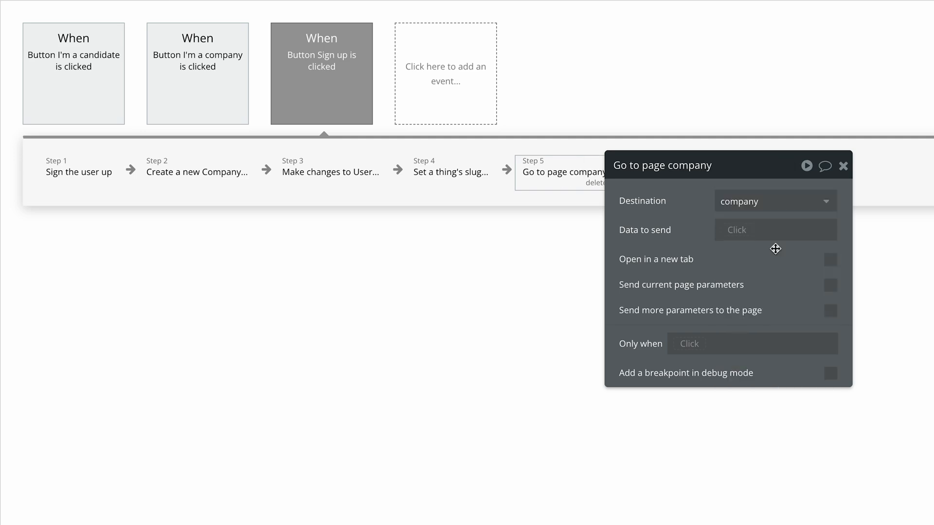
Step: Enable sending more parameters and add key 'v' with value 'settings'
left_click(830, 310)
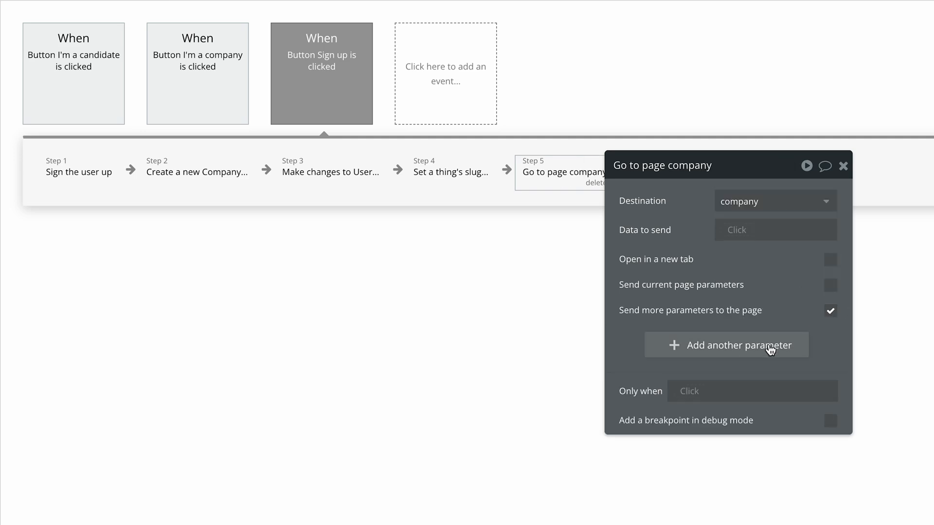
mouse_move(770, 354)
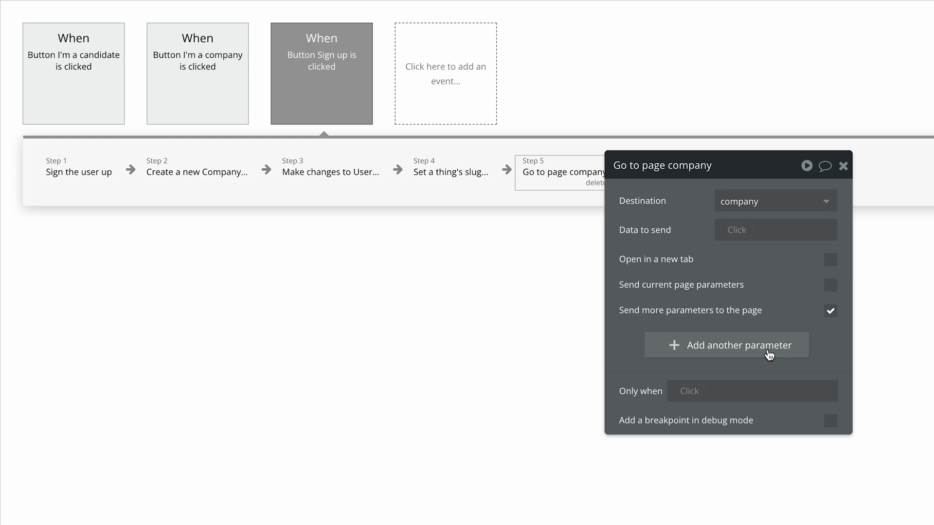
left_click(725, 344)
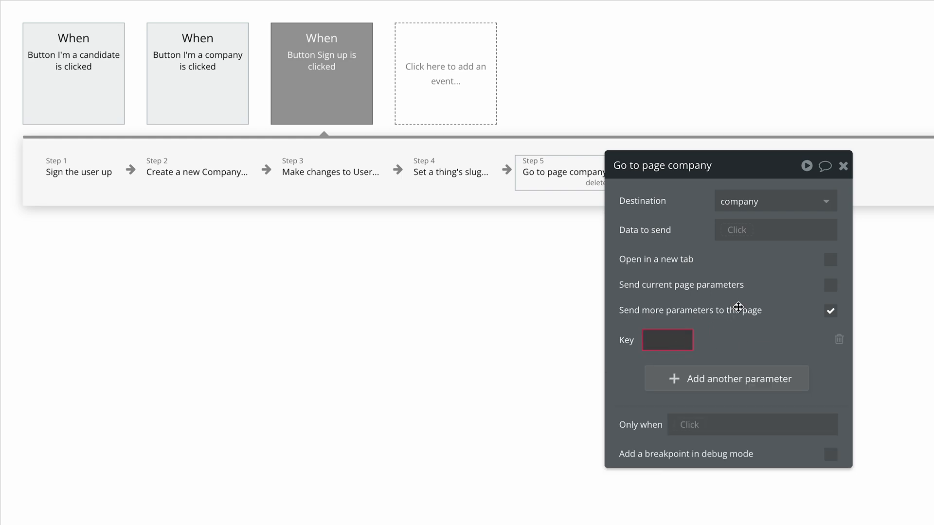
mouse_move(765, 296)
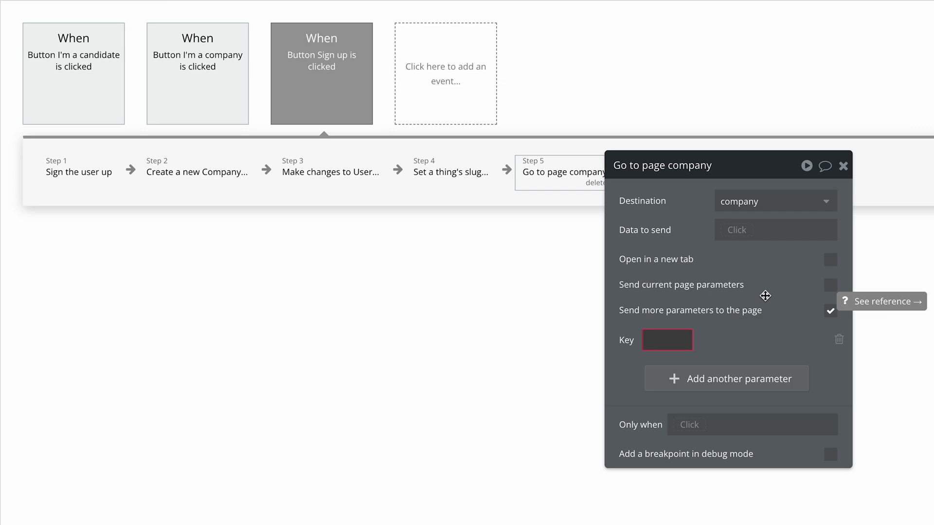
type("v")
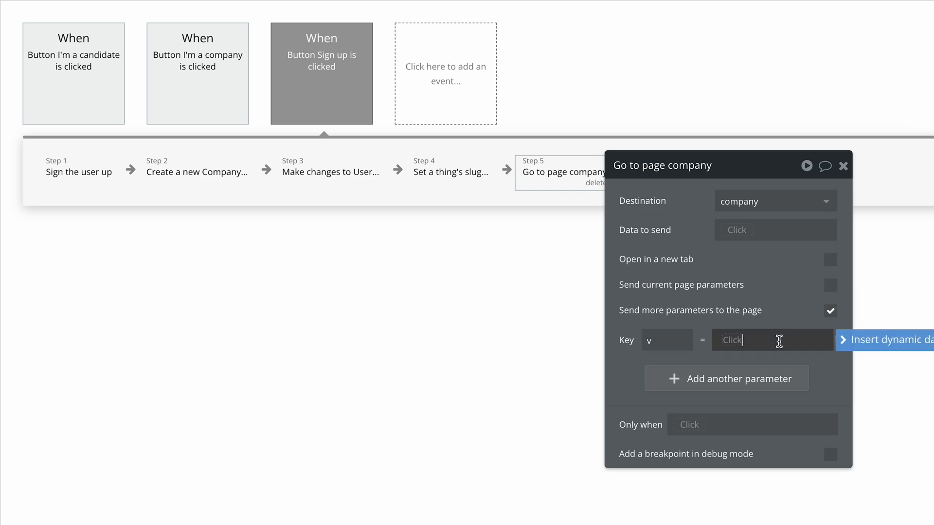
type("settings")
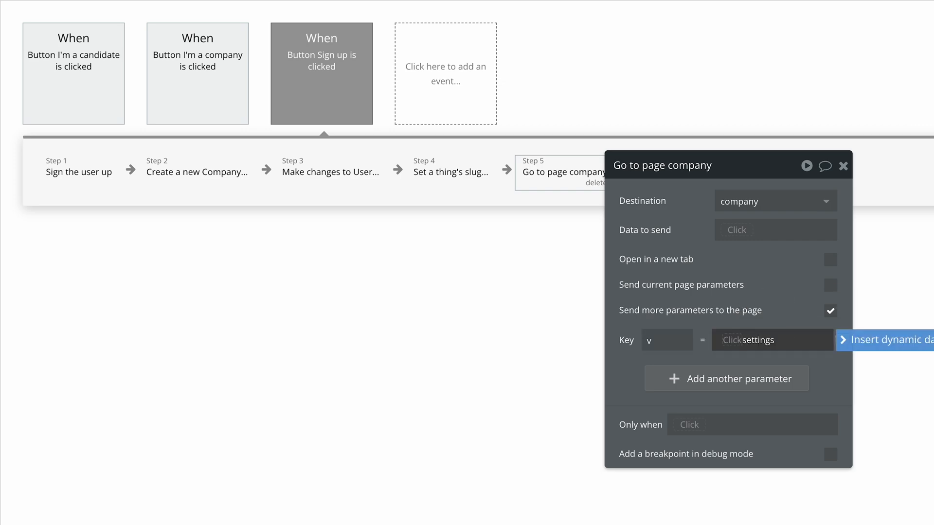
mouse_move(784, 292)
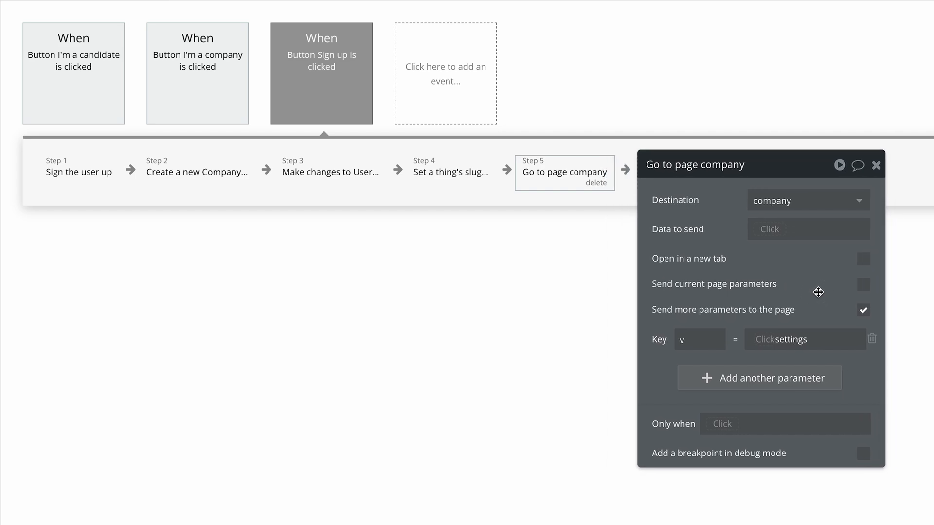
mouse_move(134, 180)
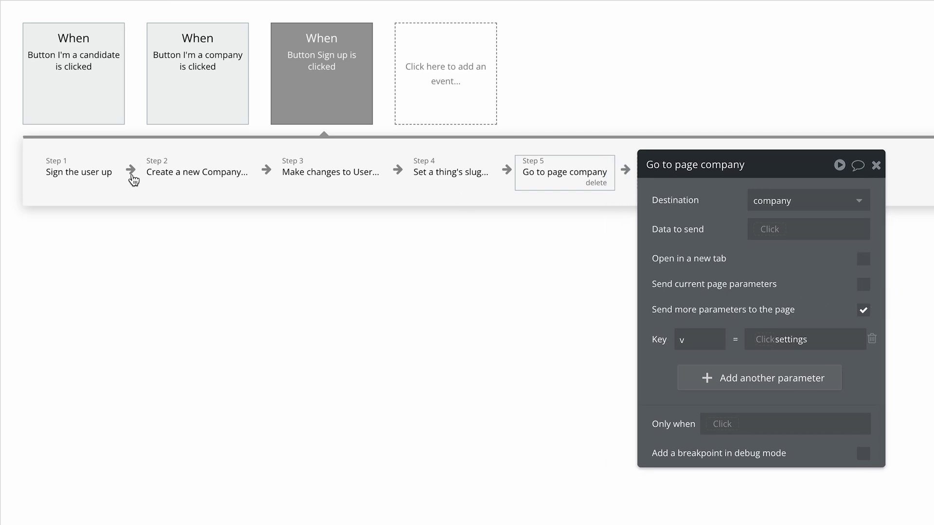
left_click(78, 172)
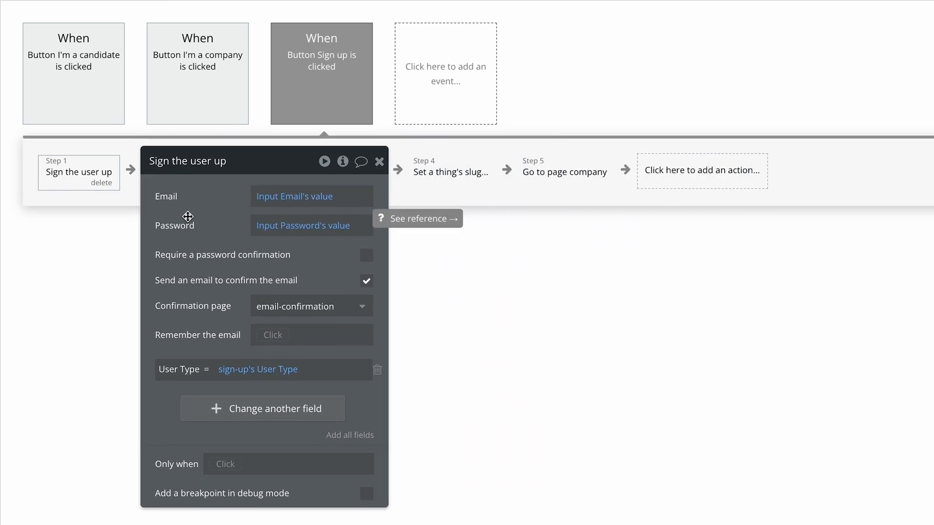
mouse_move(215, 312)
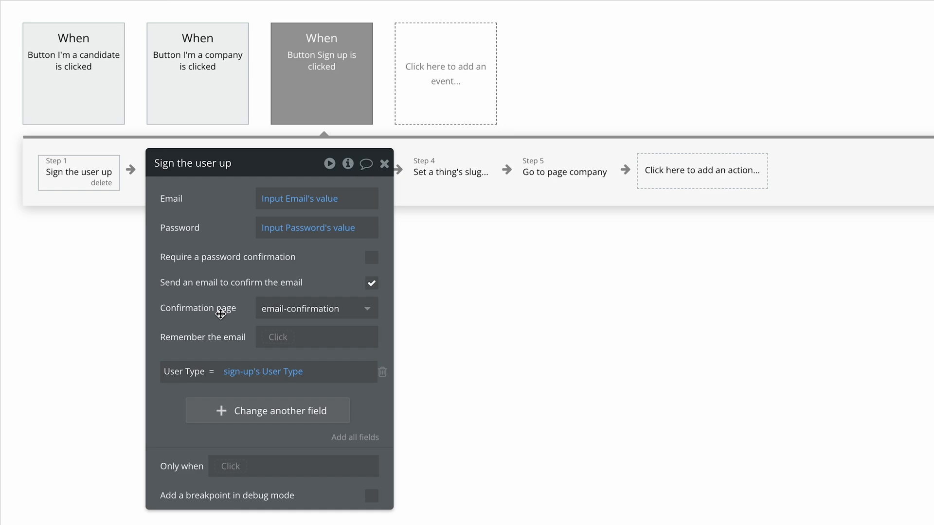
mouse_move(232, 351)
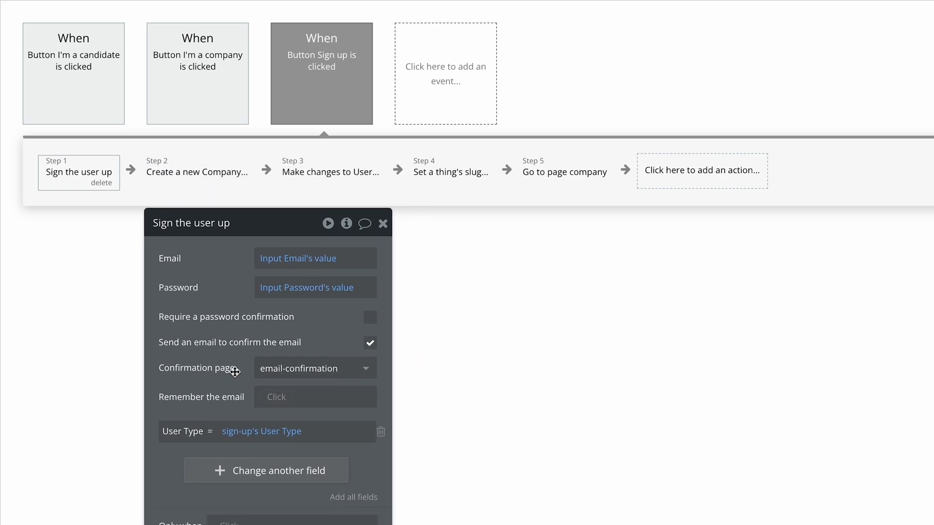
left_click(196, 172)
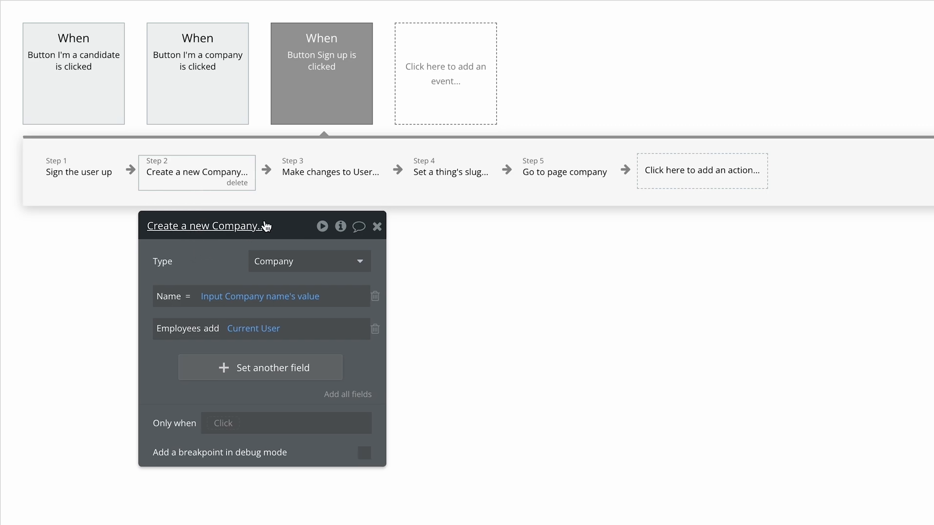
left_click(329, 173)
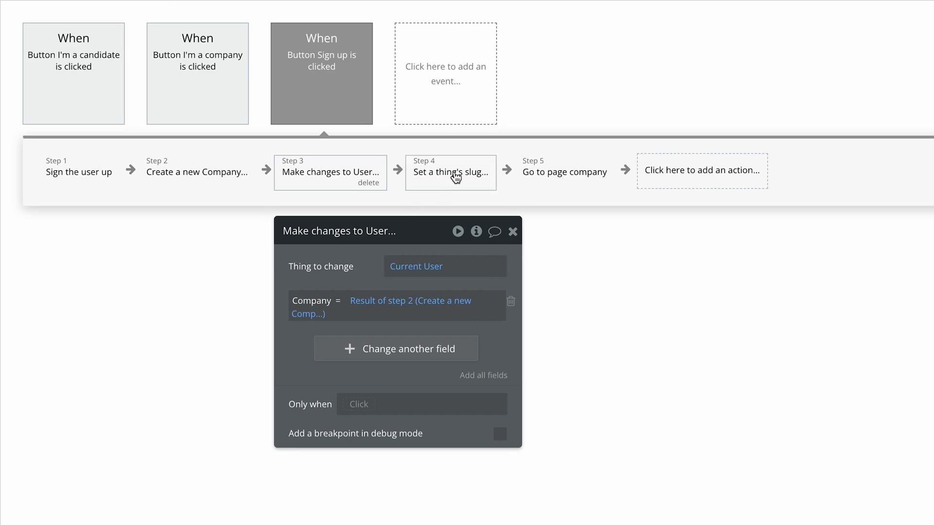
left_click(449, 173)
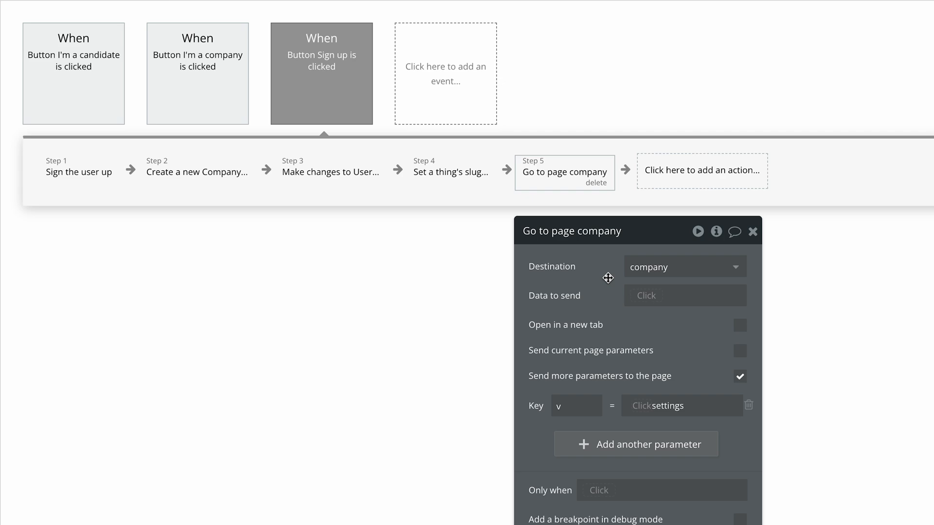
left_click(65, 131)
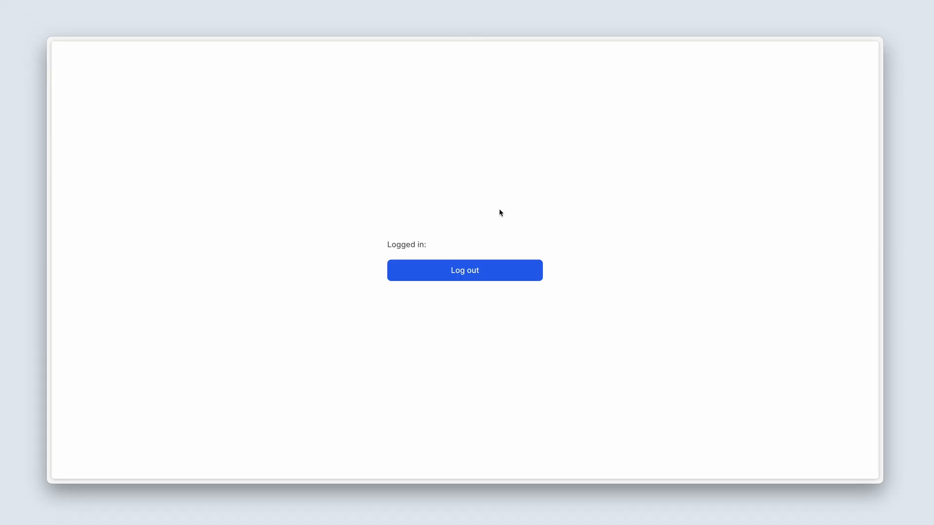
mouse_move(500, 273)
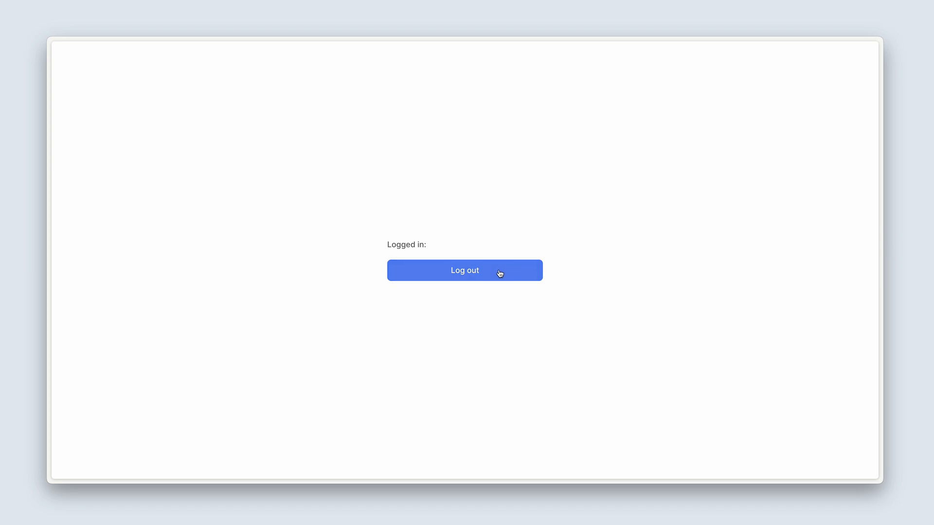
Step: Log out of the previewed app to return to the log-in page
left_click(465, 270)
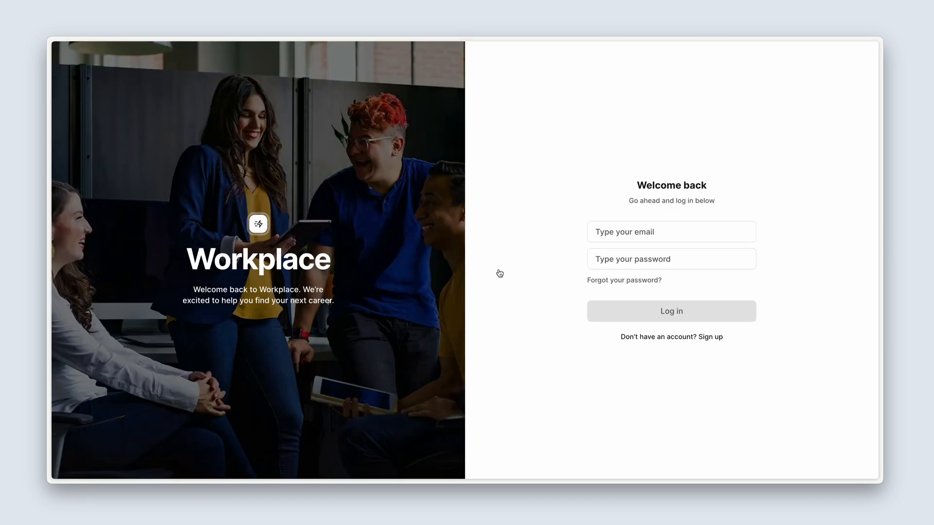
mouse_move(710, 337)
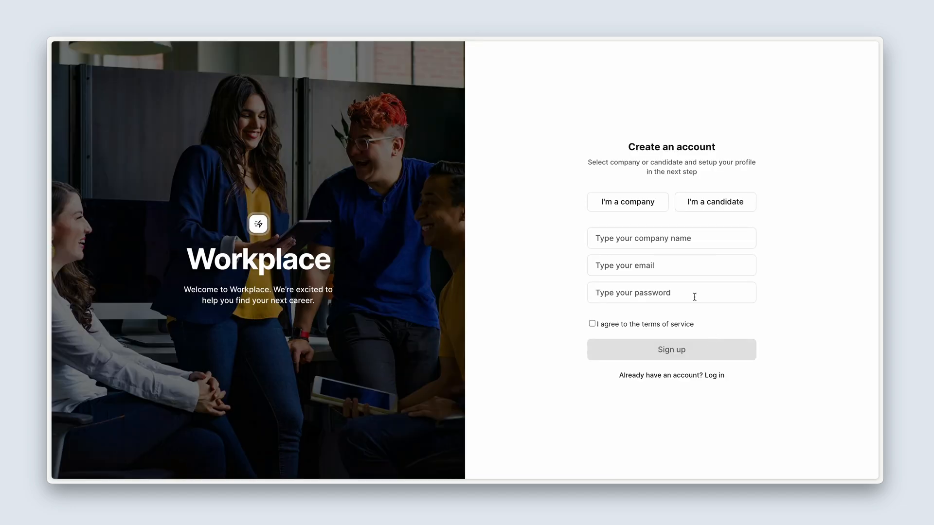
mouse_move(607, 223)
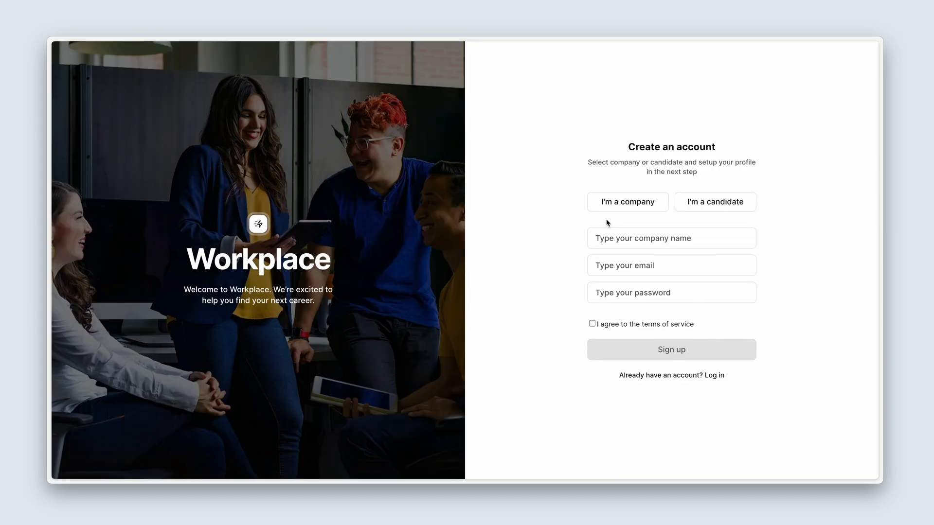
left_click(627, 201)
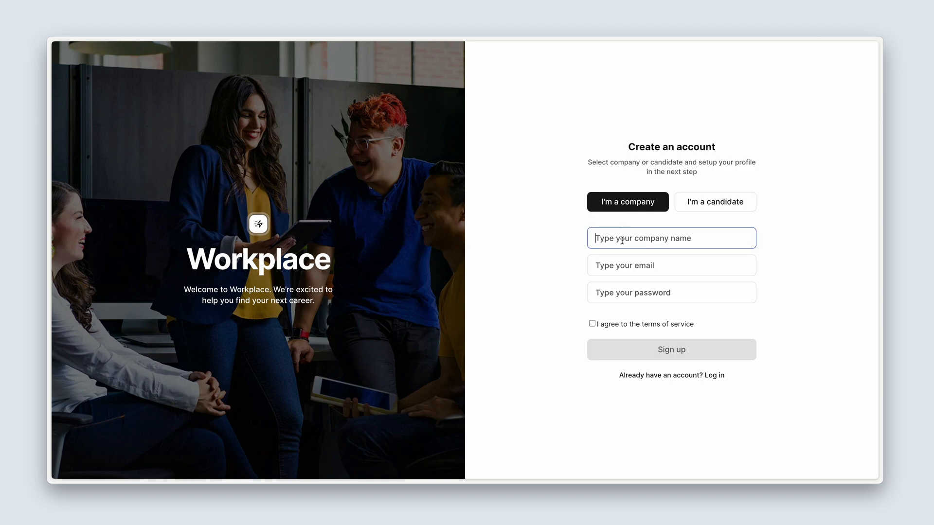
type("Or")
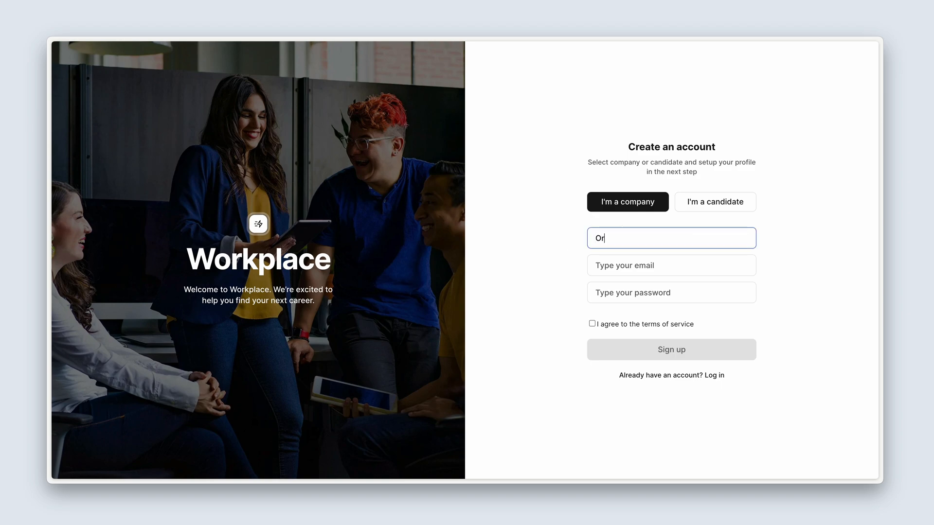
type("bit")
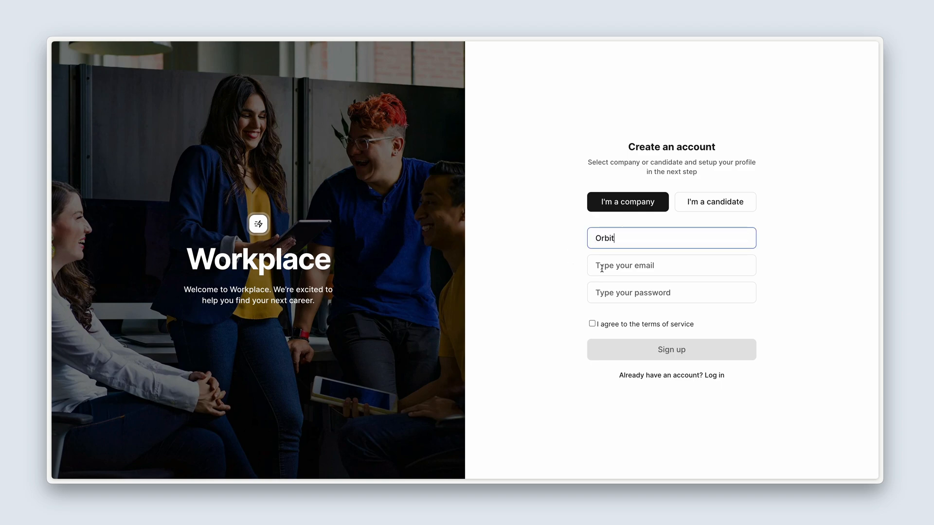
left_click(670, 265)
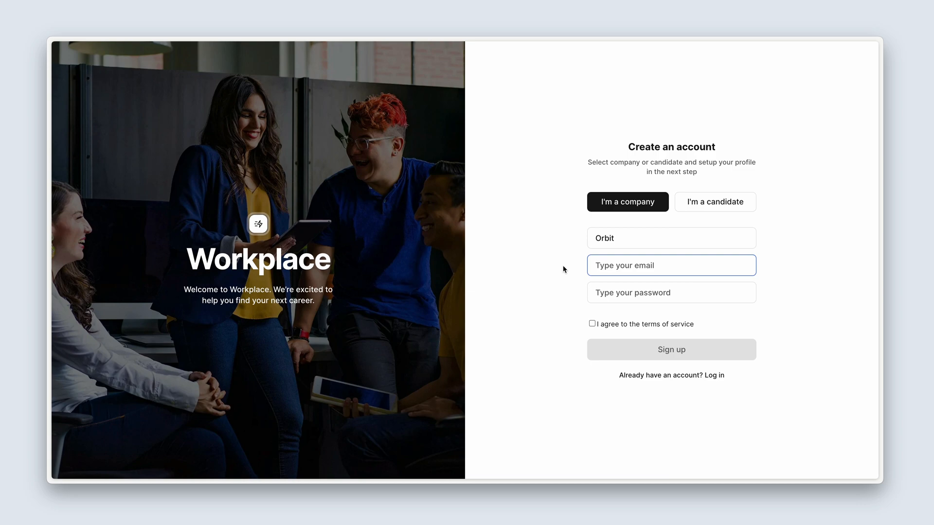
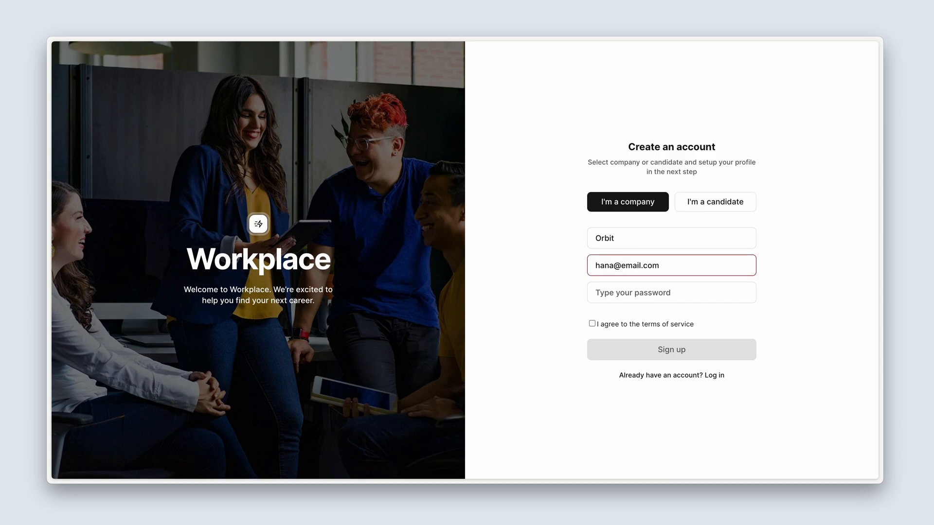
Step: Enter a password, accept the terms of service and submit the sign-up
left_click(670, 293)
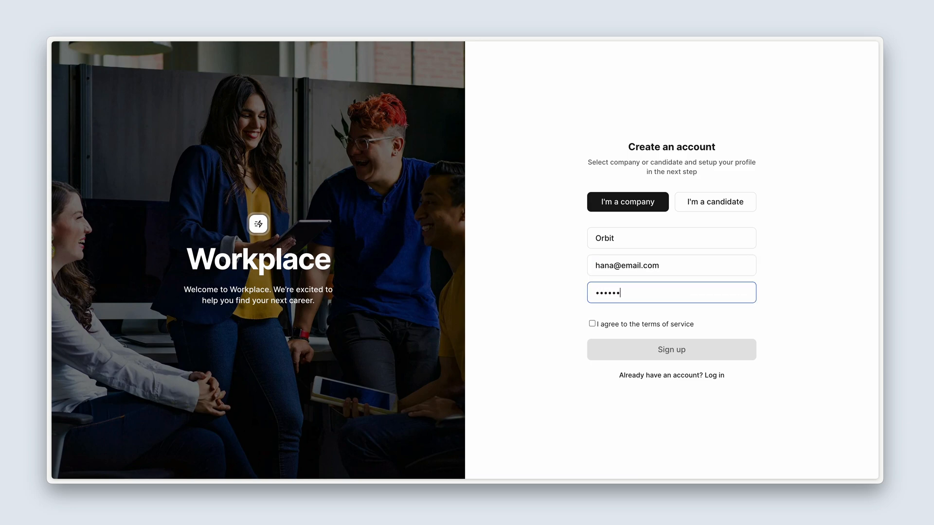
type("••")
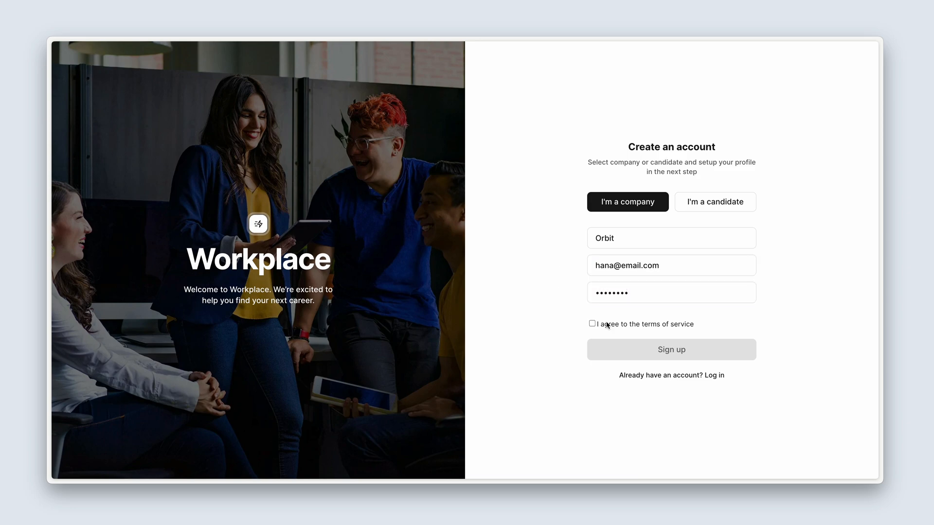
left_click(591, 322)
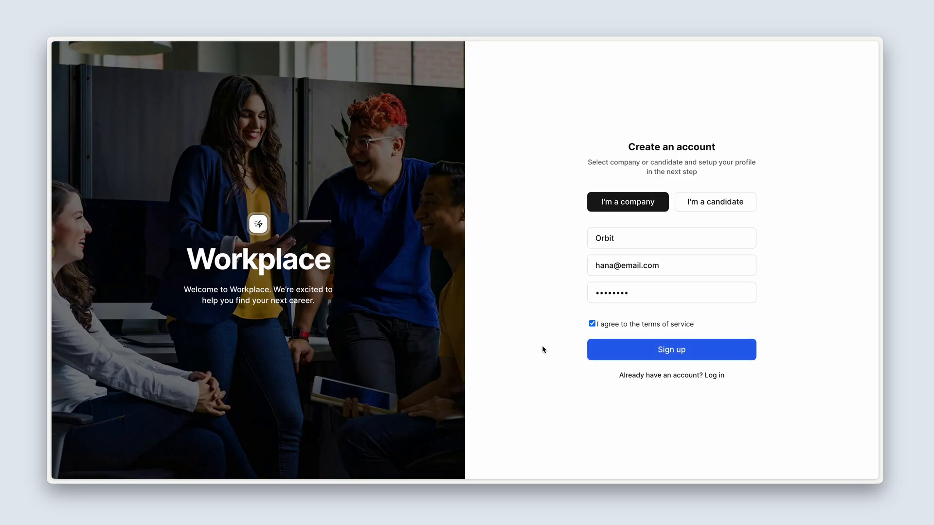
left_click(670, 349)
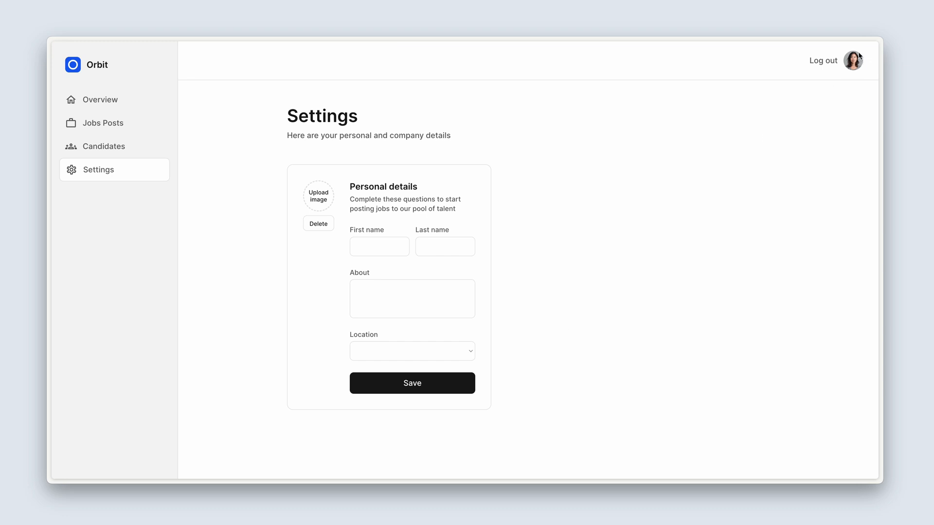
mouse_move(437, 227)
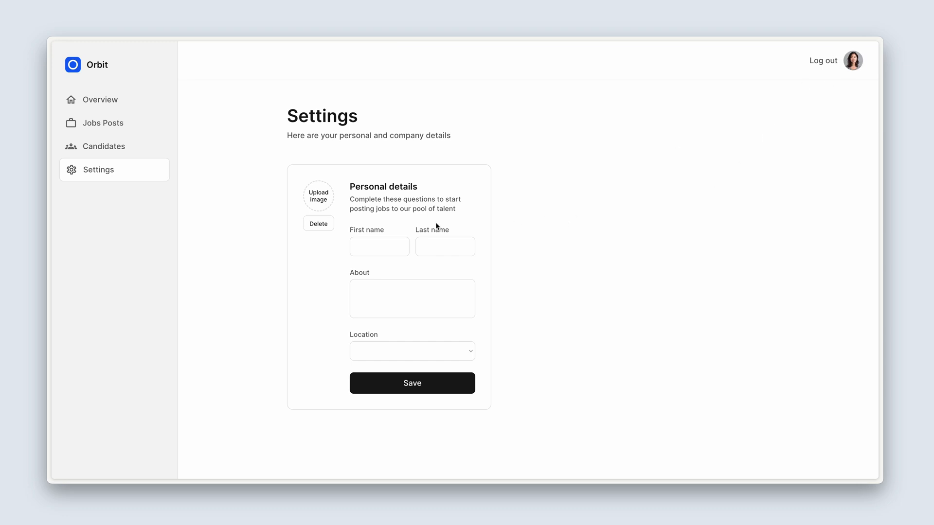
left_click(378, 246)
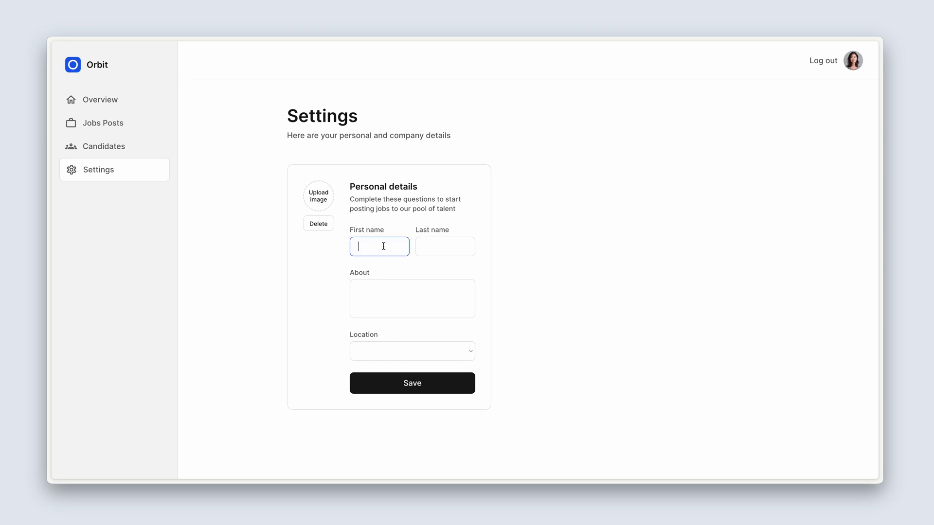
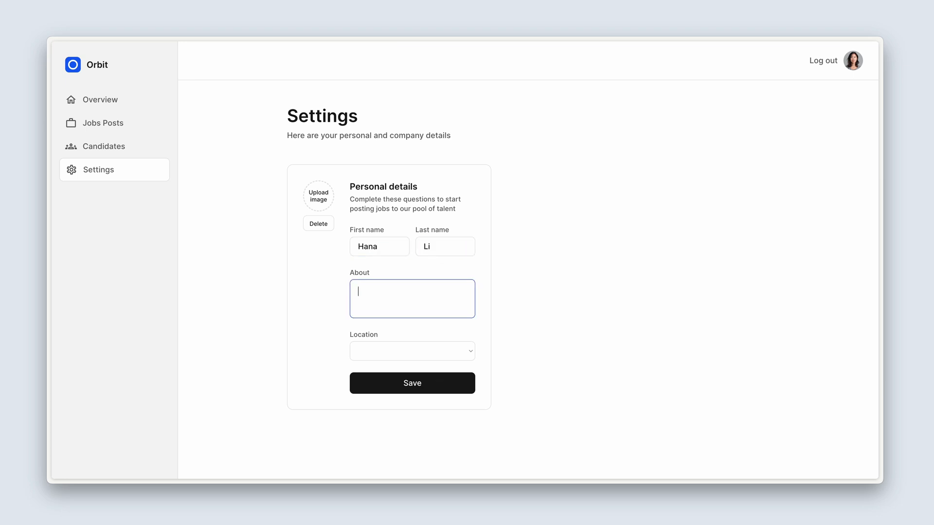
type("I love hlp")
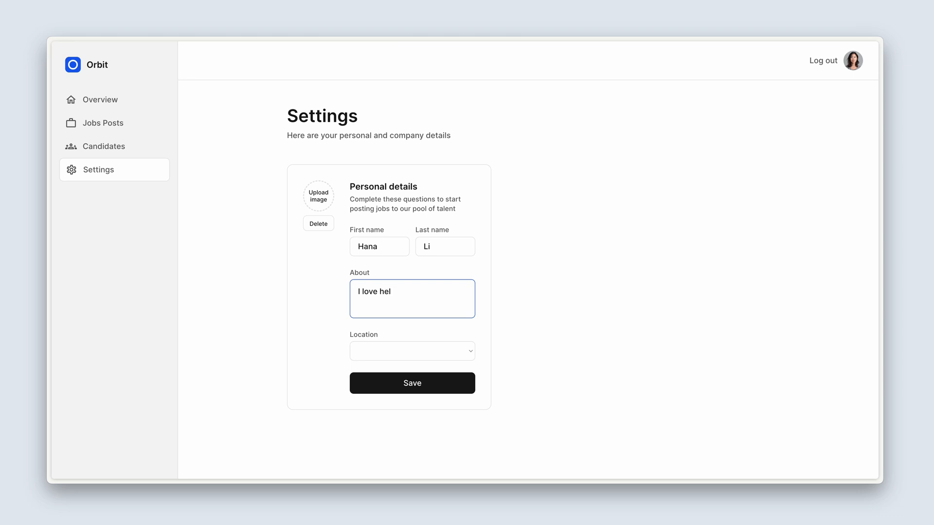
type("ping early s")
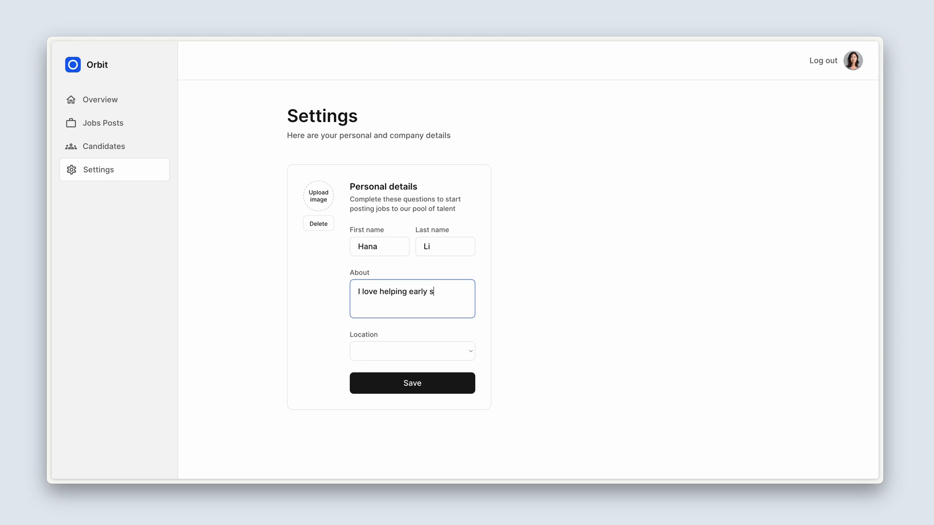
type("tage founder")
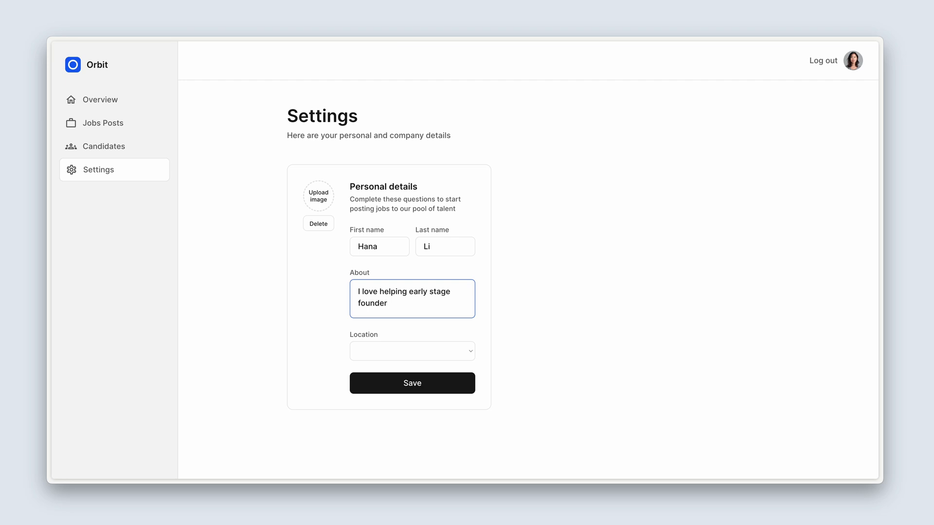
type("s")
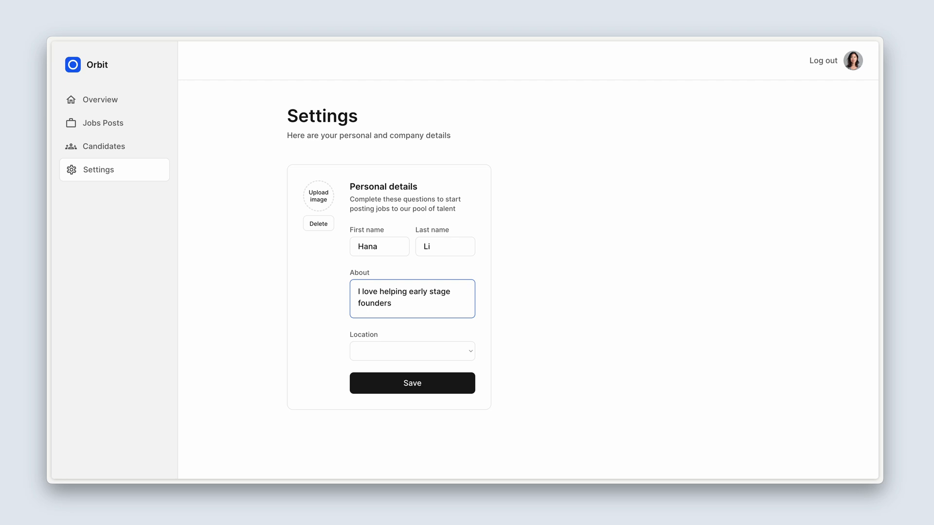
type("become")
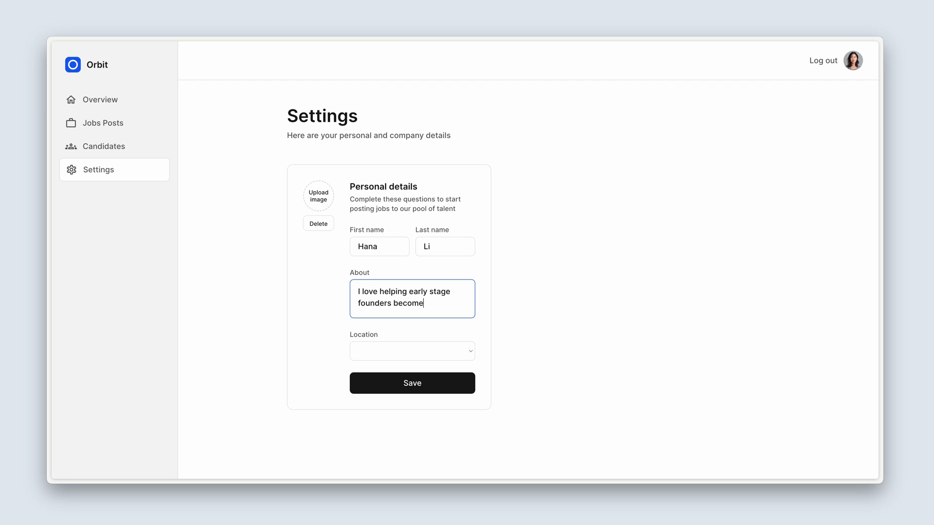
type("better ent")
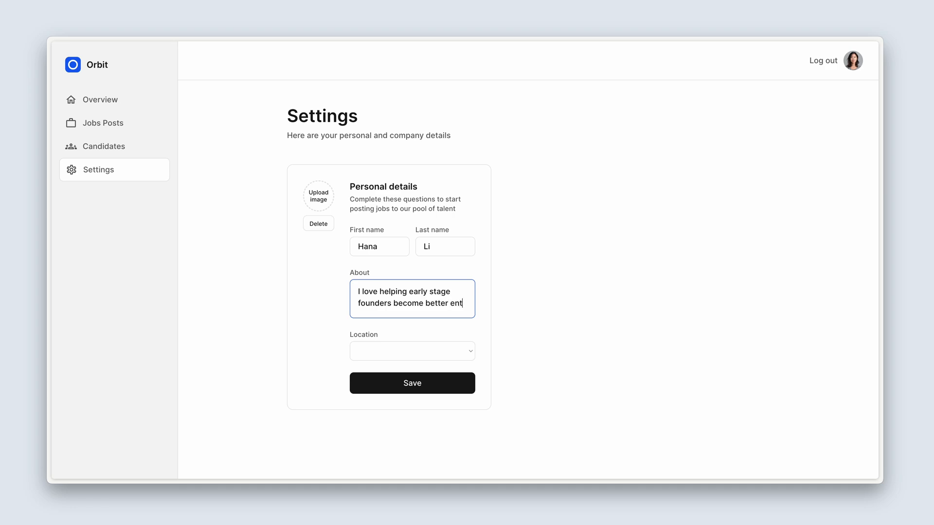
type("repreneurs")
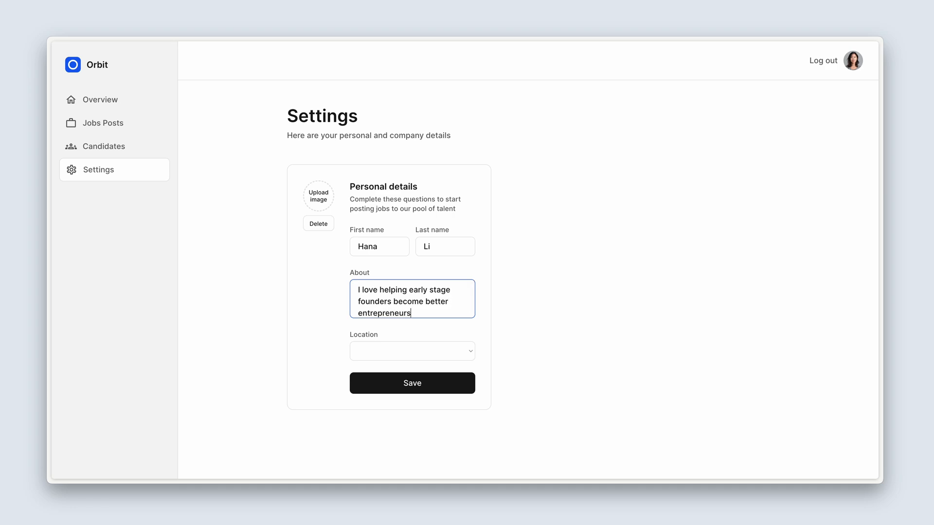
type(".")
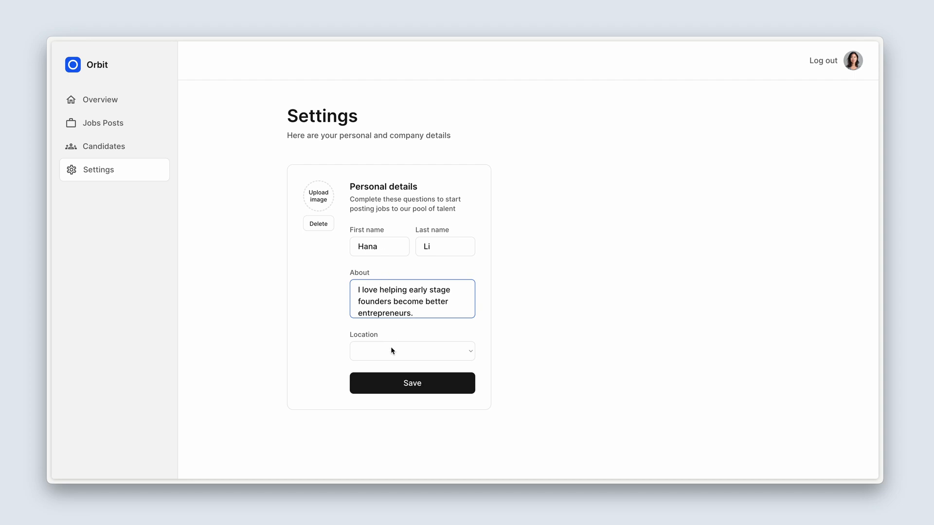
Step: Set location to San Francisco and upload an avatar, replacing the first photo after deleting it
left_click(412, 351)
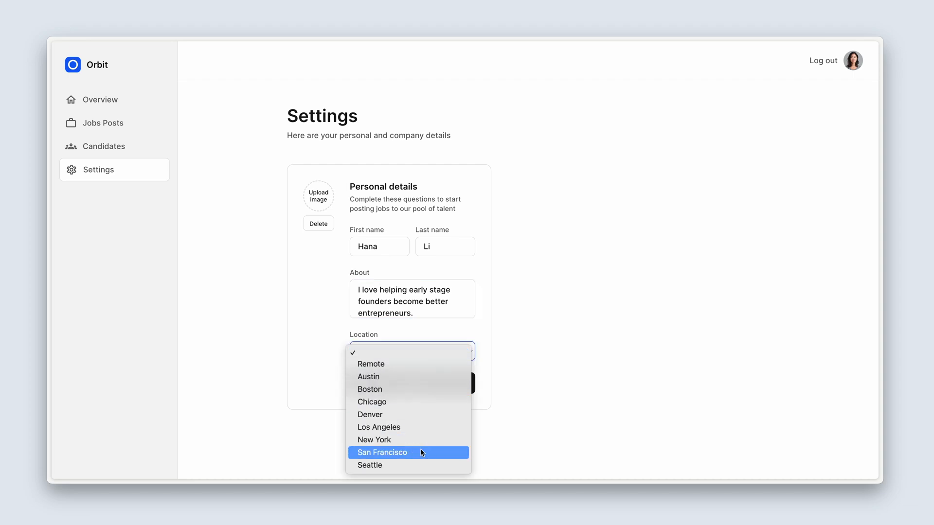
left_click(381, 453)
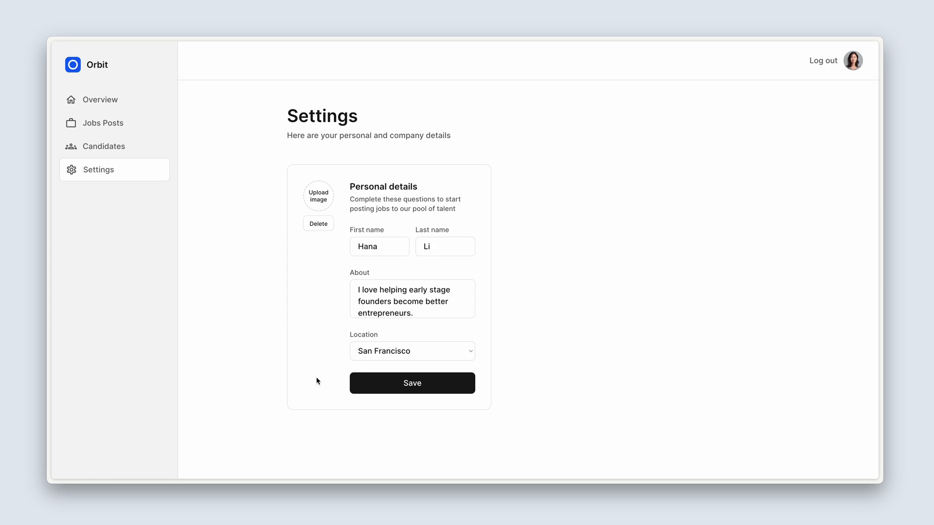
mouse_move(320, 330)
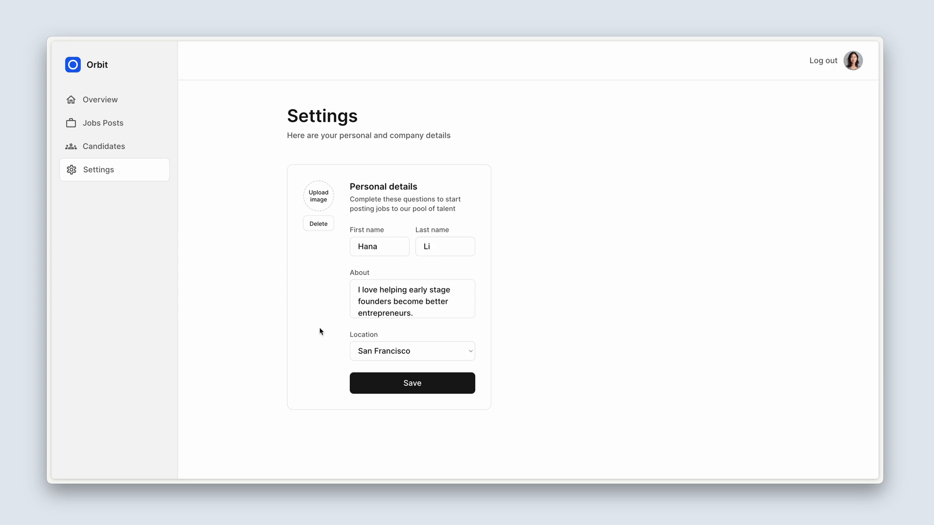
mouse_move(314, 248)
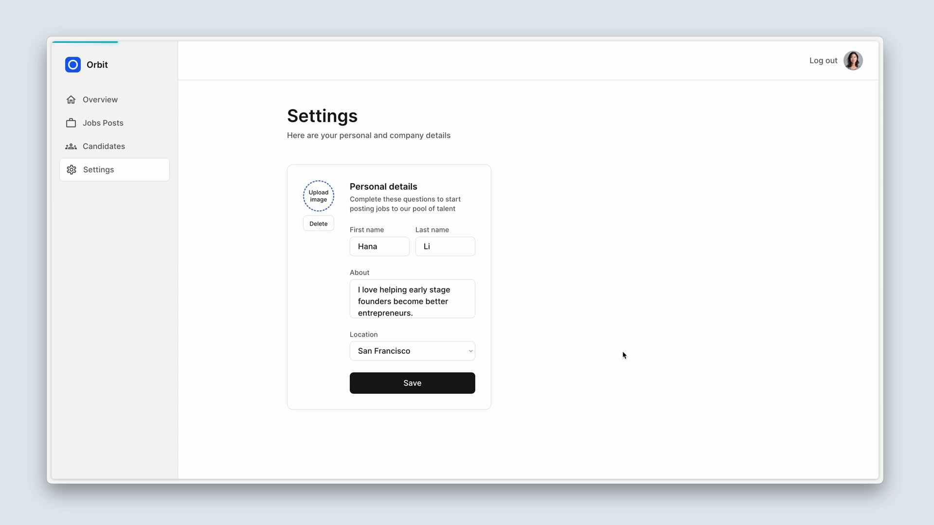
left_click(318, 196)
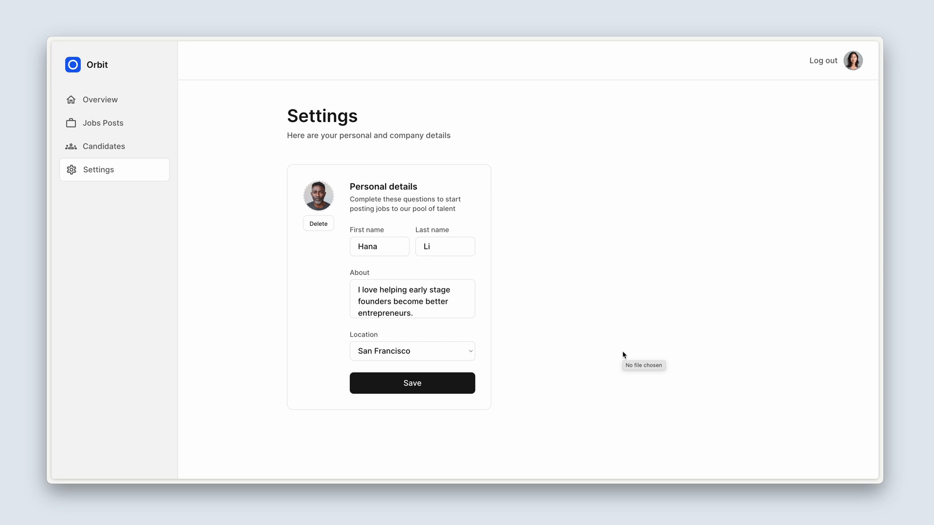
mouse_move(297, 300)
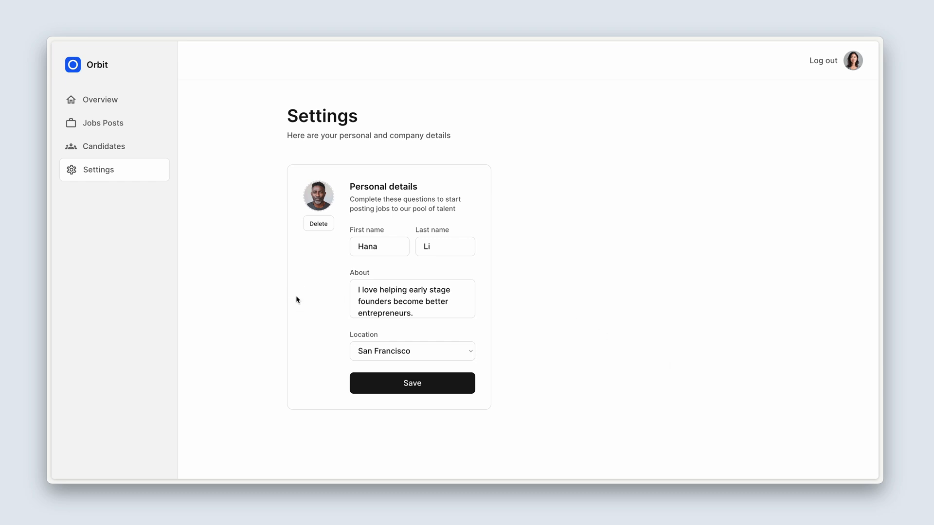
mouse_move(319, 232)
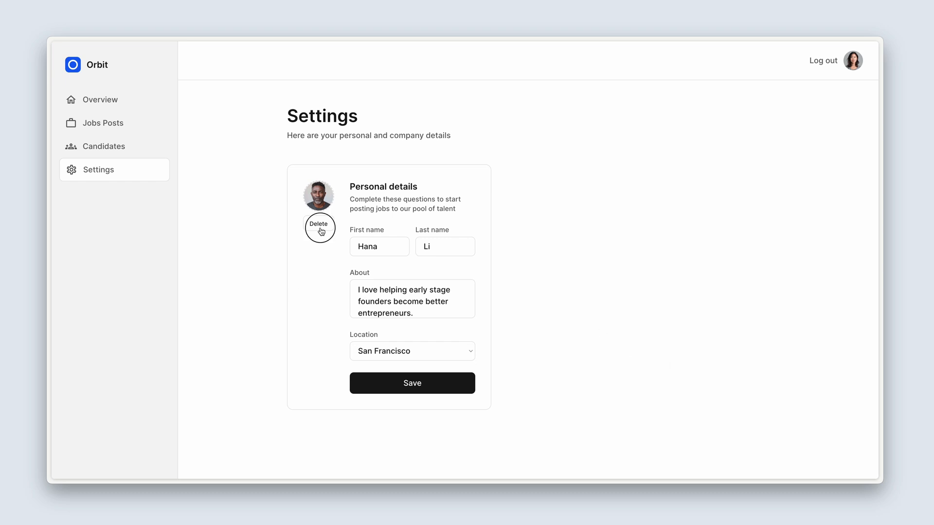
left_click(319, 228)
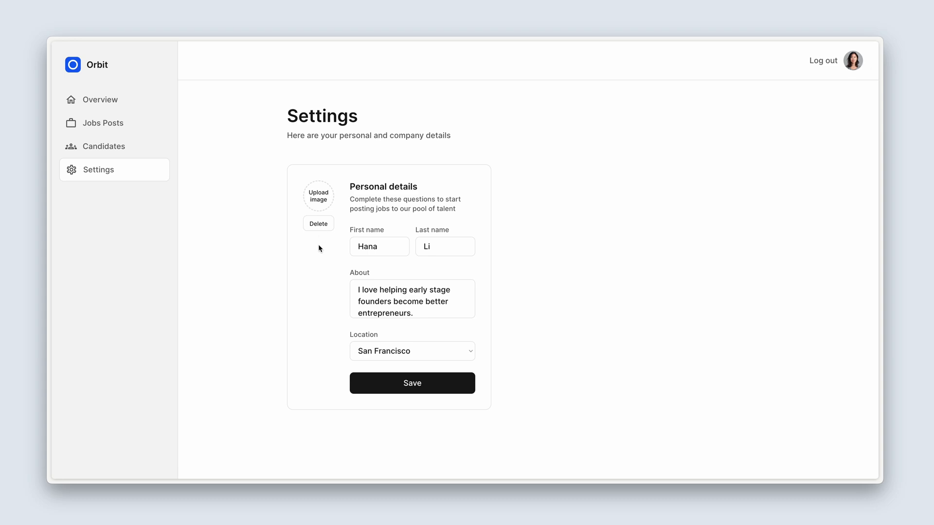
left_click(318, 197)
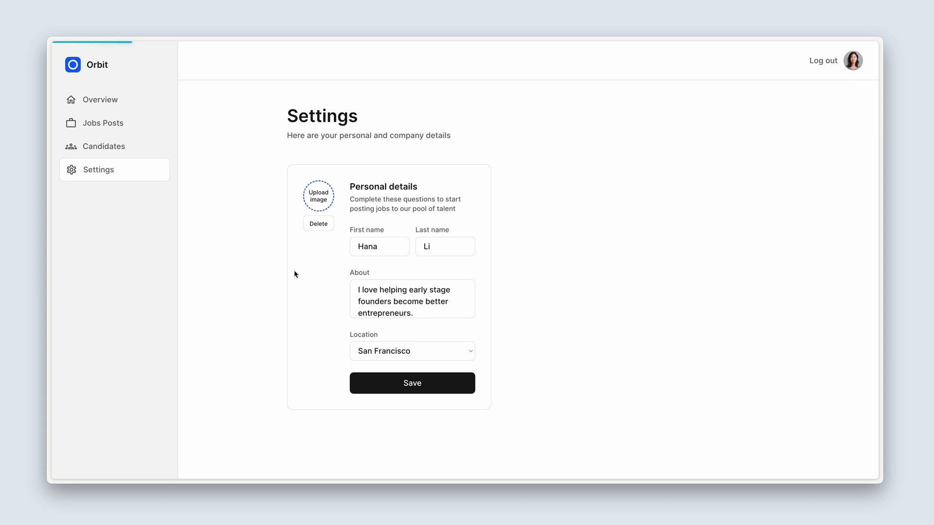
left_click(318, 196)
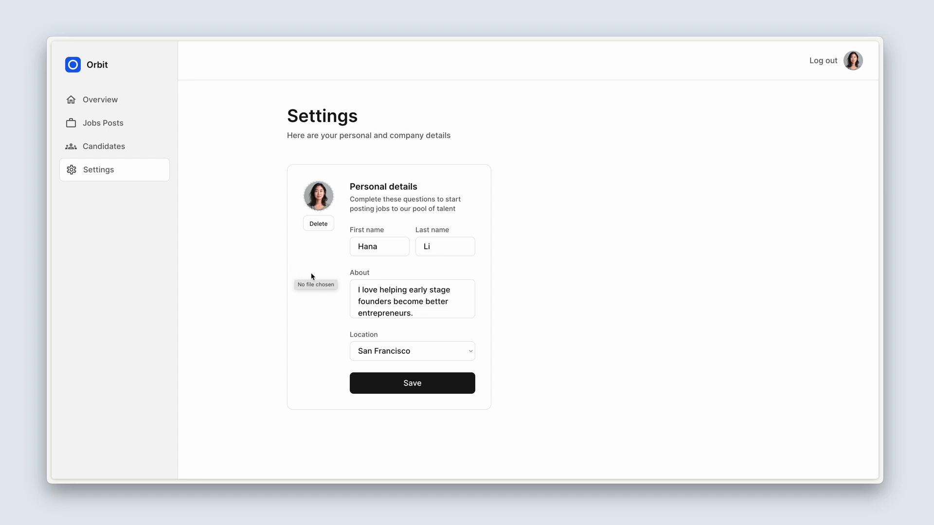
mouse_move(323, 332)
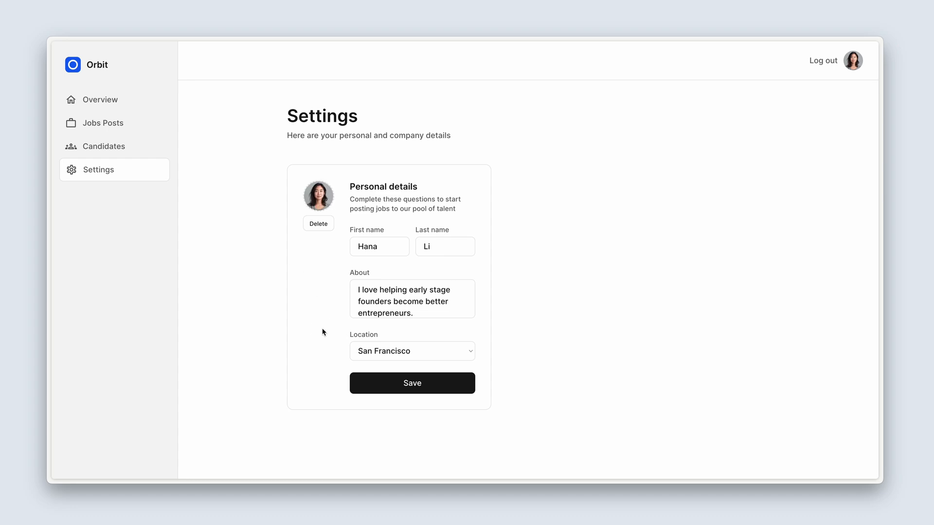
Step: Save the personal details
left_click(412, 383)
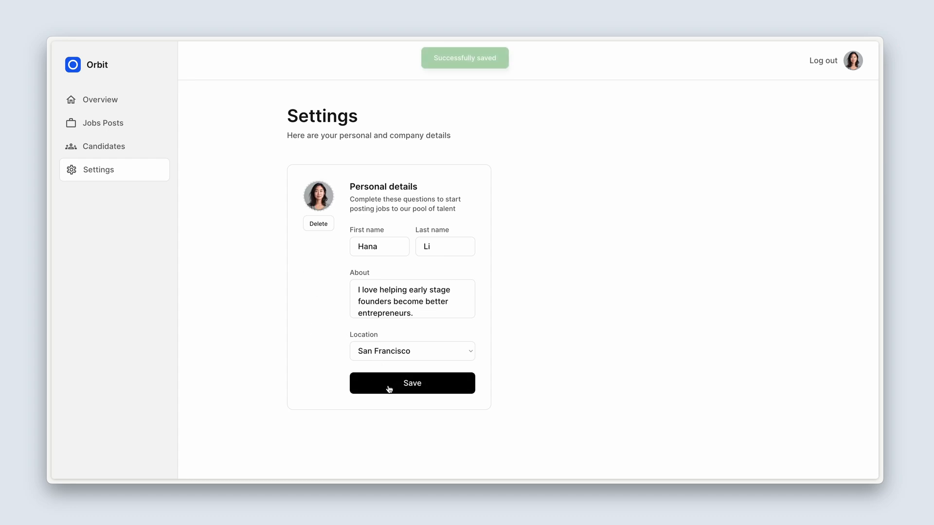
left_click(411, 384)
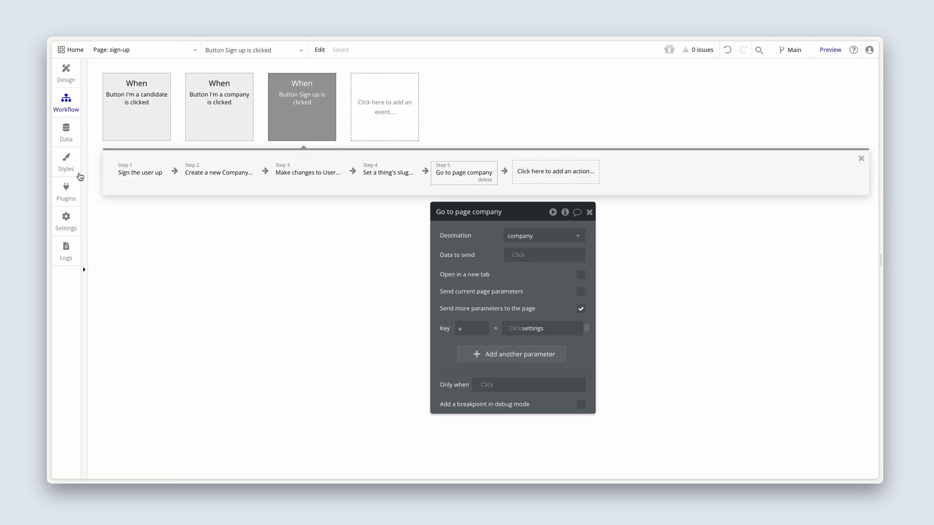
Step: View the All Users records in the Data tab's App data
left_click(66, 132)
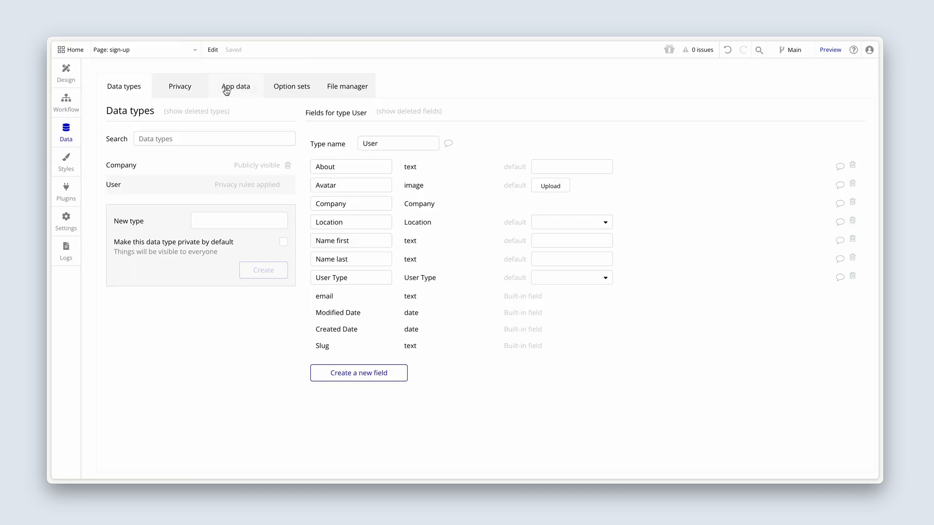
left_click(235, 86)
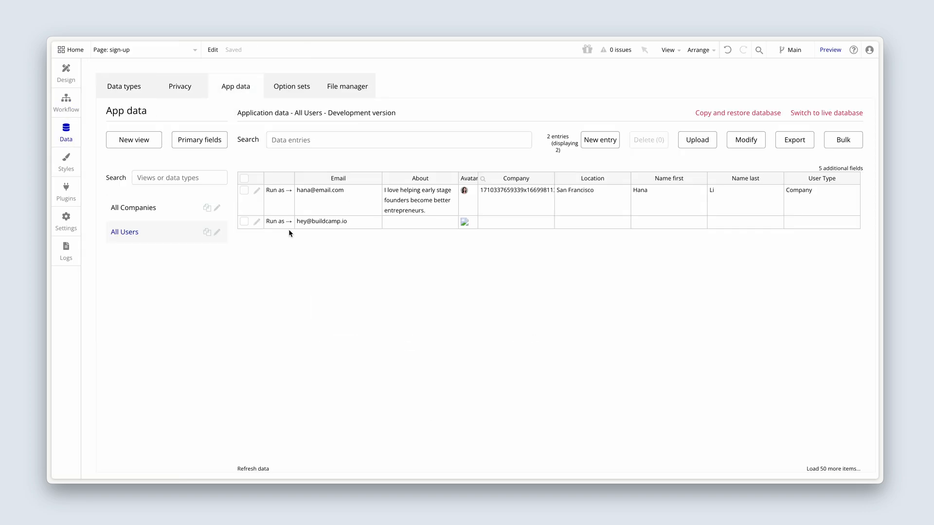
mouse_move(257, 196)
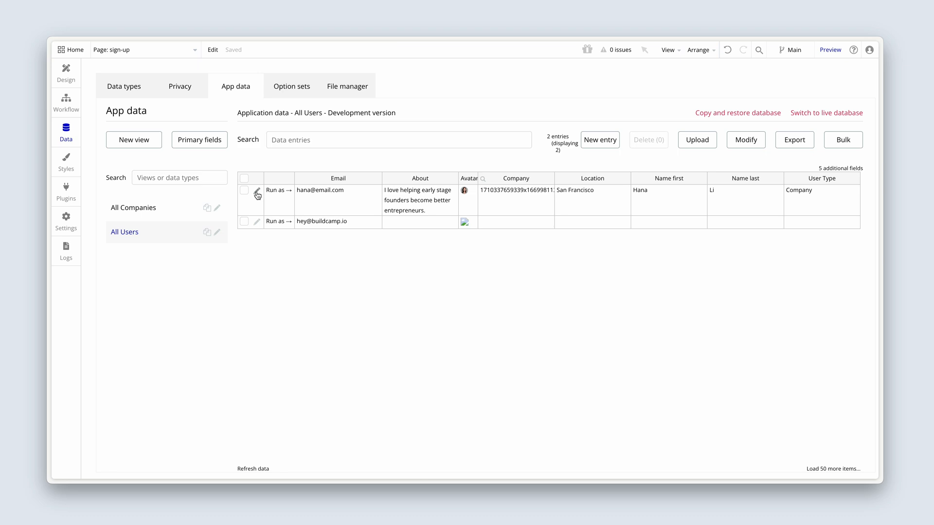
Step: Edit Hana's user entry so Company displays by Name (Orbit) and save it
left_click(257, 196)
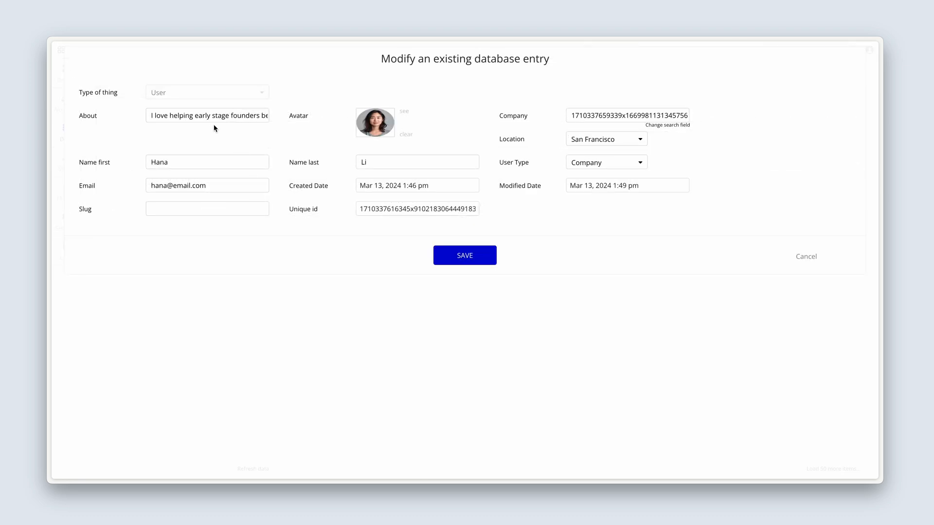
mouse_move(497, 129)
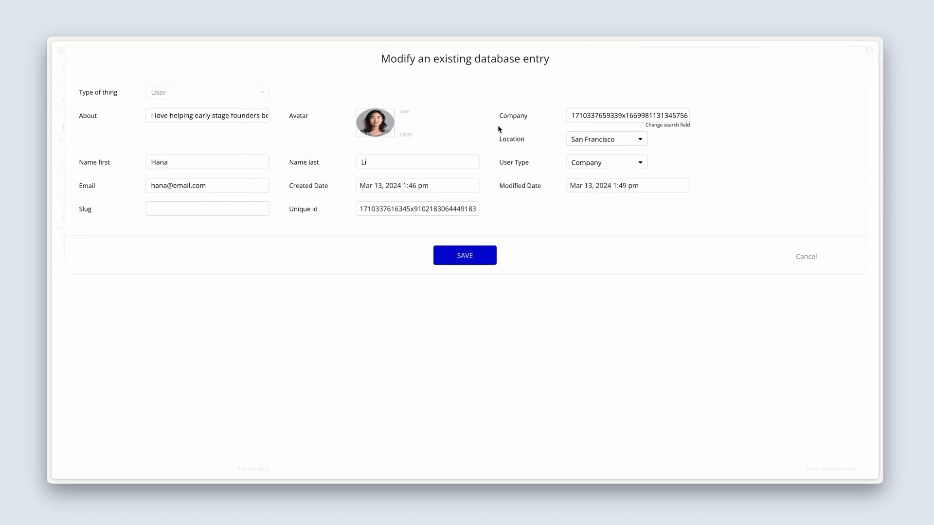
mouse_move(555, 124)
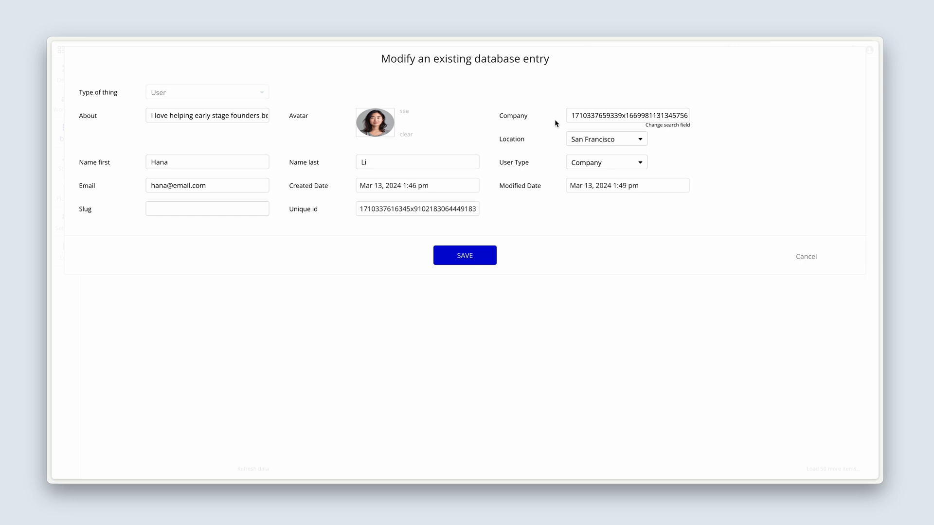
mouse_move(661, 129)
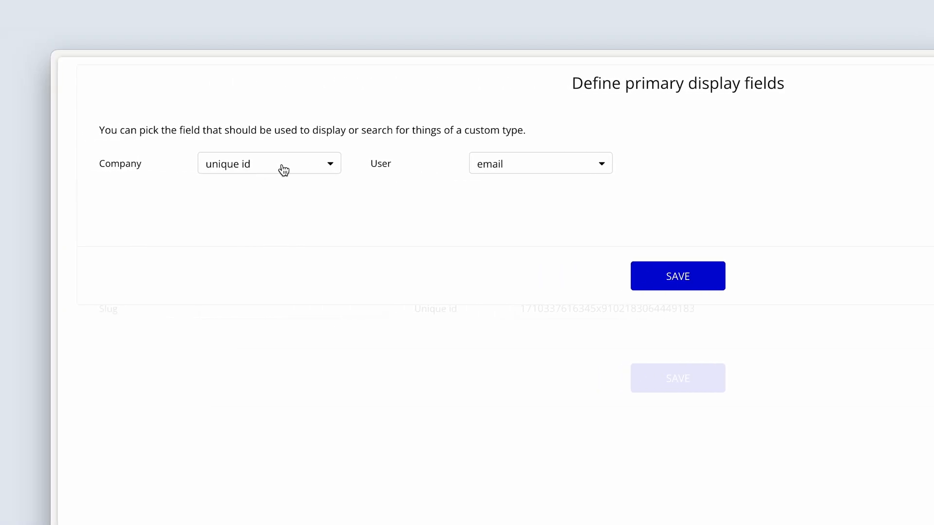
left_click(268, 164)
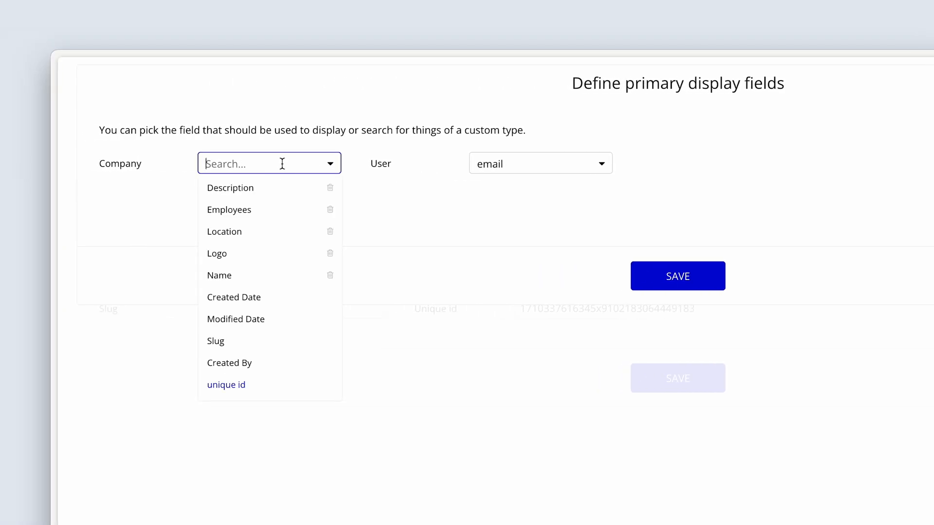
mouse_move(271, 204)
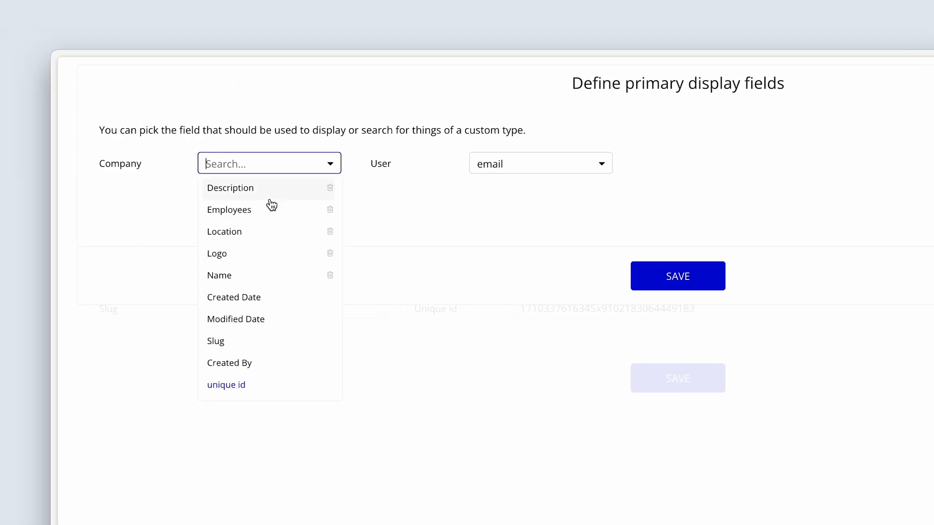
left_click(219, 276)
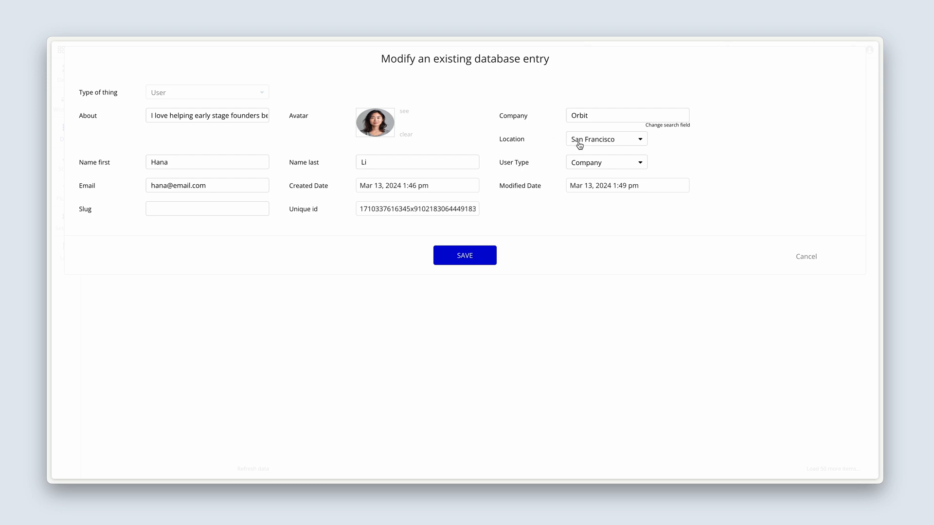
mouse_move(585, 168)
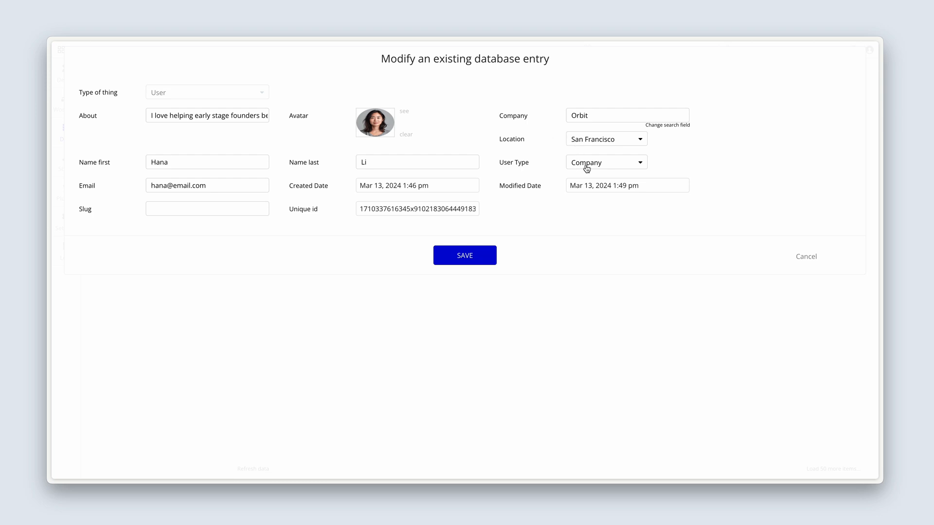
mouse_move(539, 171)
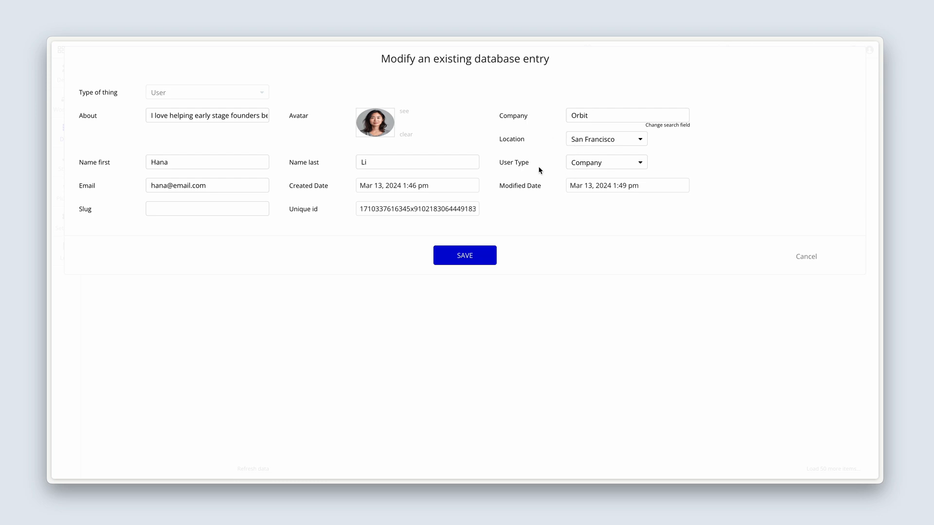
mouse_move(414, 176)
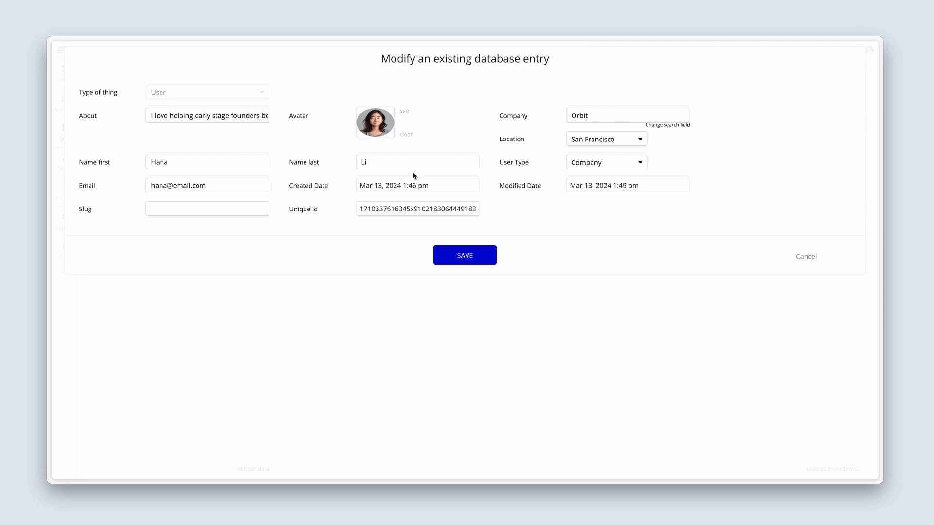
mouse_move(520, 250)
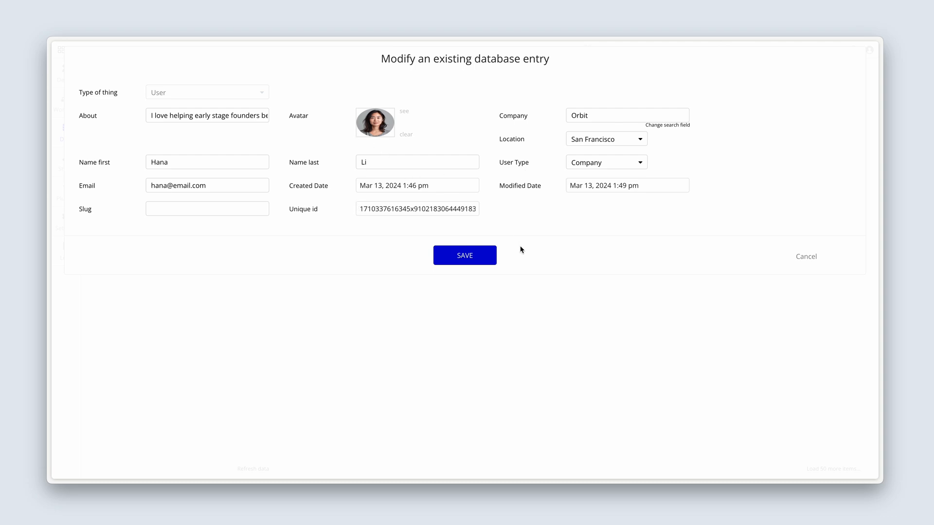
left_click(464, 255)
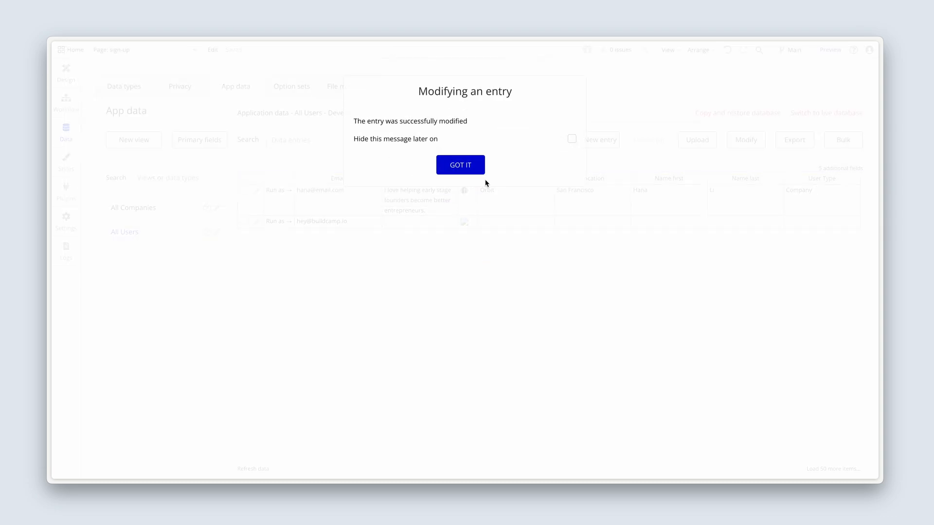
Step: Dismiss the confirmation and open the Orbit entry under All Companies
left_click(460, 166)
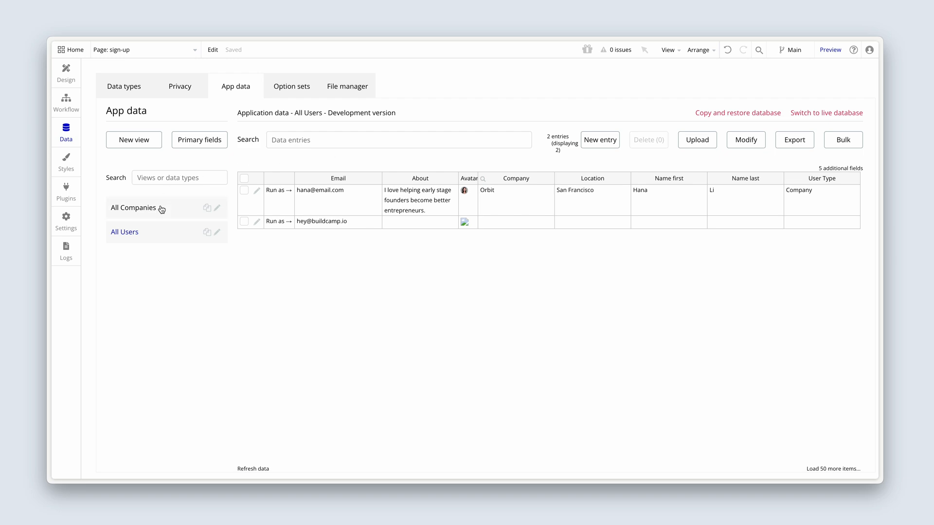
left_click(134, 208)
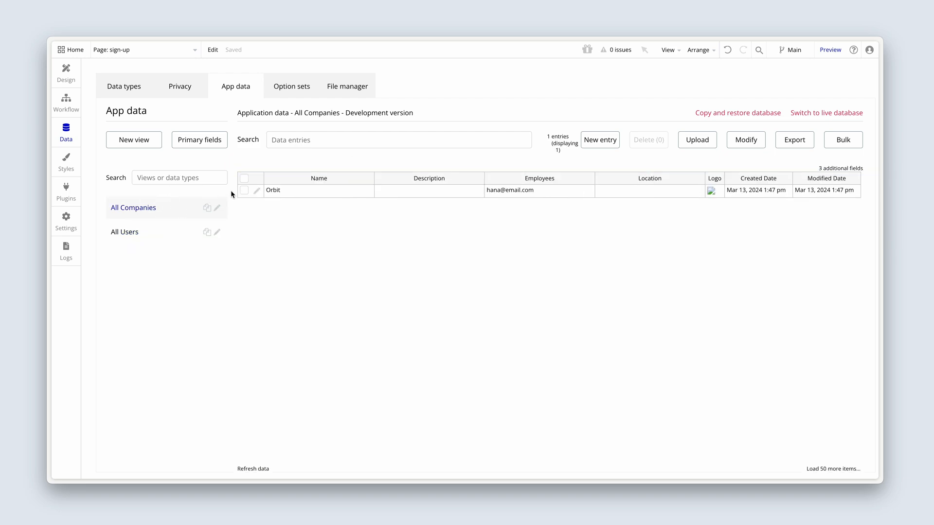
left_click(257, 190)
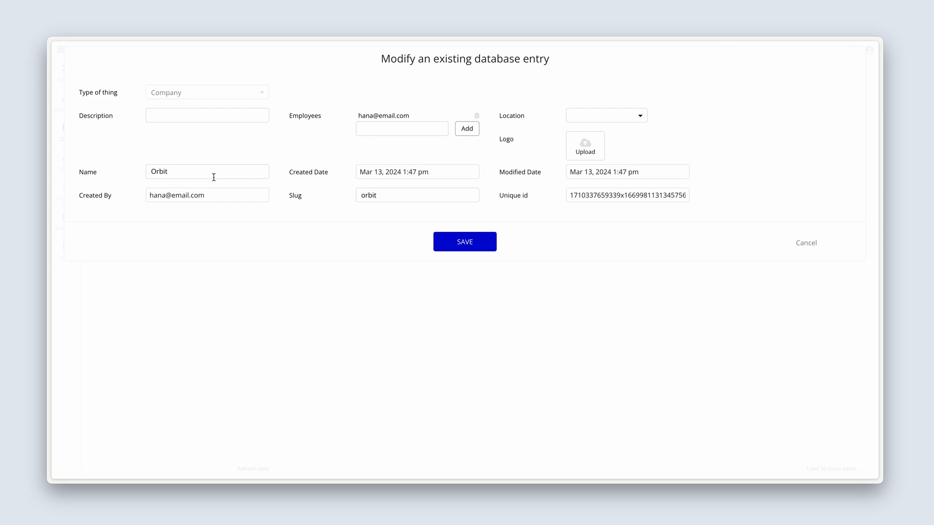
mouse_move(369, 111)
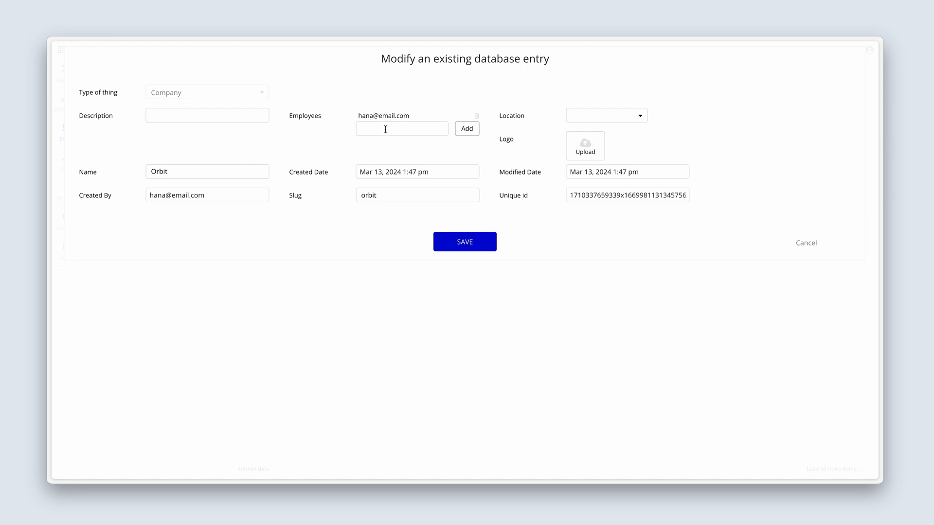
Step: Inspect the Orbit record's fields and unique id, then cancel without changes
left_click(401, 129)
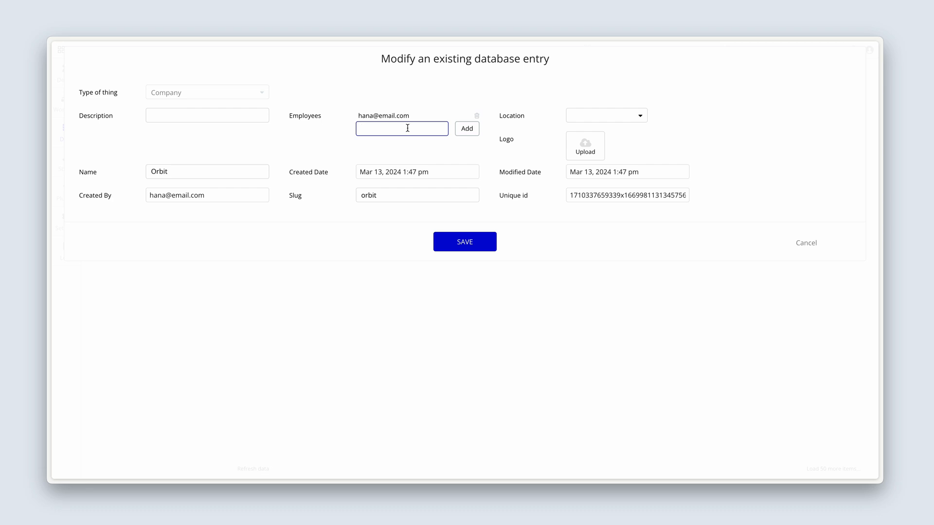
mouse_move(506, 132)
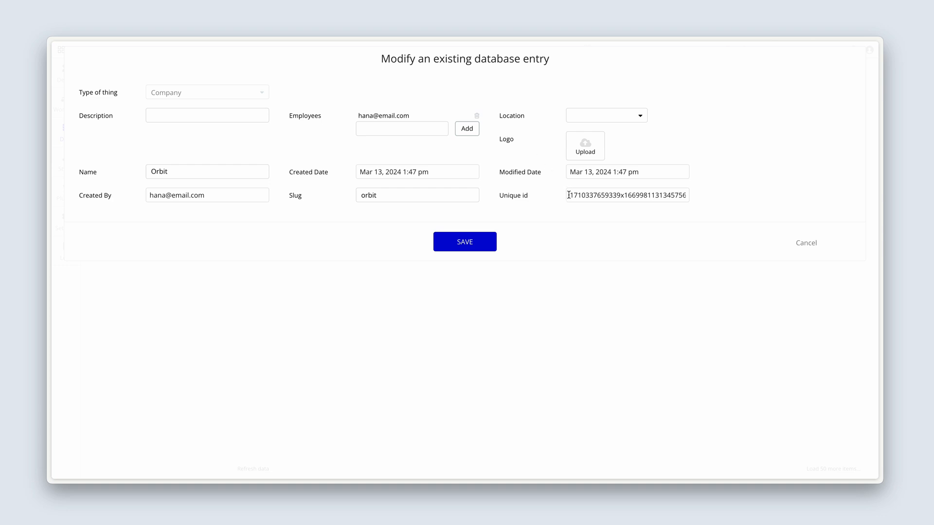
triple_click(626, 194)
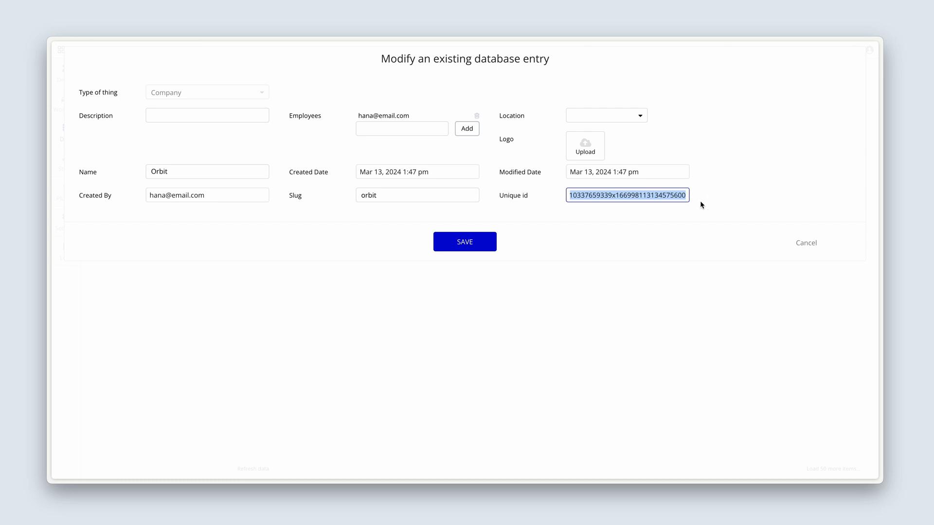
mouse_move(805, 243)
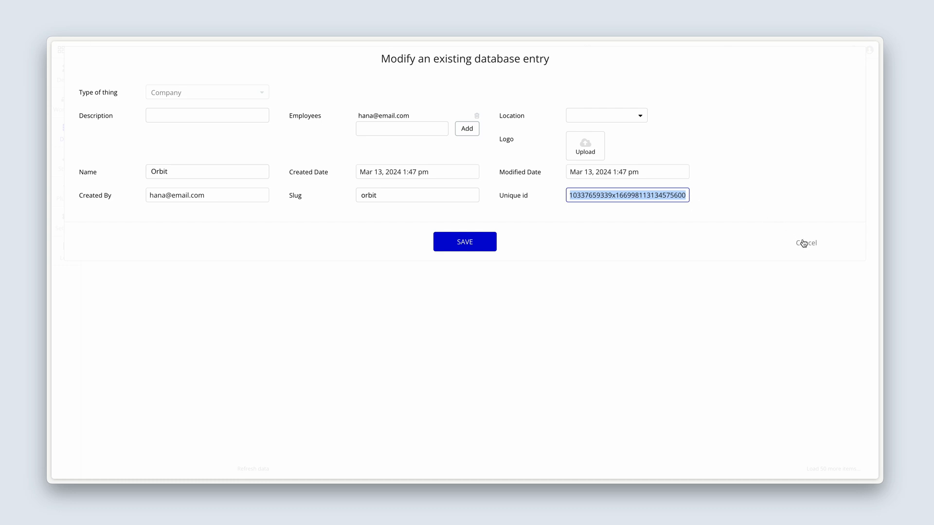
left_click(806, 243)
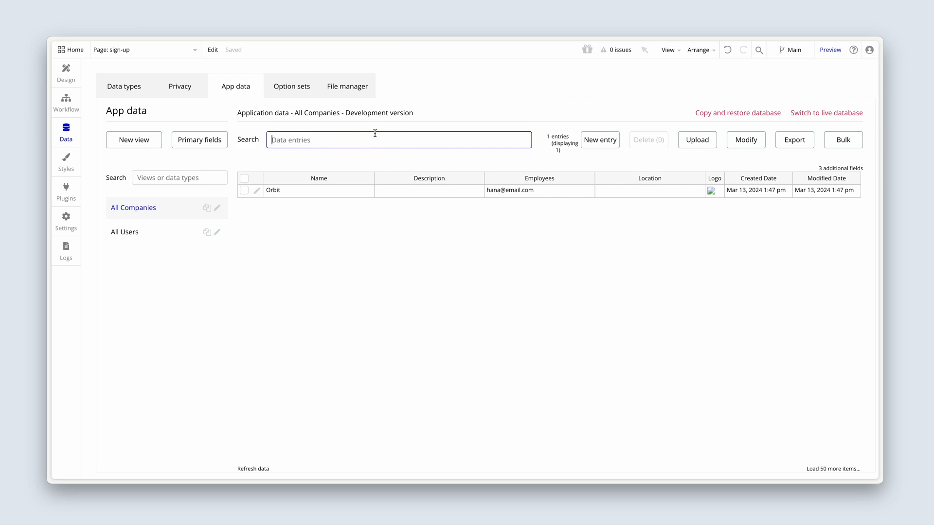
mouse_move(345, 144)
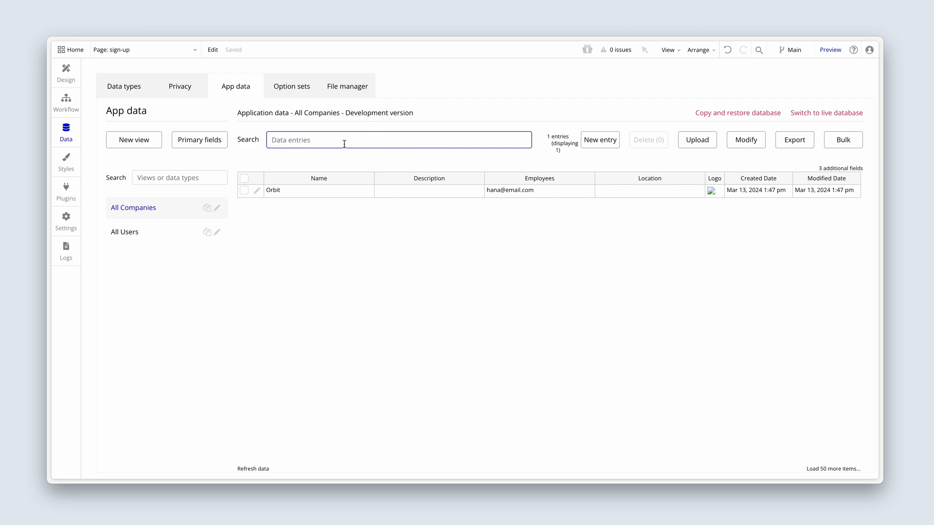
mouse_move(341, 249)
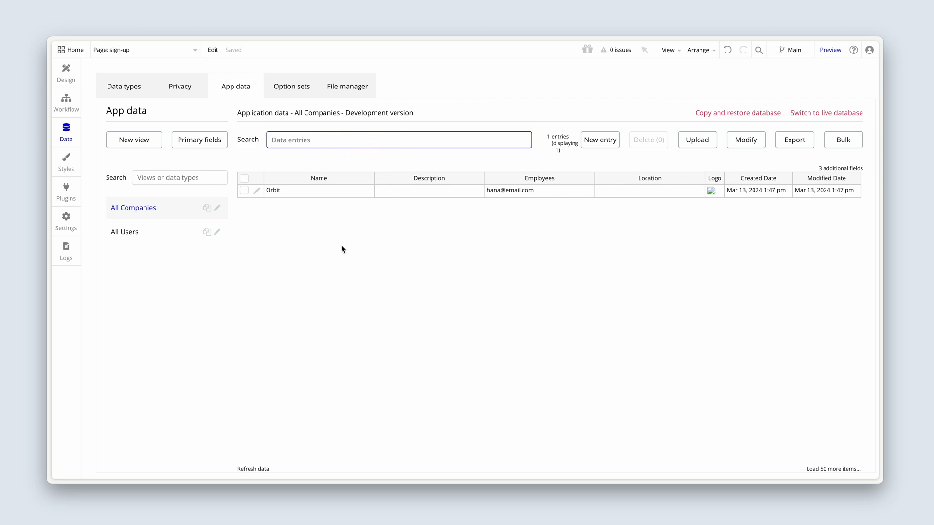
Step: Return to the sign-up page's Design editor
left_click(66, 73)
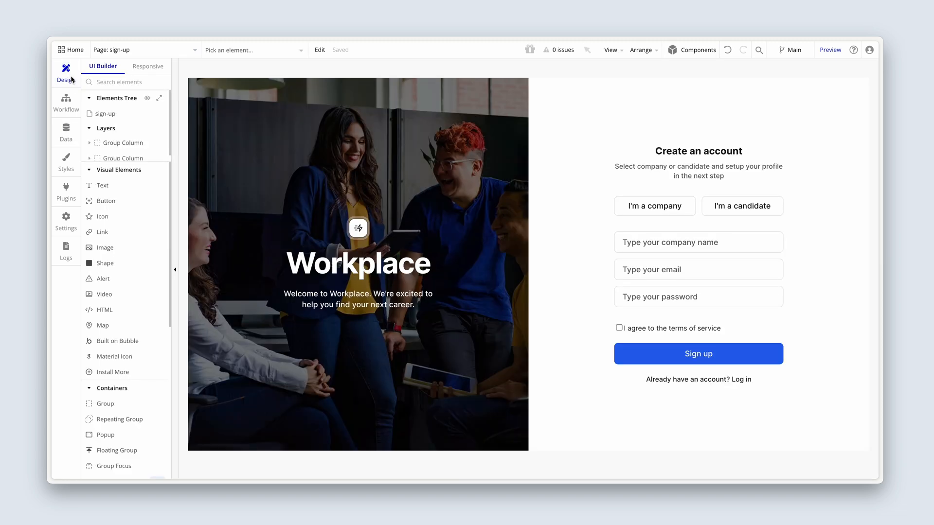
mouse_move(125, 54)
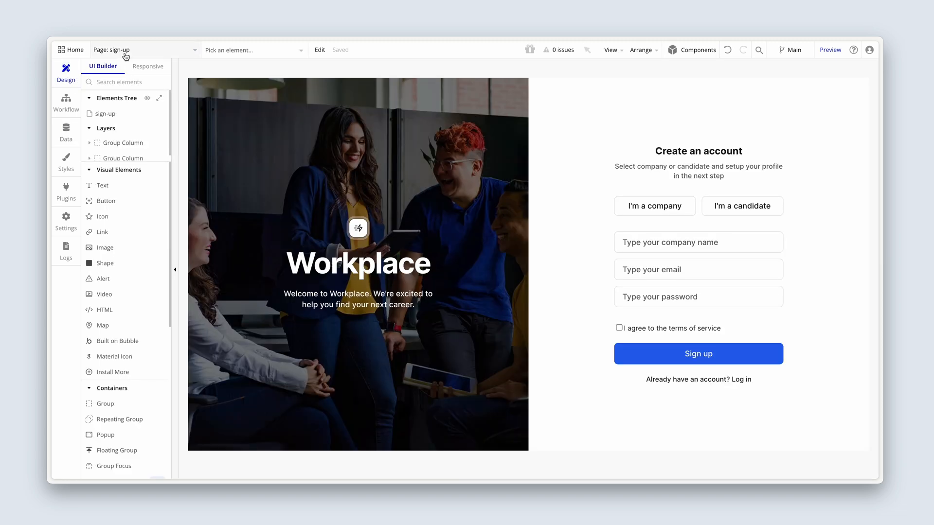